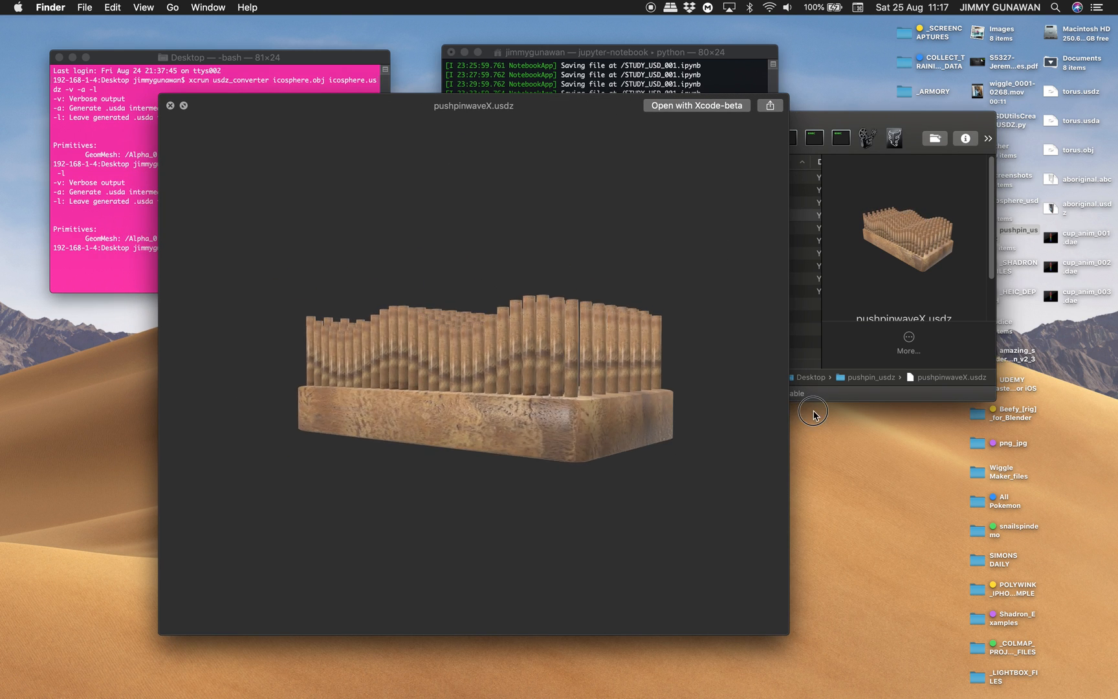
# Step: Close the Save As file browser and switch to the Compositing layout for a node editor
pyautogui.moveTo(814, 412); pyautogui.dragTo(500, 377)
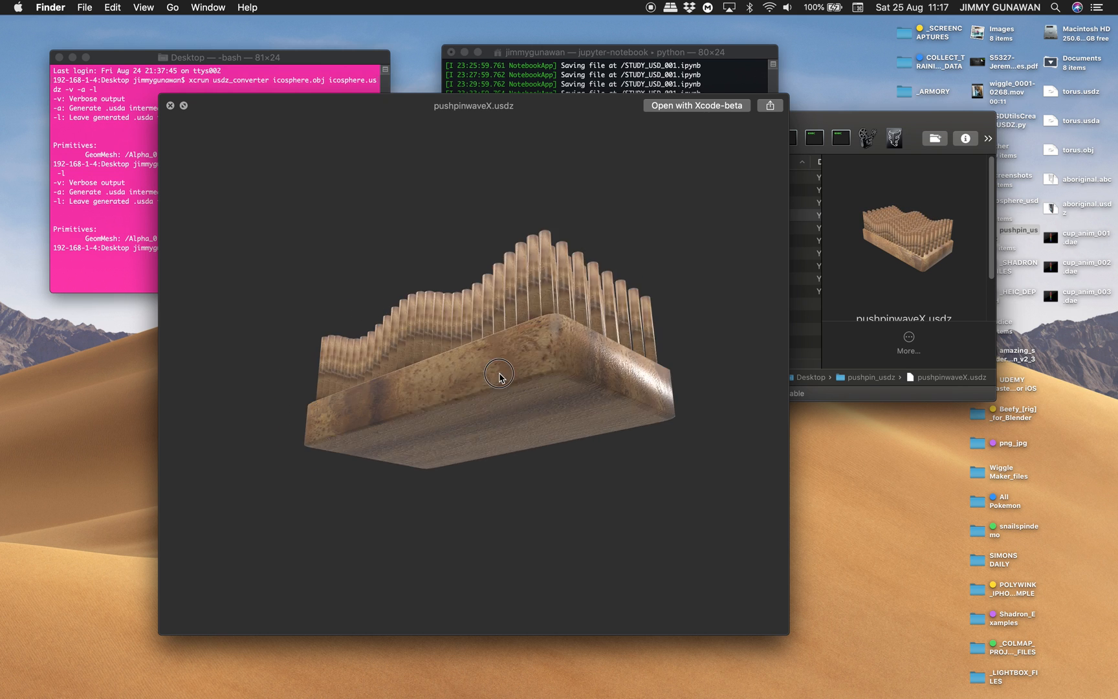
pyautogui.moveTo(500, 375); pyautogui.dragTo(582, 376)
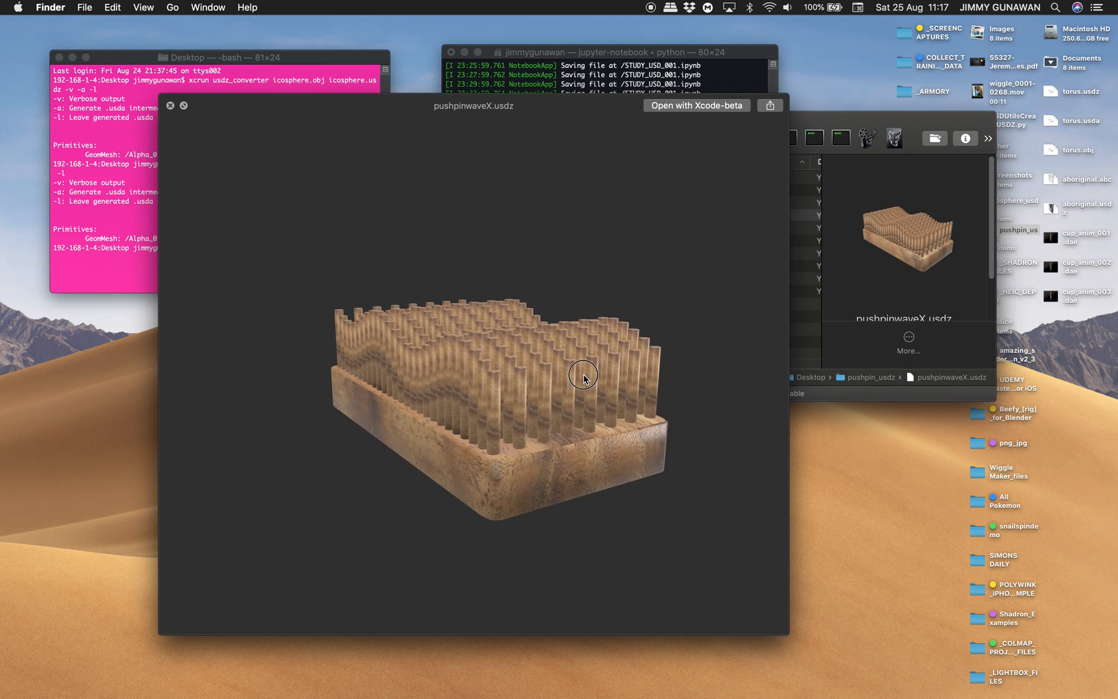
pyautogui.moveTo(584, 376); pyautogui.dragTo(625, 392)
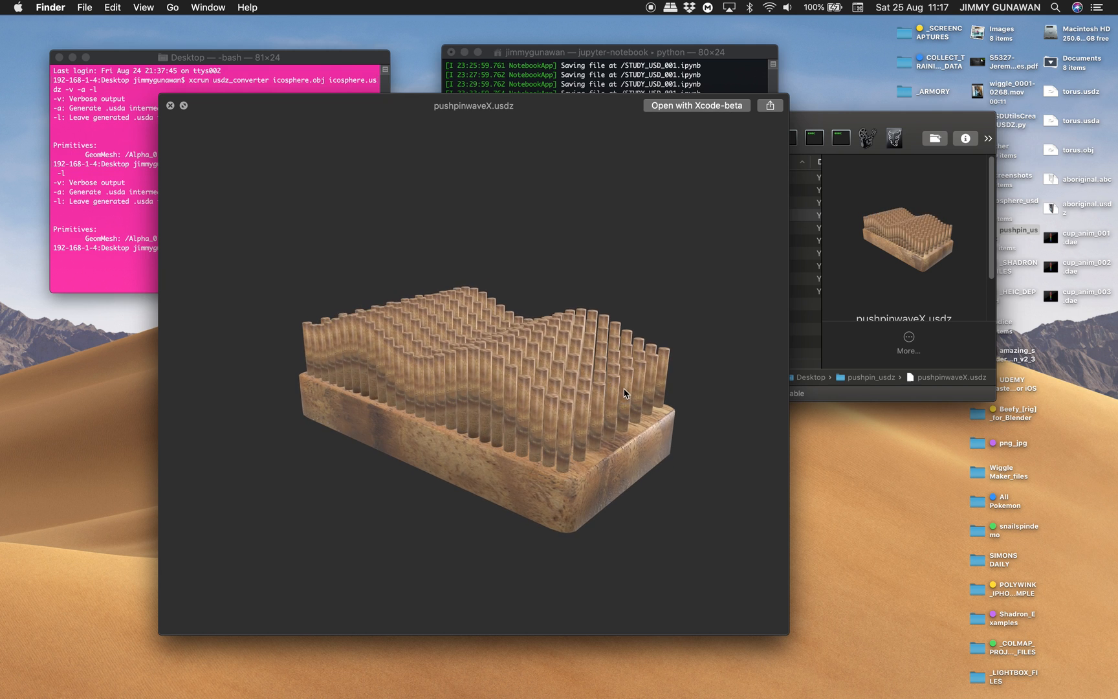
pyautogui.moveTo(624, 394); pyautogui.dragTo(591, 361)
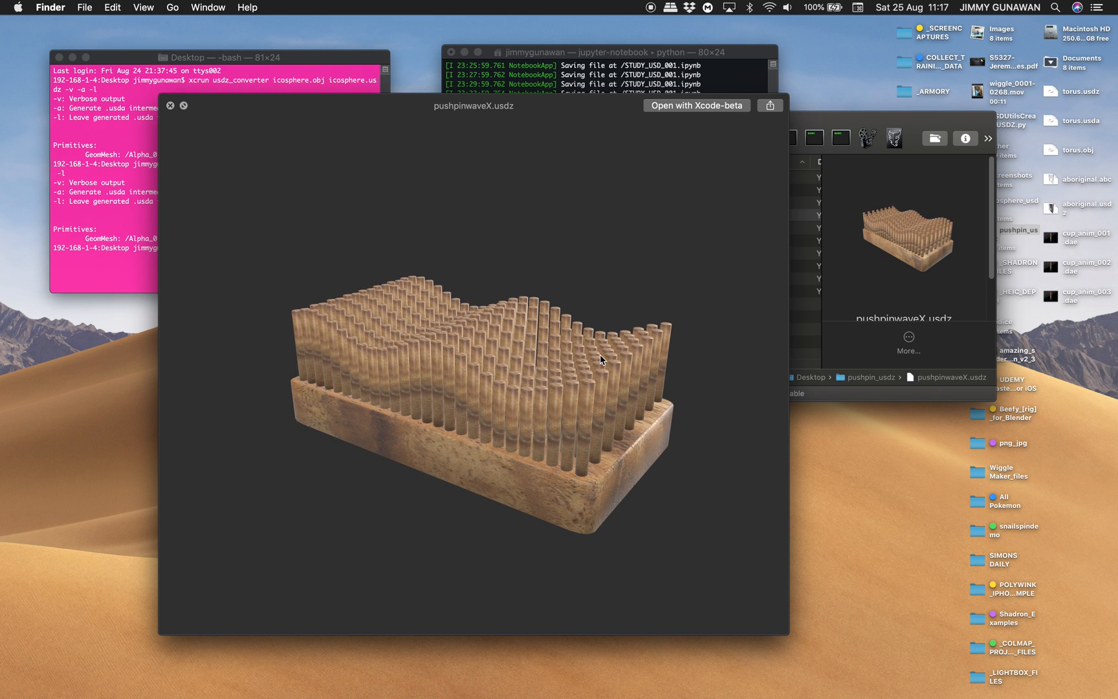
pyautogui.moveTo(602, 360); pyautogui.dragTo(589, 400)
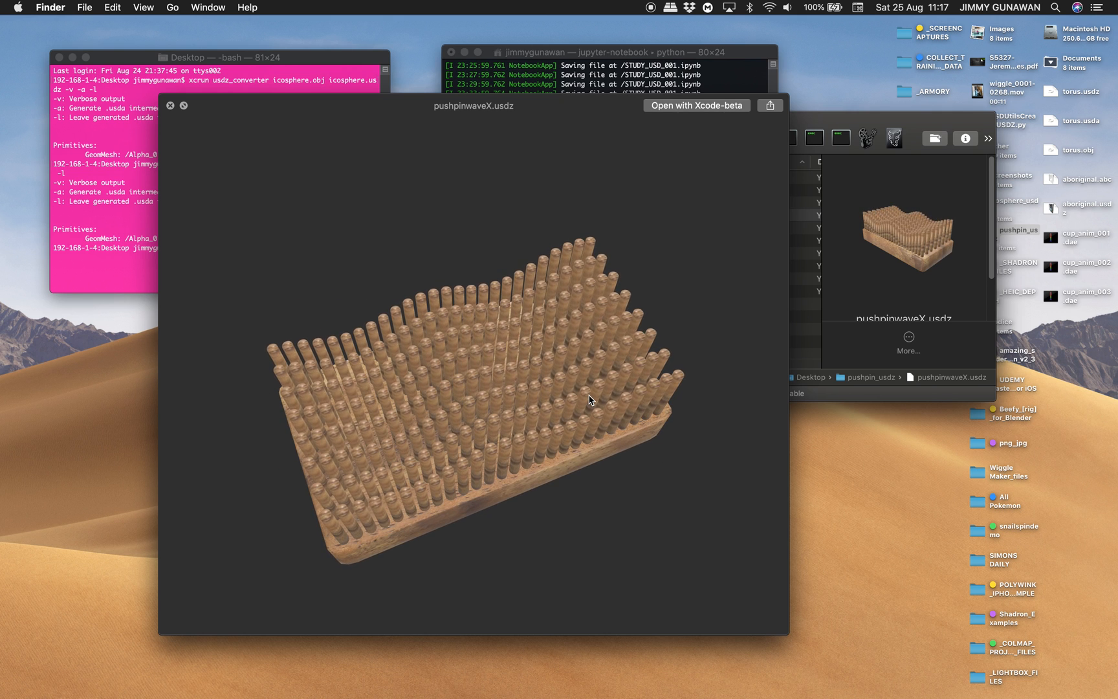
pyautogui.moveTo(589, 400); pyautogui.dragTo(376, 303)
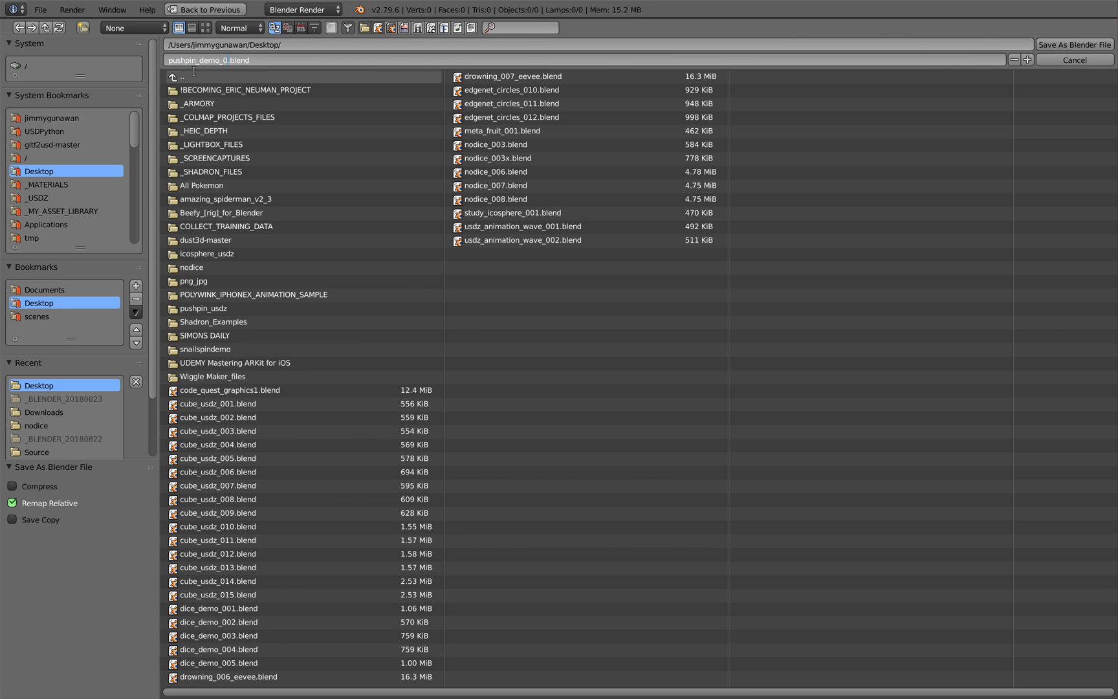
pyautogui.click(1075, 60)
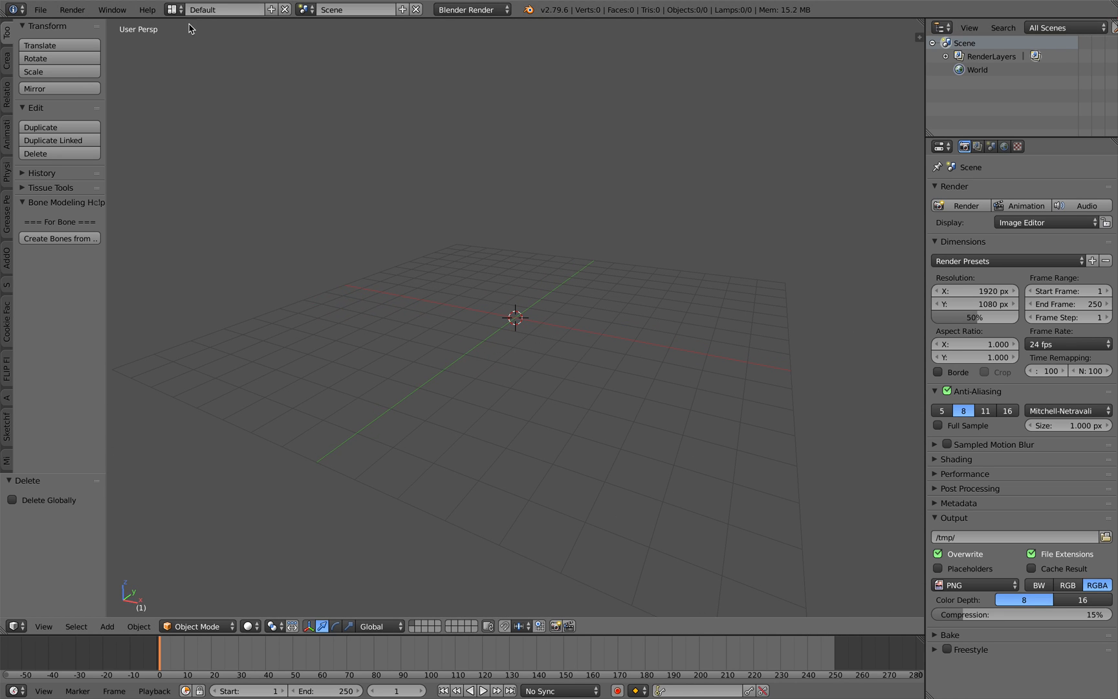
pyautogui.click(223, 10)
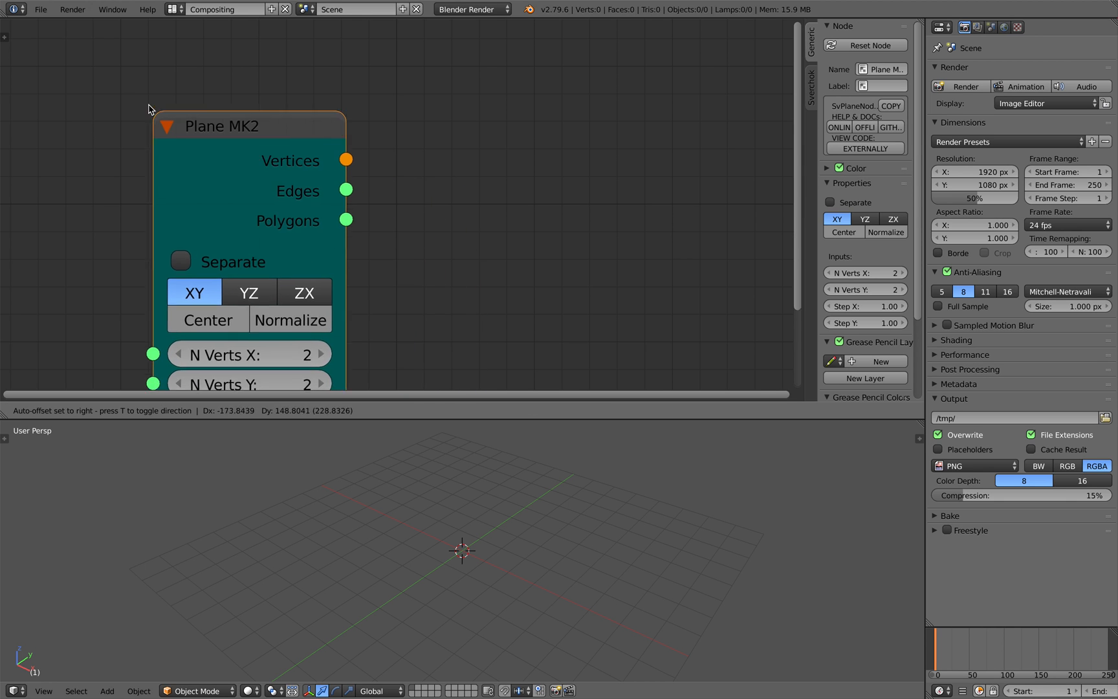
# Step: Add a Viewer BMesh node fed by Plane MK2's Vertices and Polygons, producing plane Alpha_0
pyautogui.write('viewe')
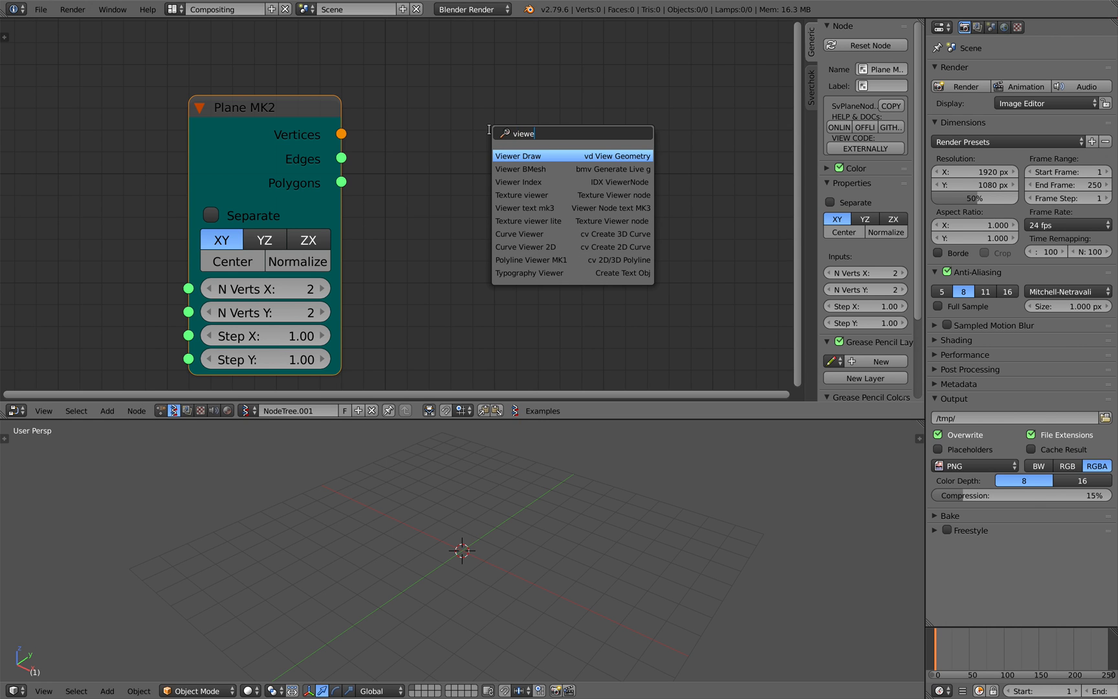
pyautogui.click(520, 169)
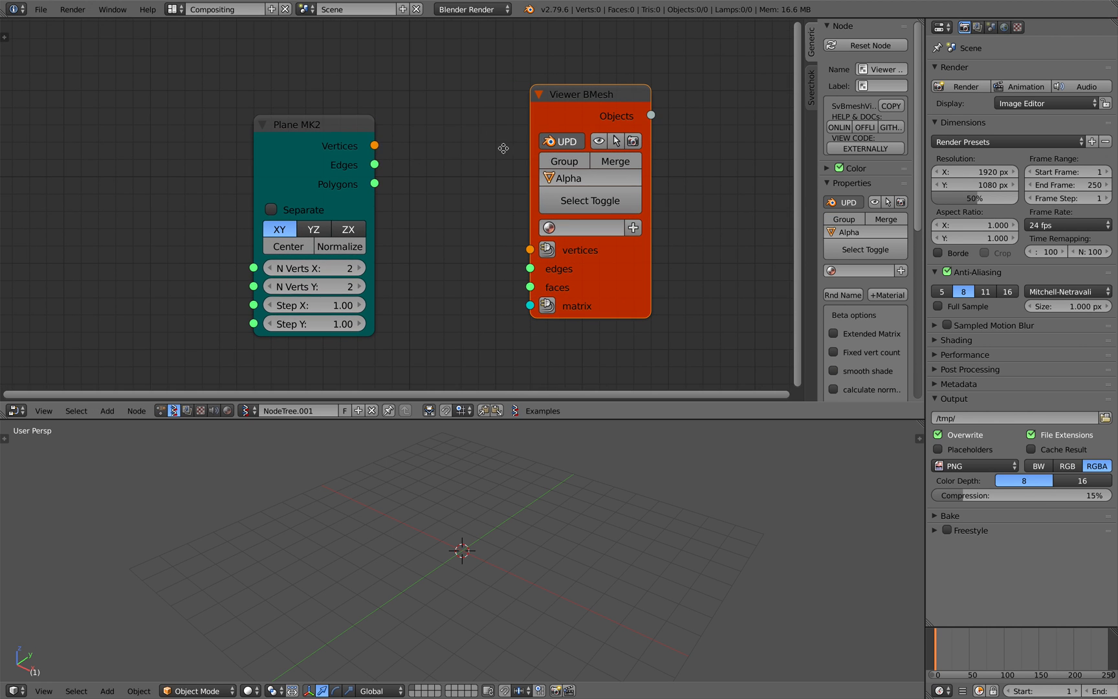
pyautogui.moveTo(374, 145); pyautogui.dragTo(528, 250)
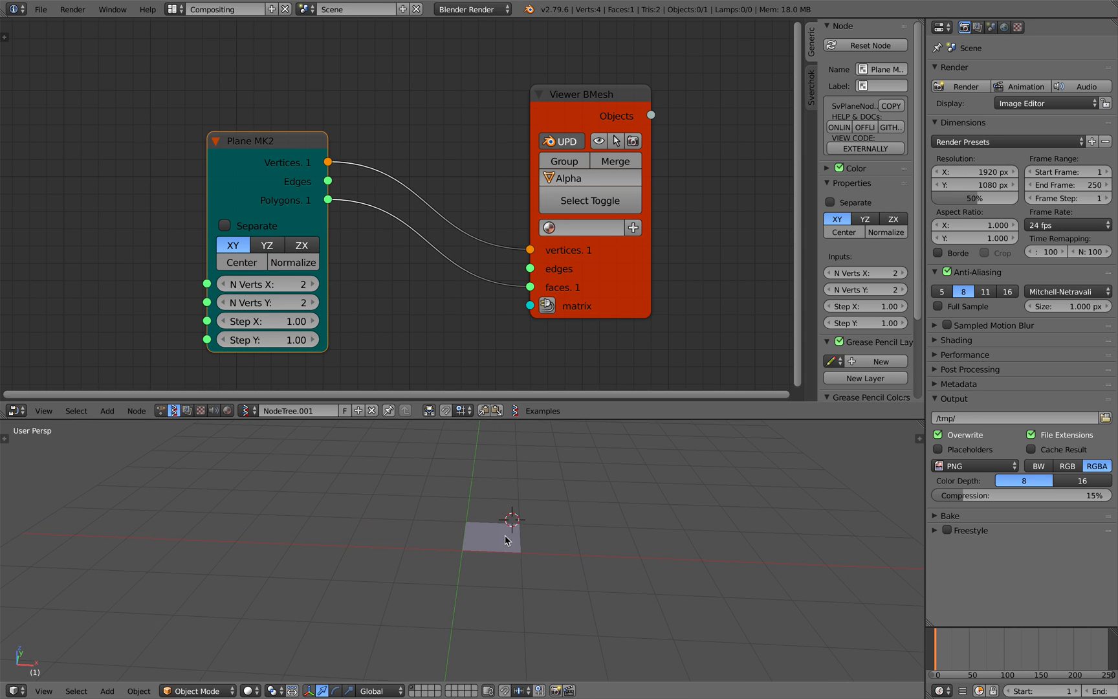
pyautogui.click(492, 534)
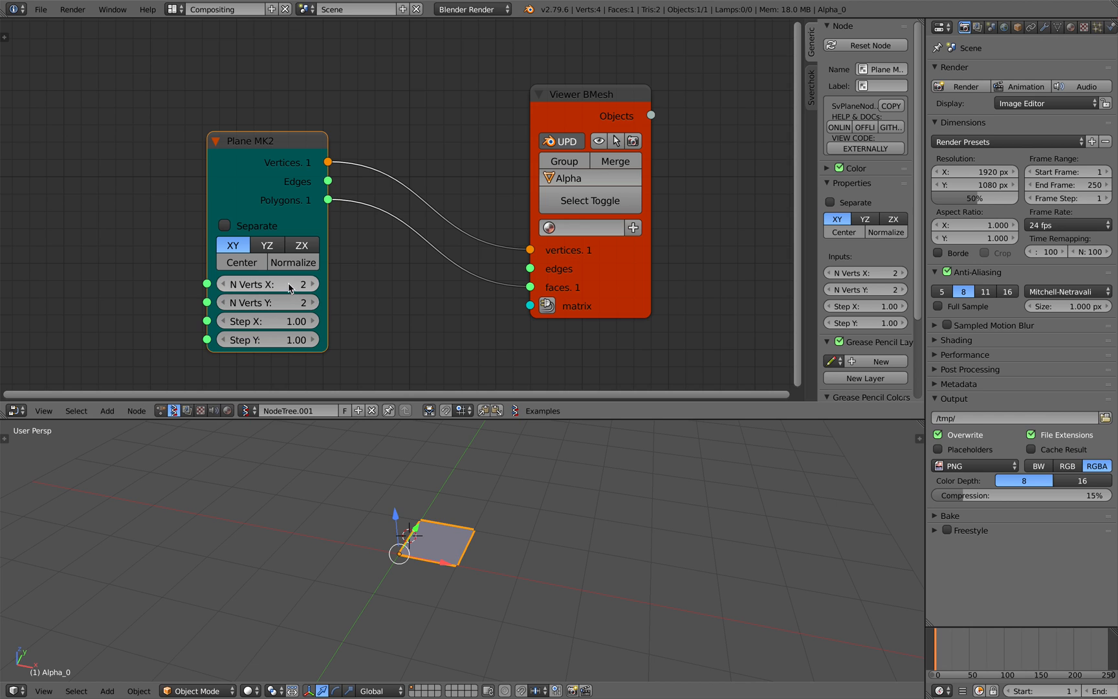
pyautogui.moveTo(330, 281)
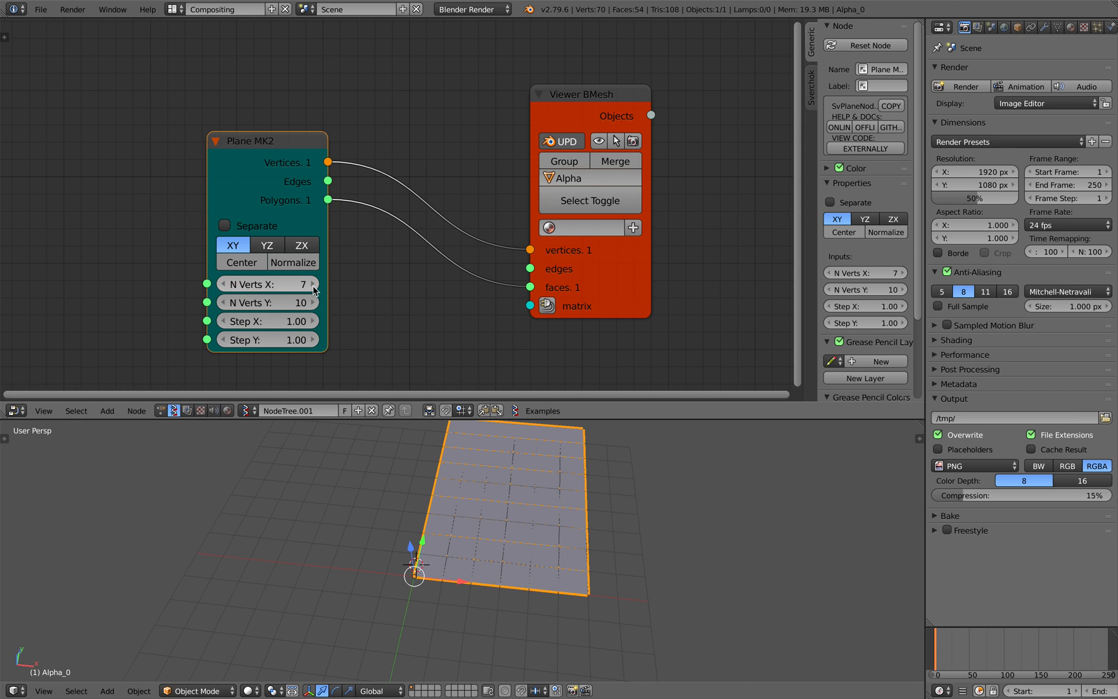
# Step: Set the plane's N Verts to 6 by 10 and enable Wire display on Alpha_0
pyautogui.click(223, 283)
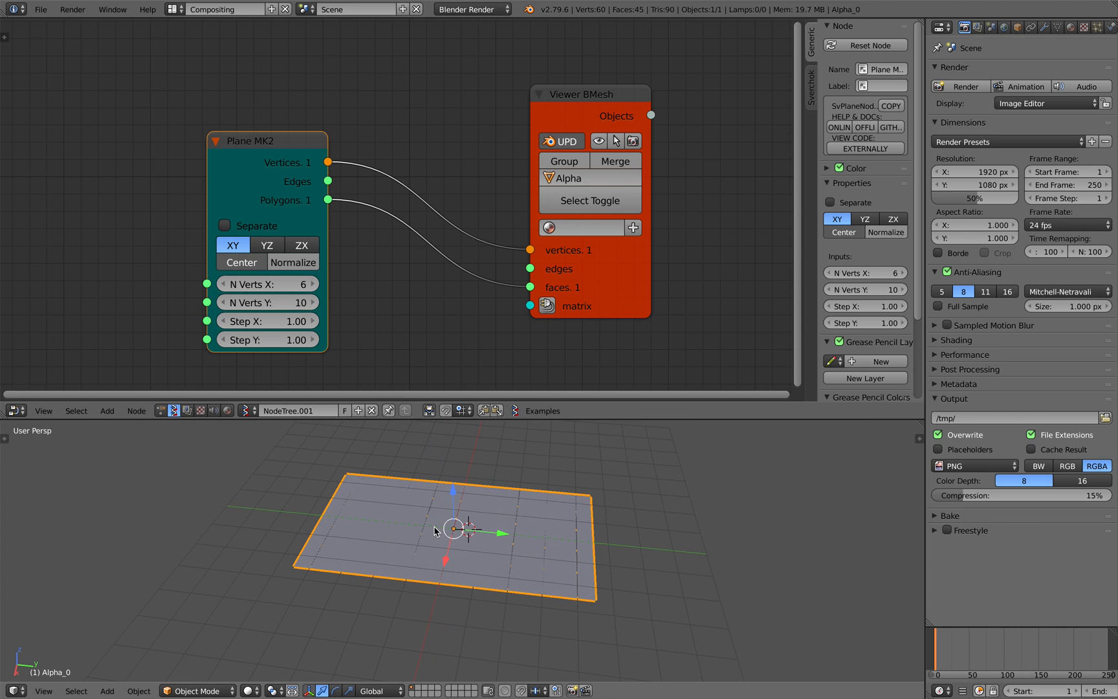
pyautogui.click(1002, 27)
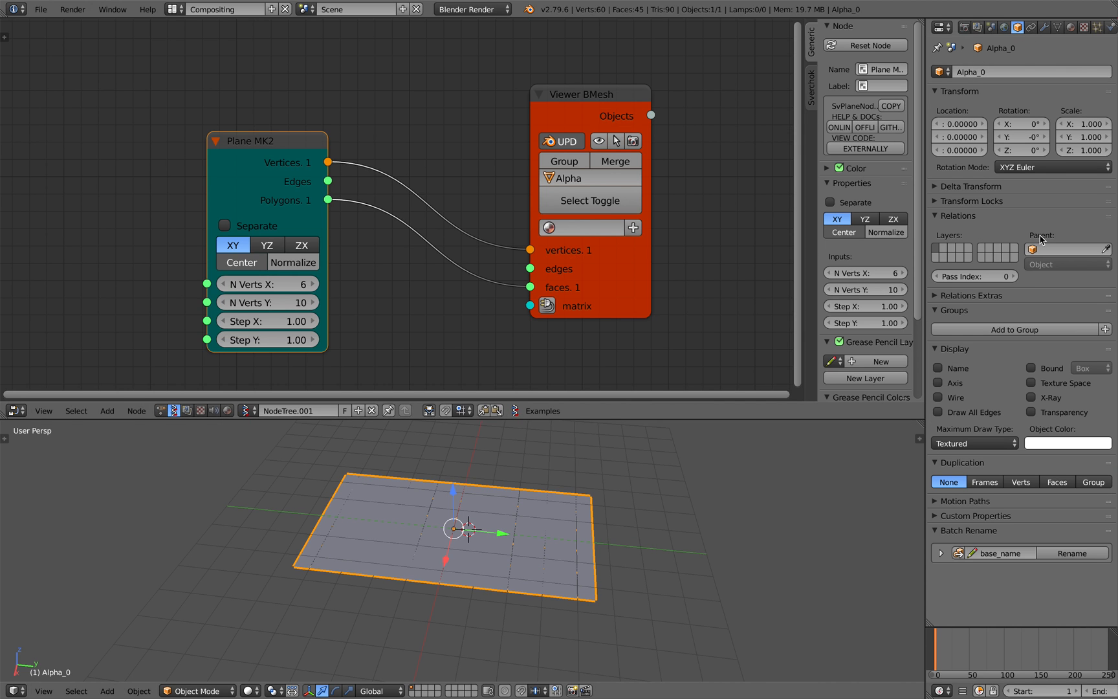
pyautogui.click(938, 412)
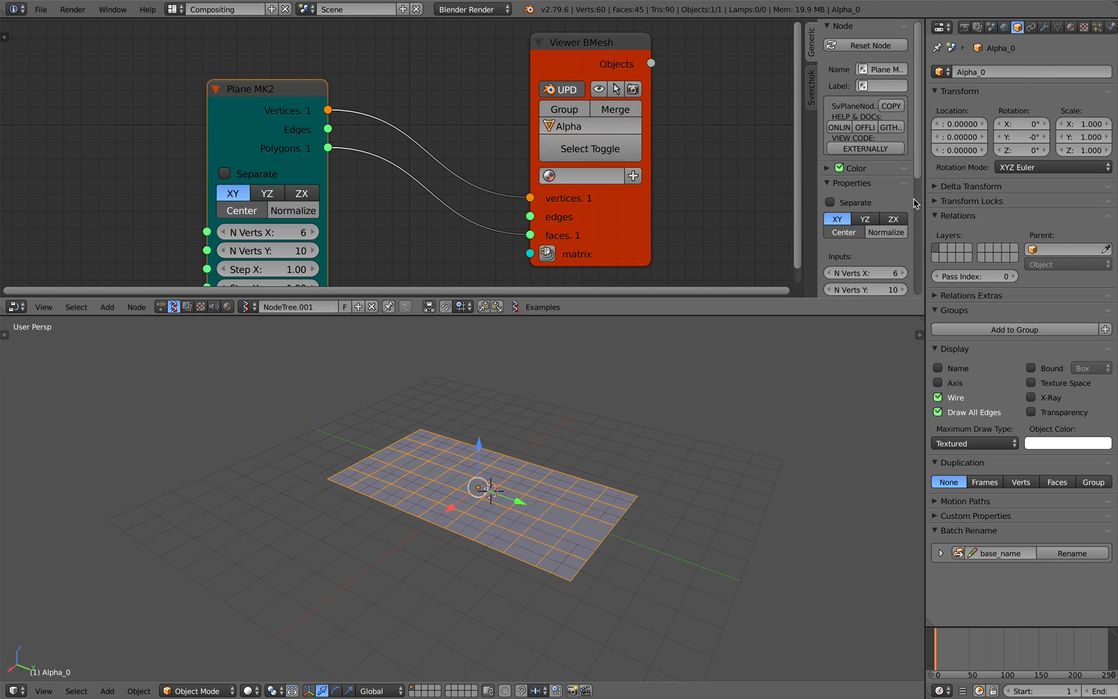
pyautogui.click(962, 71)
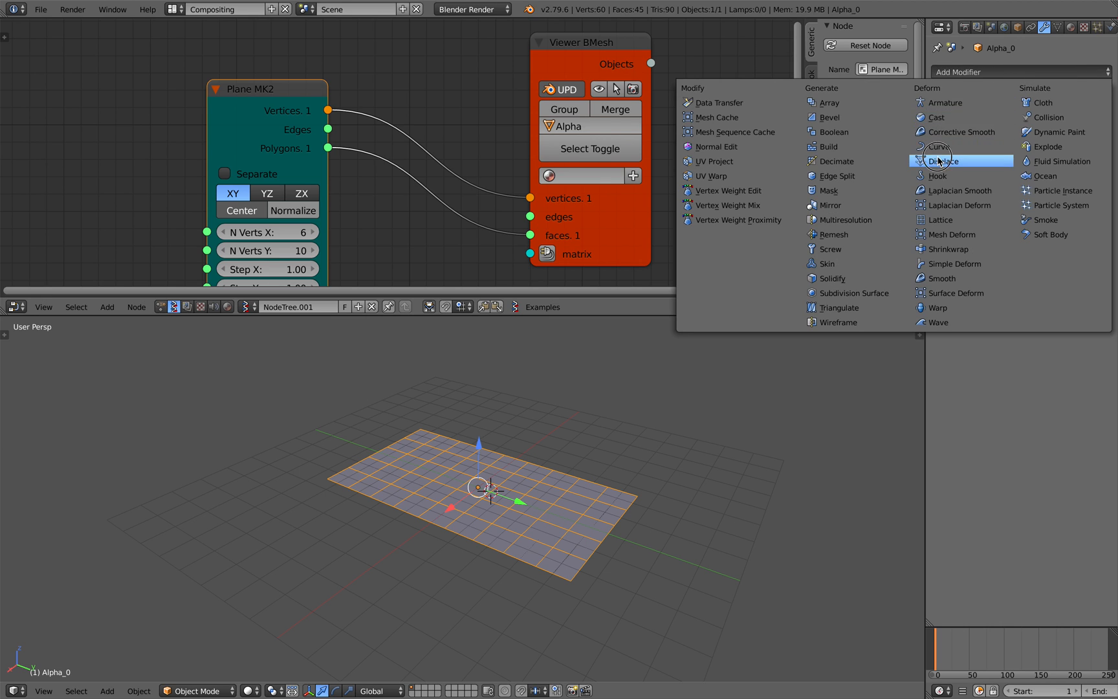
pyautogui.click(945, 161)
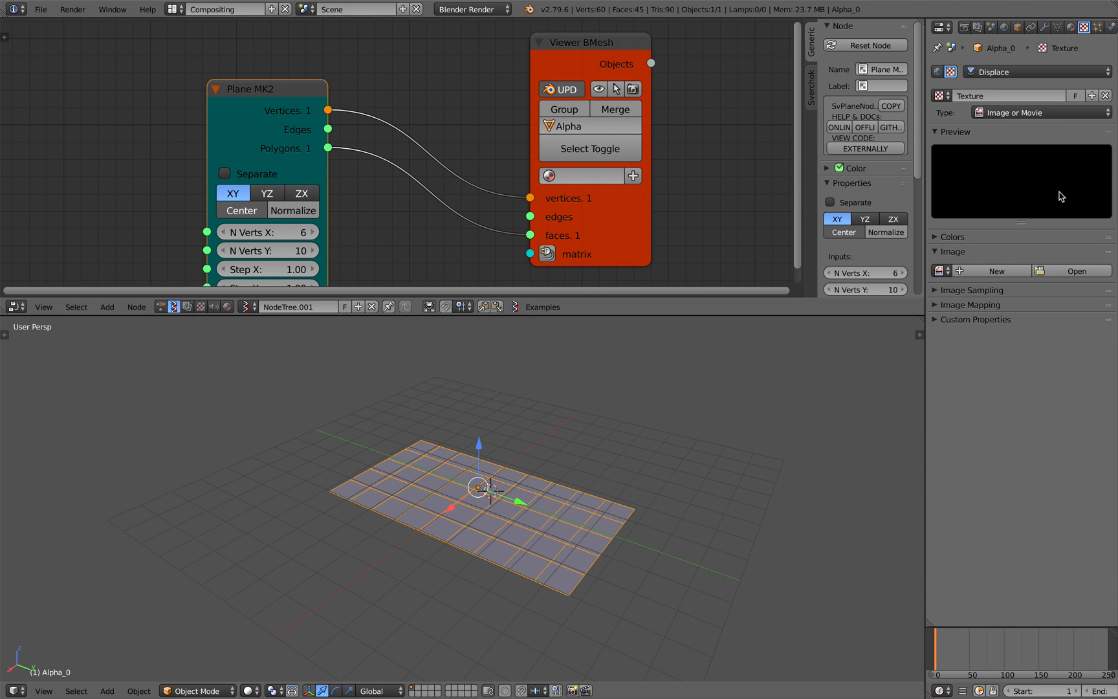
pyautogui.click(1034, 112)
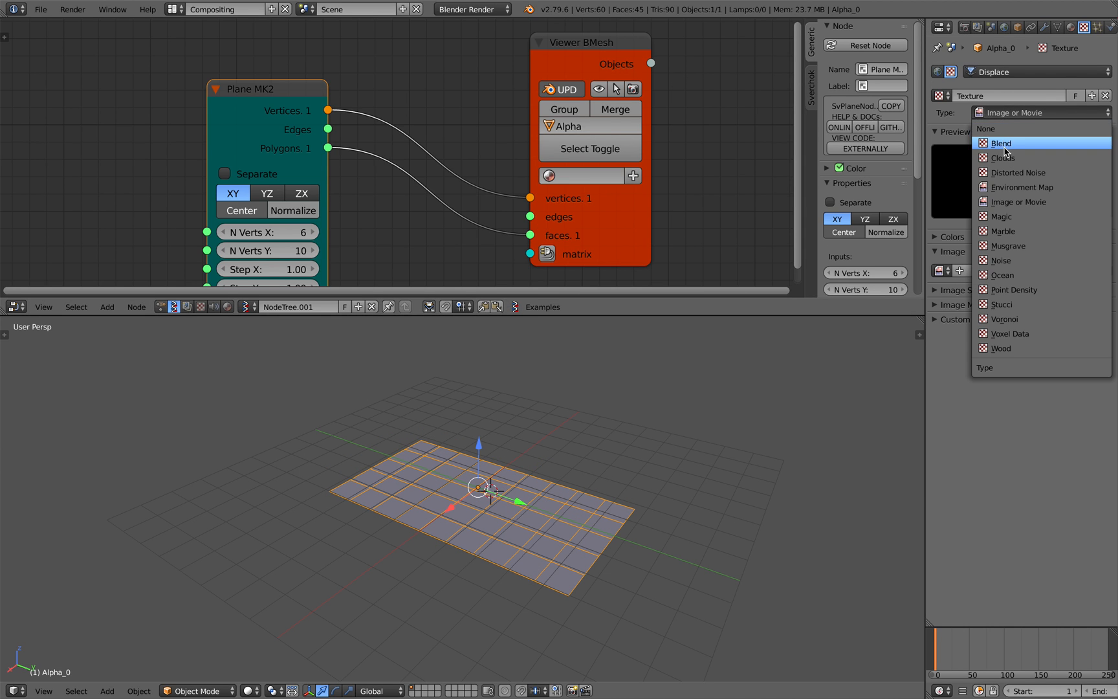
pyautogui.click(1005, 158)
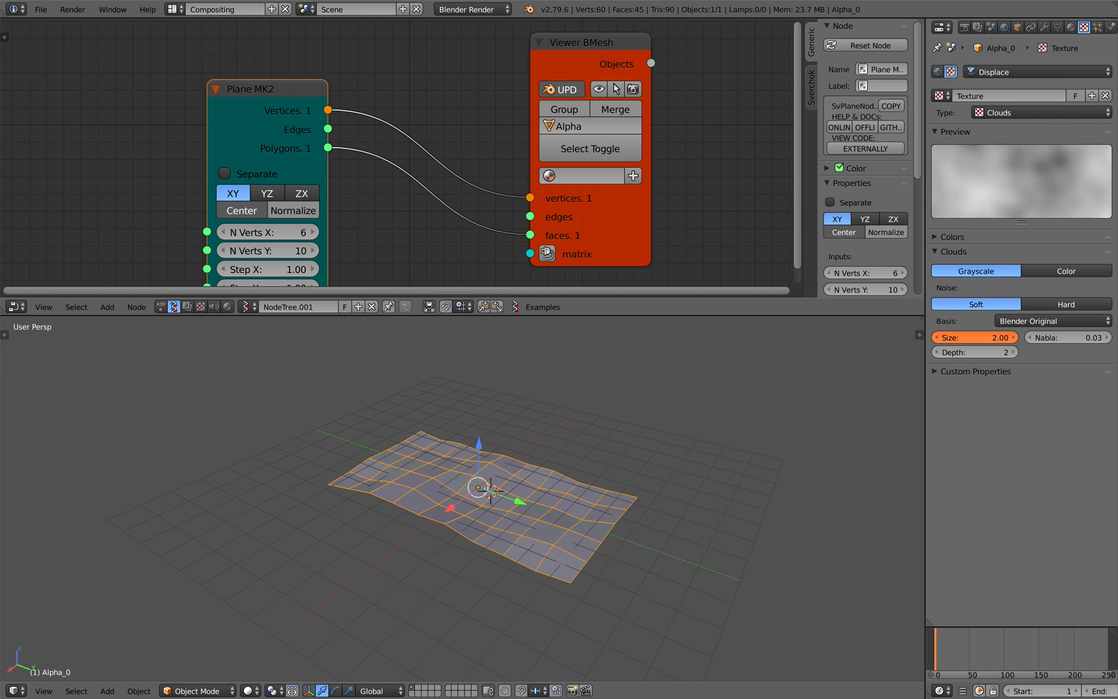
pyautogui.moveTo(1006, 336); pyautogui.dragTo(984, 337)
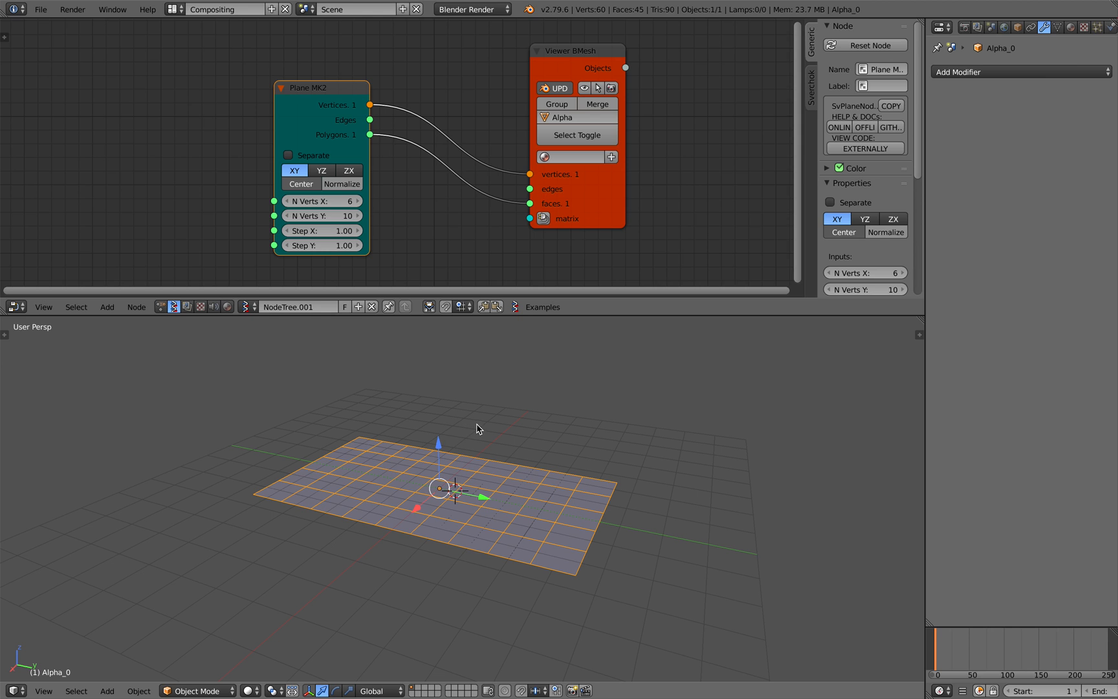
# Step: Route Plane MK2 vertices through Vector out, Sine and Vector in nodes into the viewer
pyautogui.moveTo(321, 88); pyautogui.dragTo(283, 97)
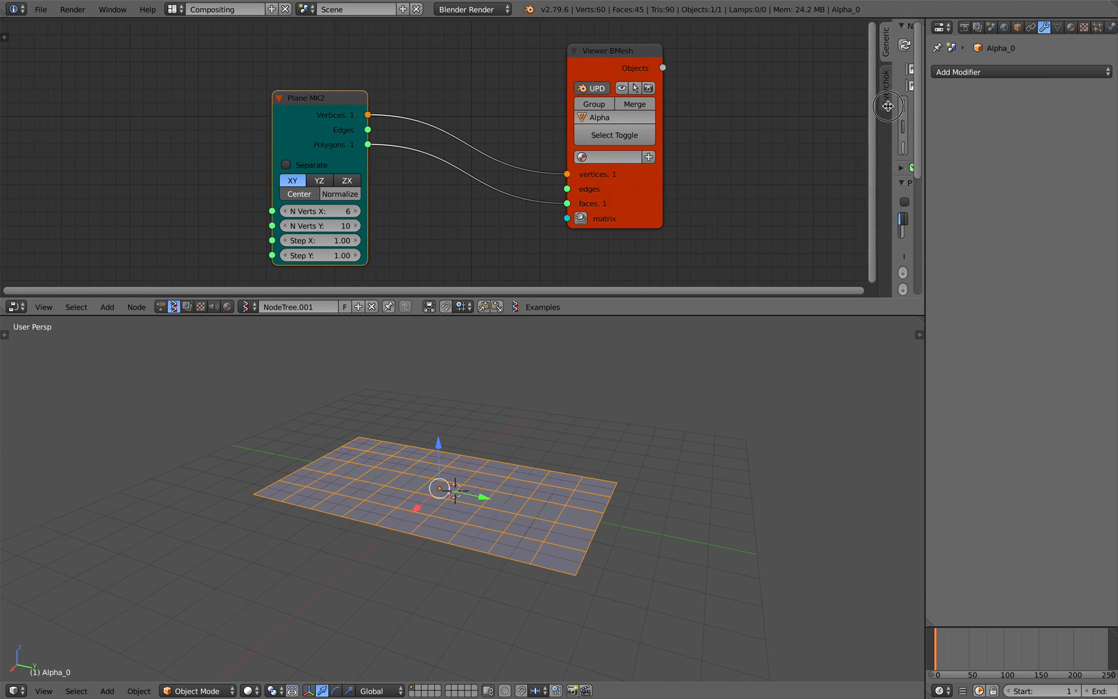
pyautogui.press('ctrl+s')
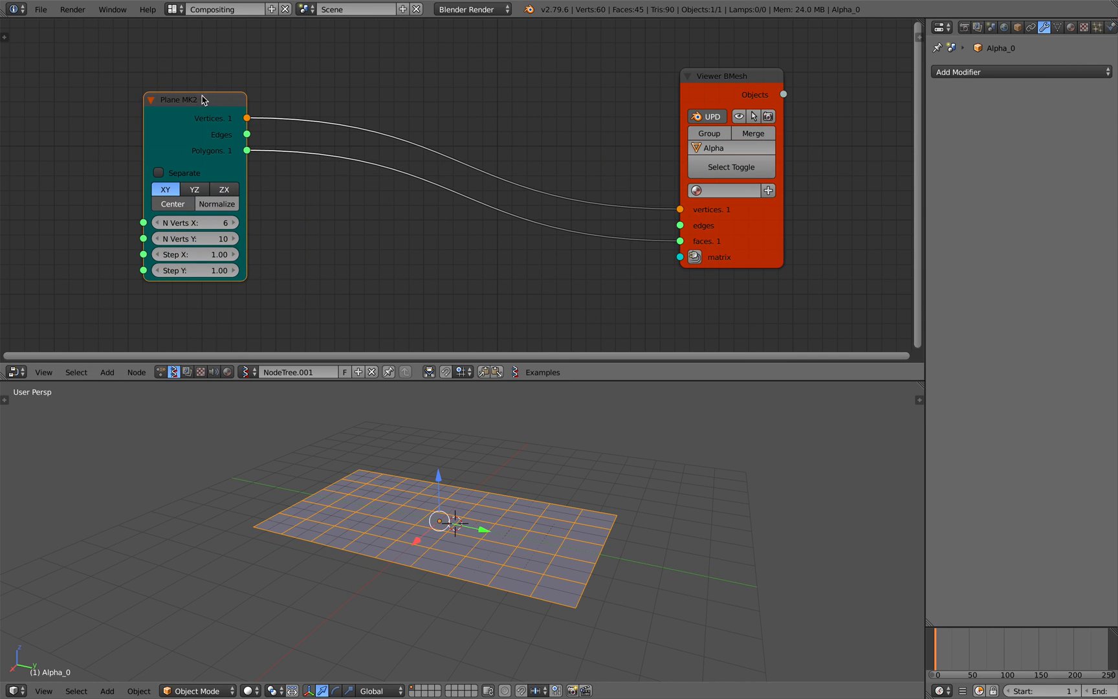
pyautogui.moveTo(390, 551)
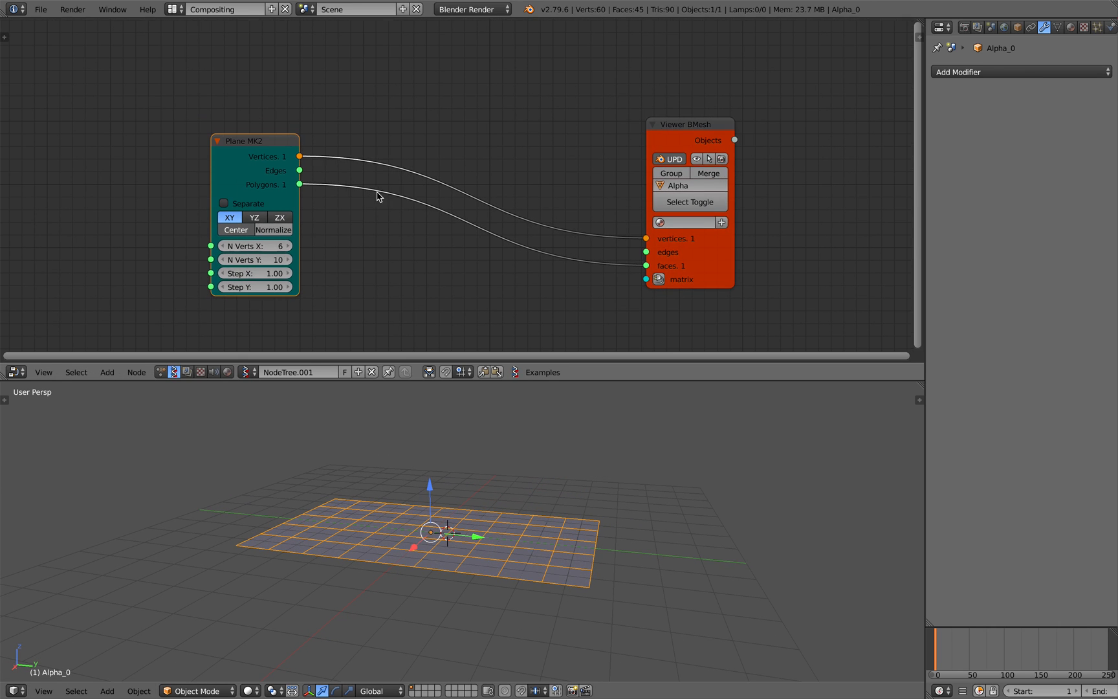
pyautogui.write('vector o')
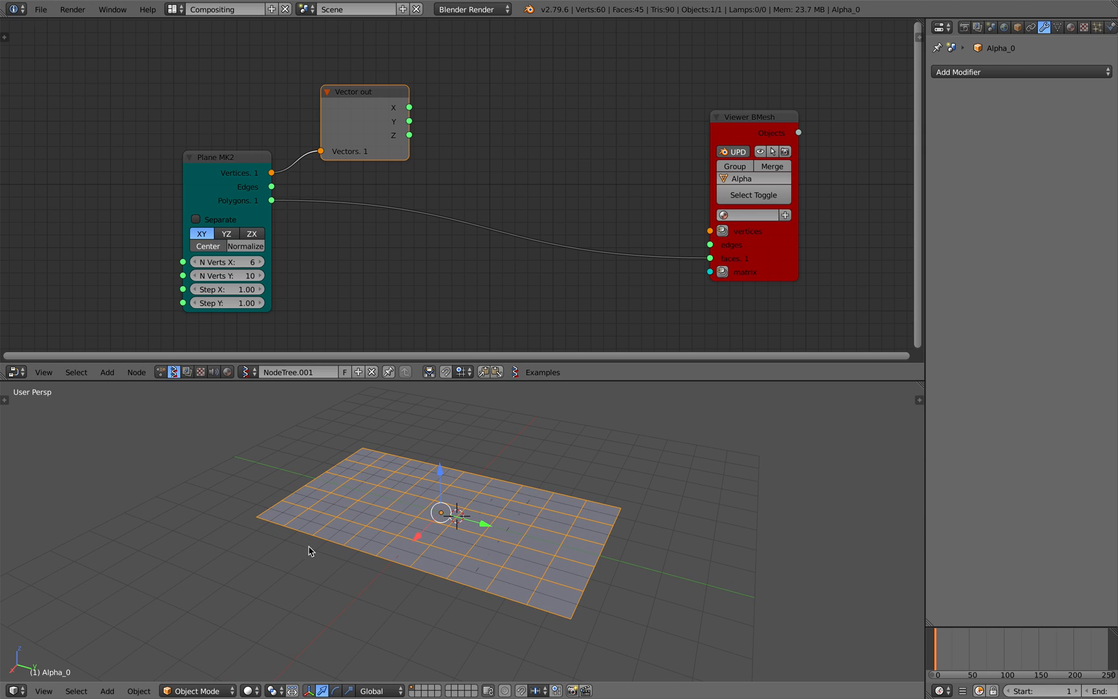
pyautogui.write('m')
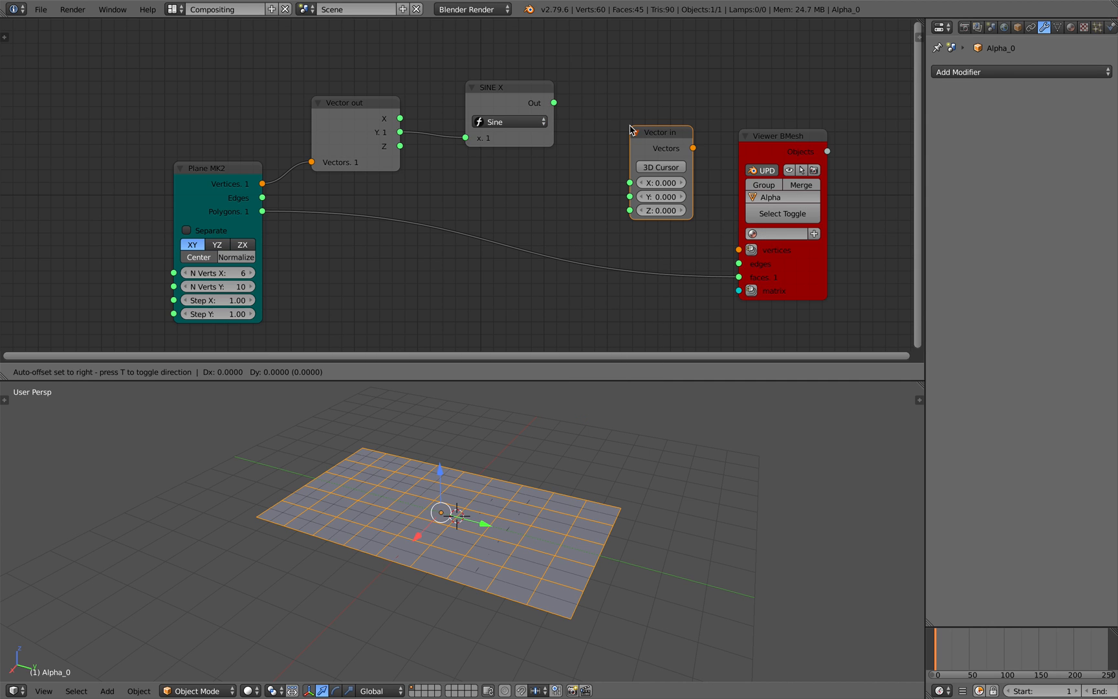
pyautogui.moveTo(552, 102); pyautogui.dragTo(586, 158)
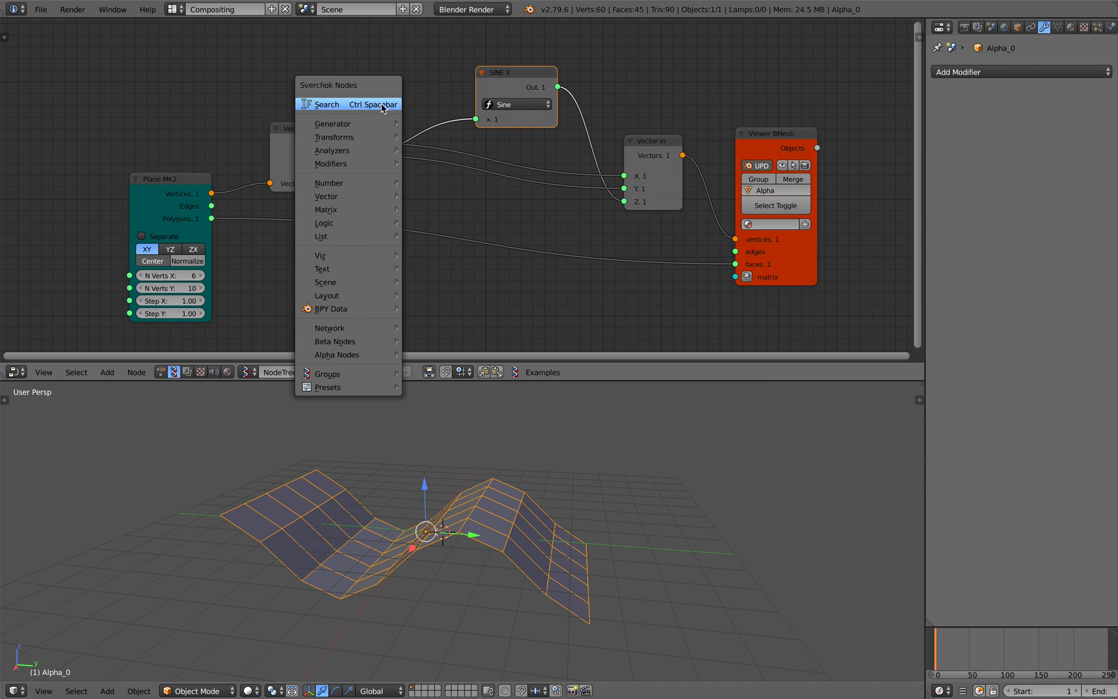
# Step: Add an Add math node with Y 26.44 before Sine, and a second math node after it
pyautogui.write('math')
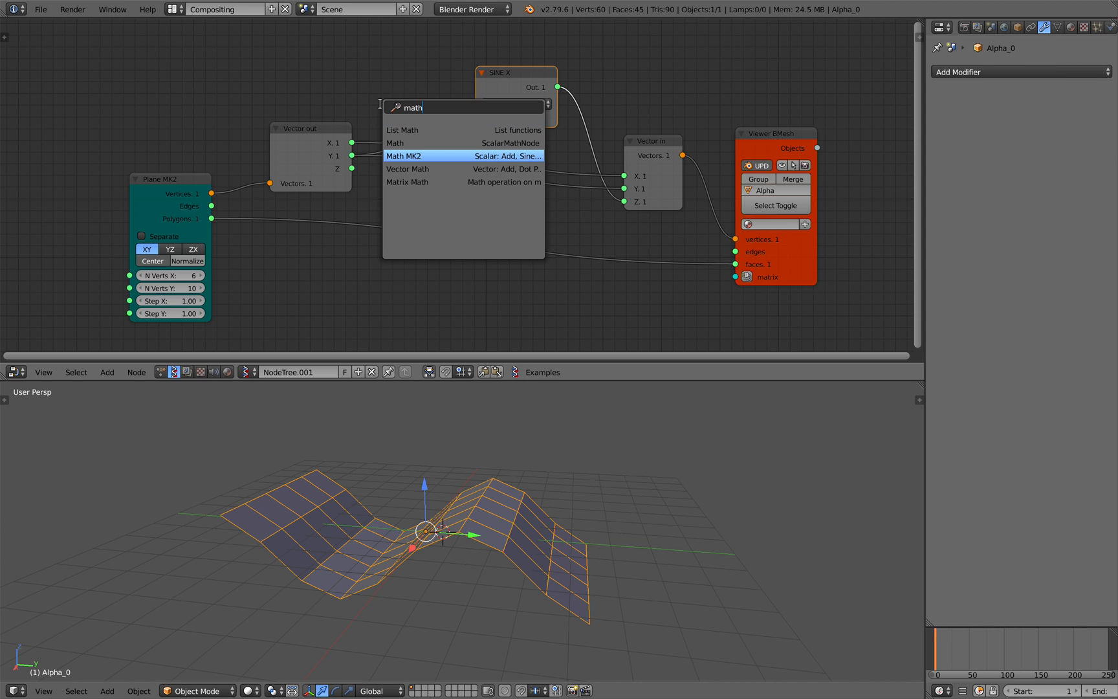
pyautogui.click(406, 155)
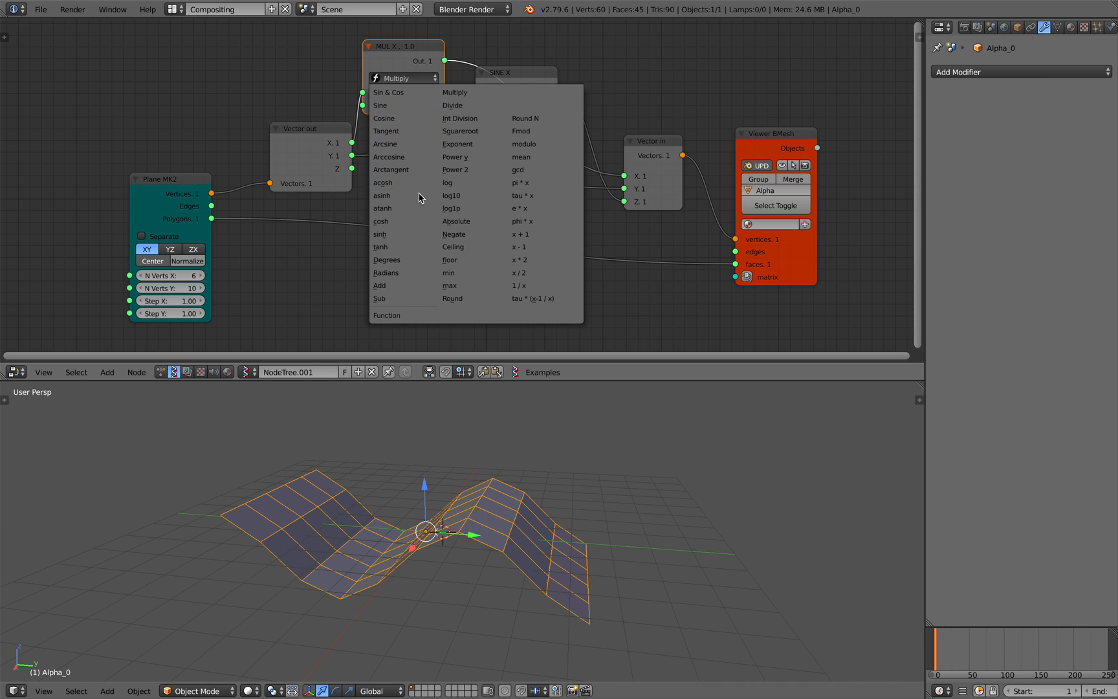
pyautogui.click(379, 285)
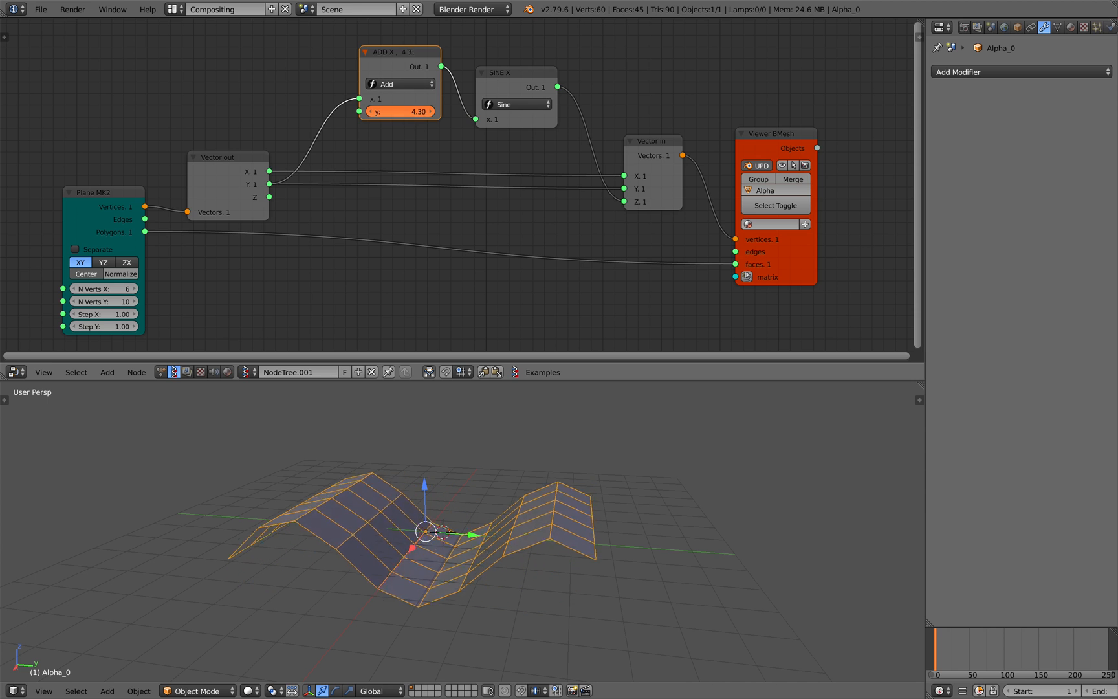
pyautogui.moveTo(386, 112); pyautogui.dragTo(429, 111)
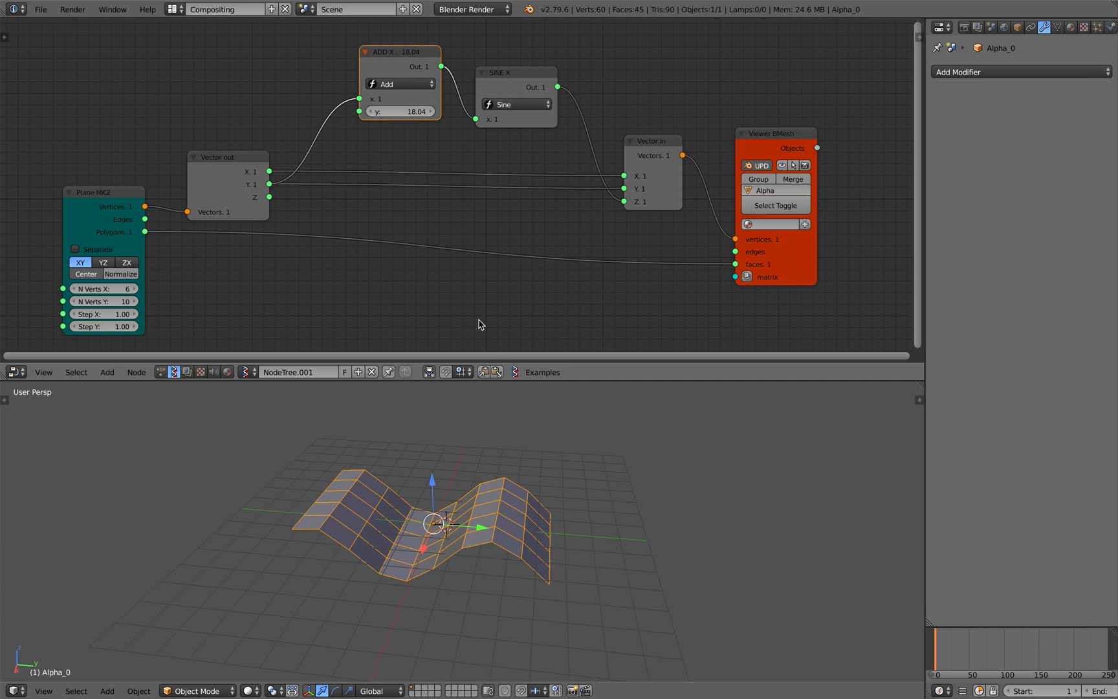
pyautogui.moveTo(397, 111); pyautogui.dragTo(429, 112)
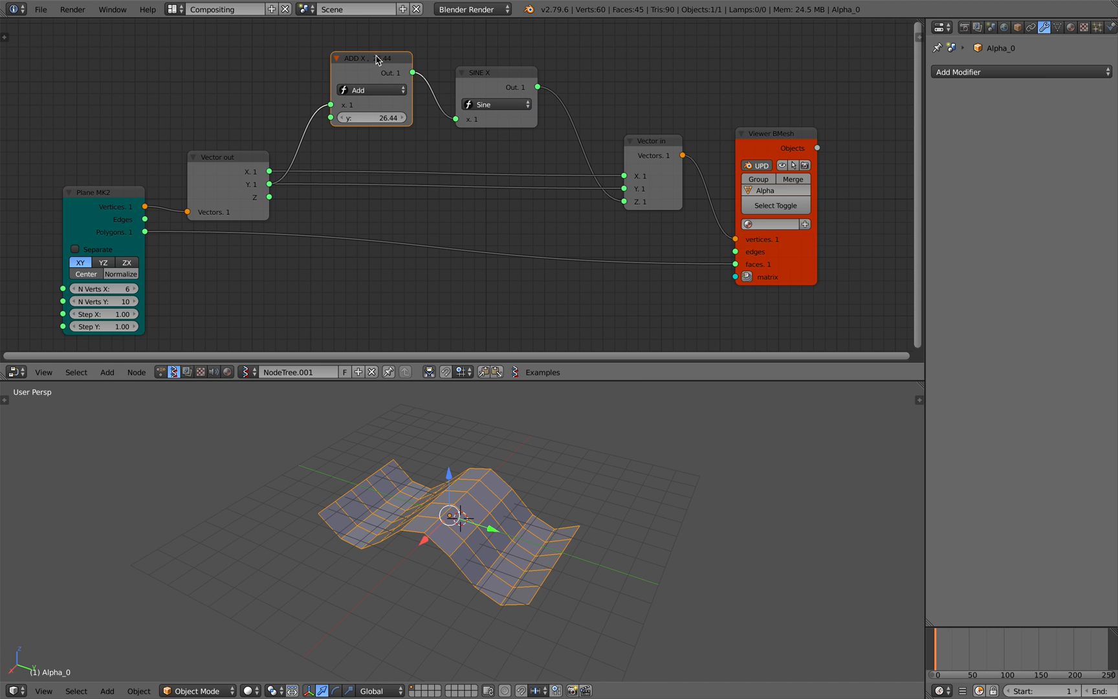
pyautogui.click(624, 114)
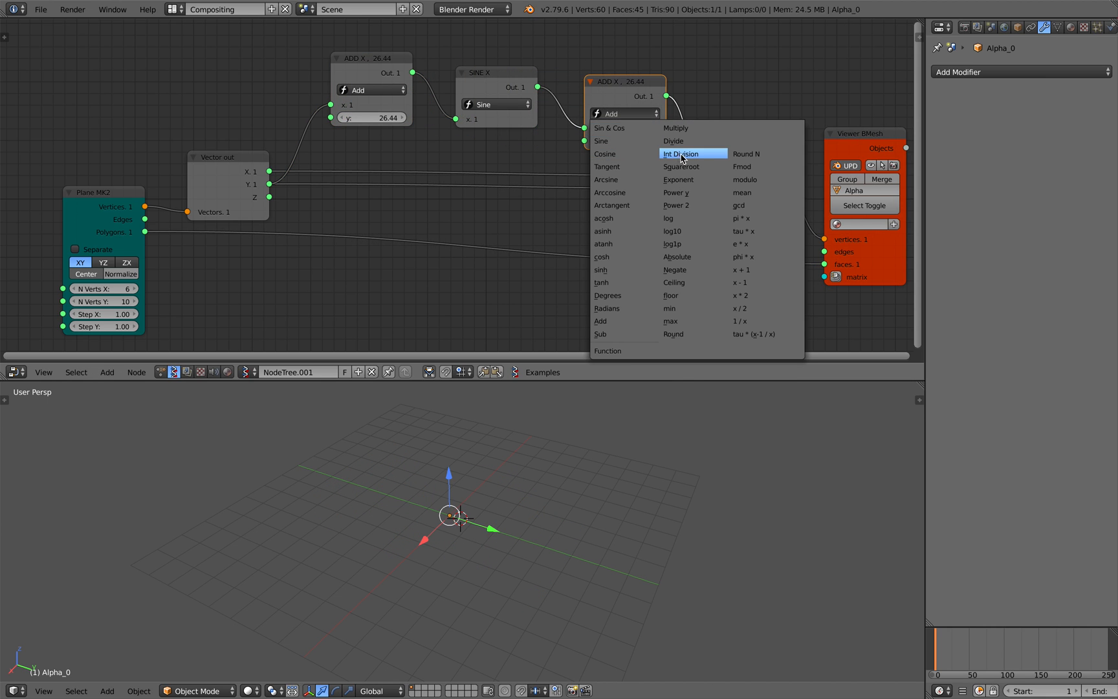
pyautogui.click(675, 128)
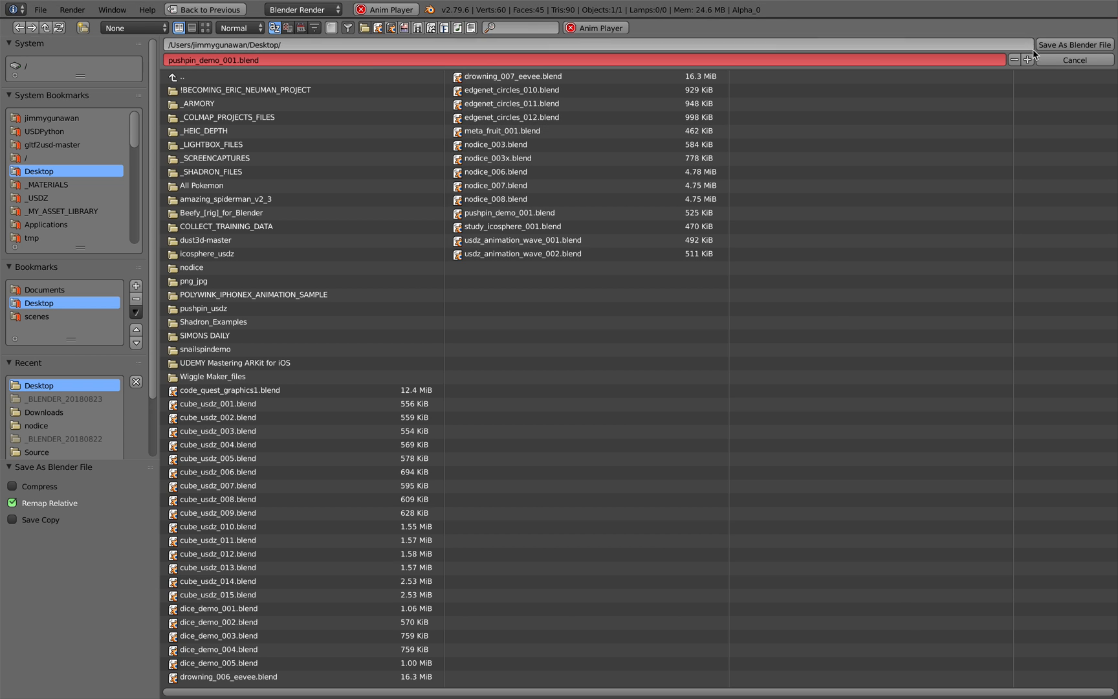
# Step: Save the scene as pushpin_demo_001.blend on the Desktop
pyautogui.click(1074, 60)
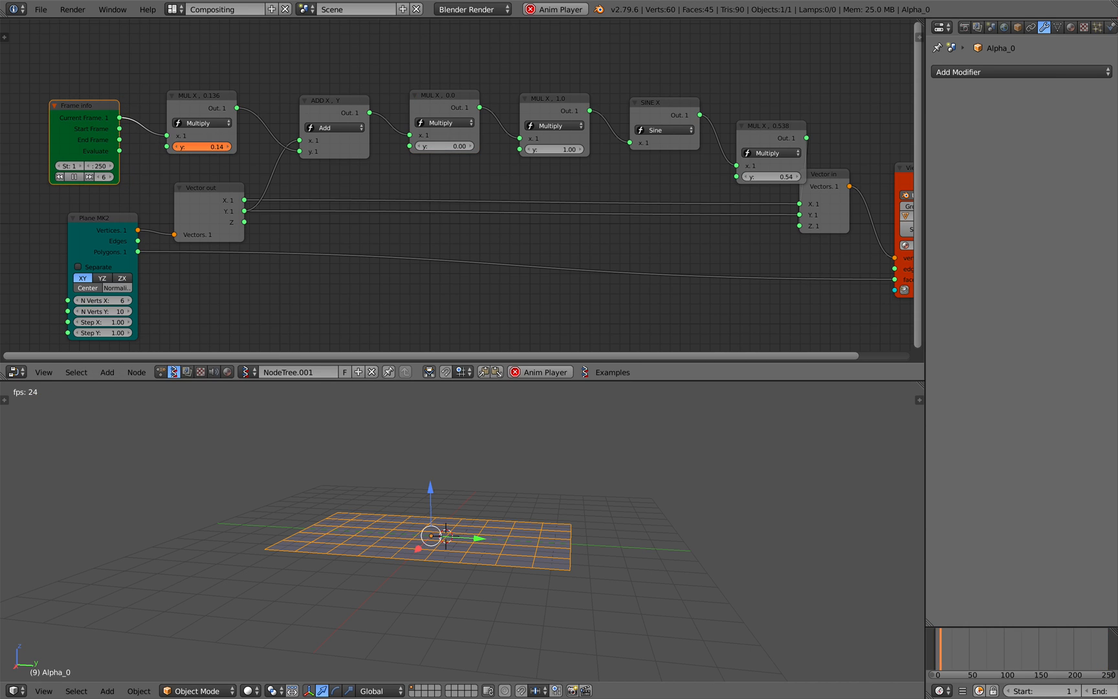
# Step: Switch the fourth math node from Multiply to Add, tune its value, and name the tree sv_wave
pyautogui.click(556, 126)
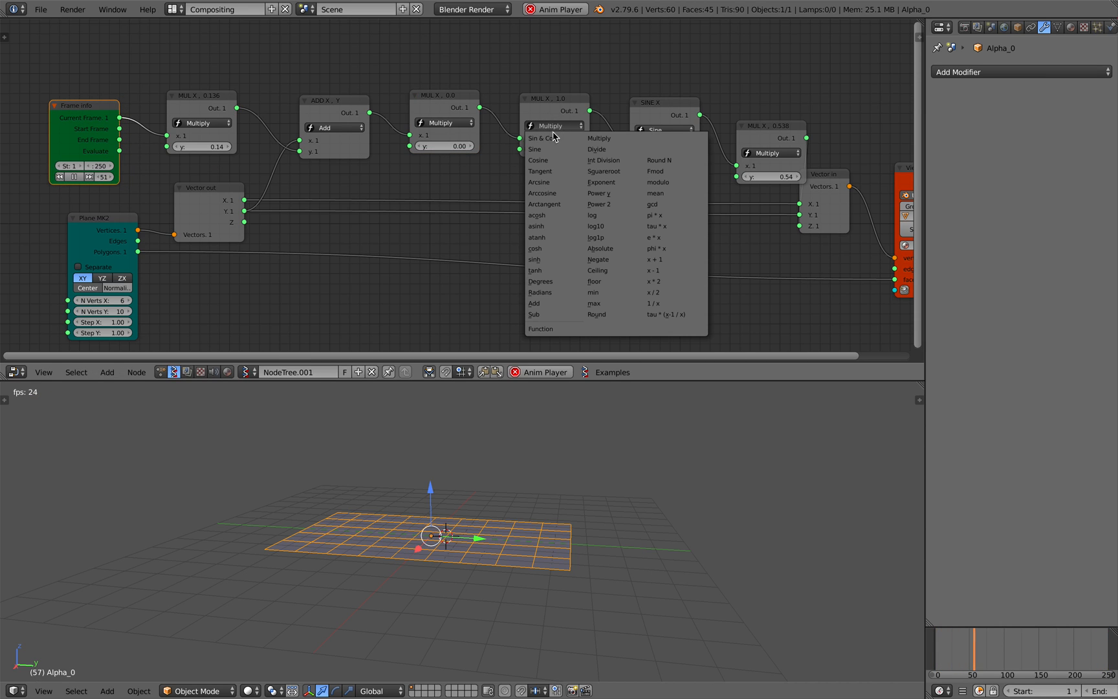
pyautogui.click(534, 303)
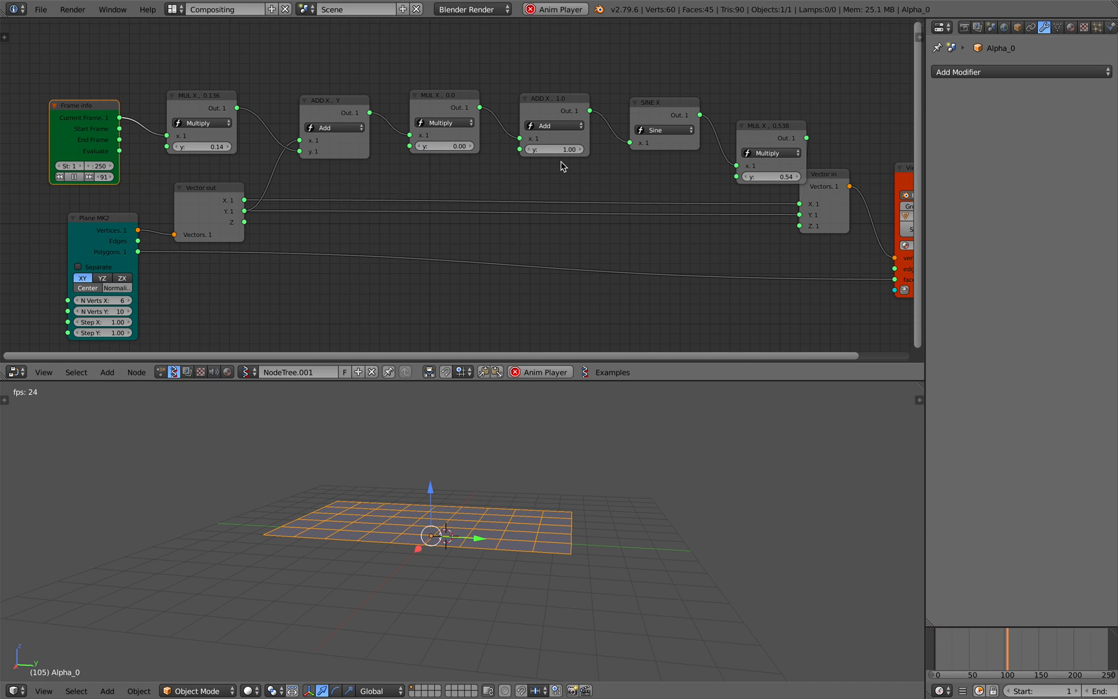
pyautogui.click(554, 149)
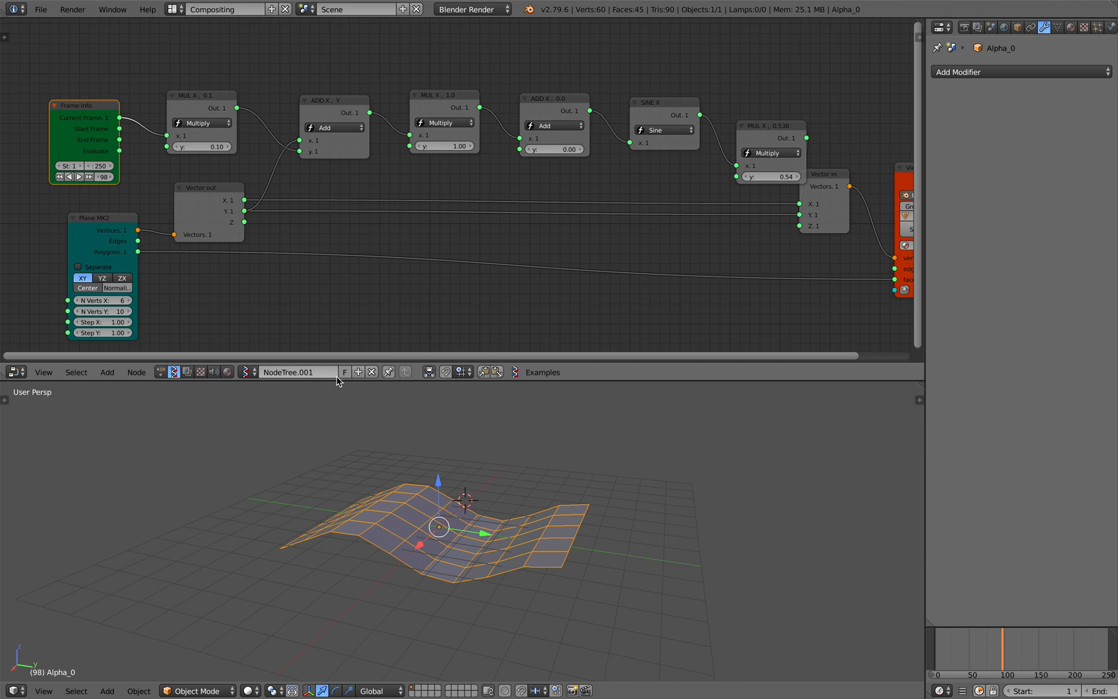
pyautogui.write('wave')
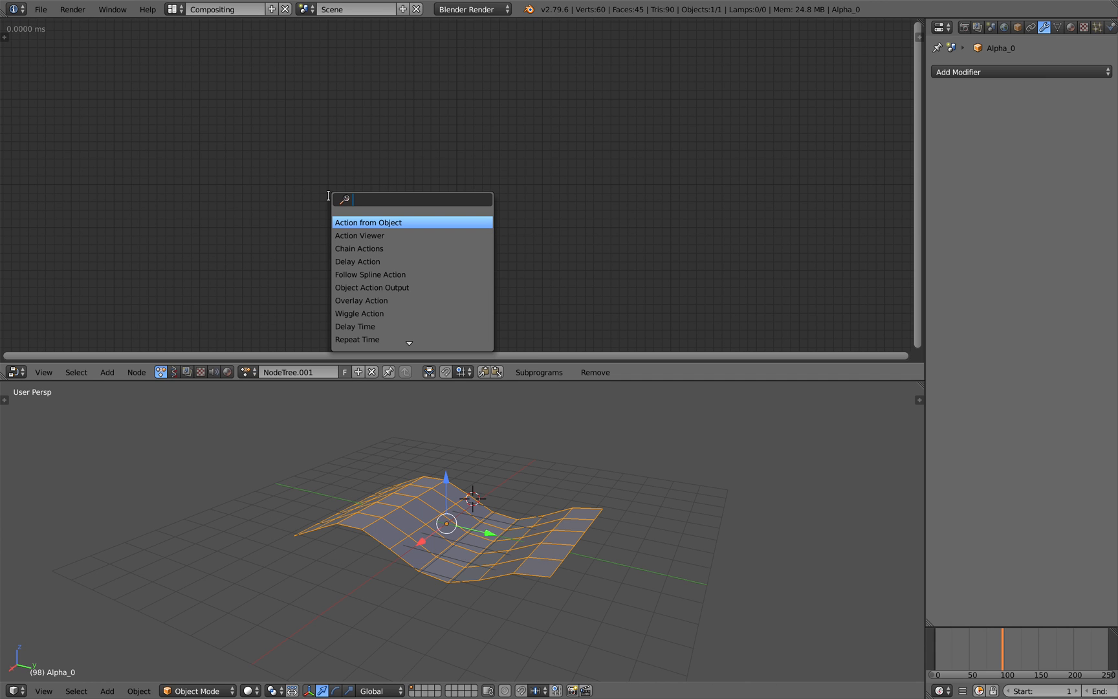
# Step: Add an Object Instancer node to the Animation Nodes tree
pyautogui.write('insta')
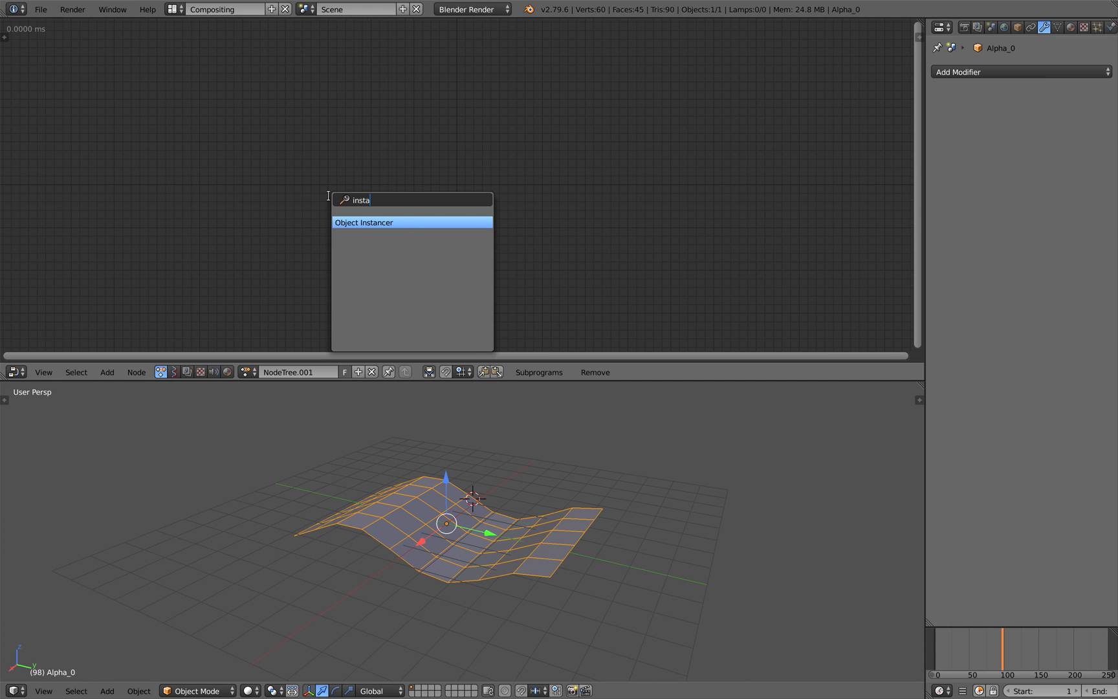
pyautogui.click(364, 223)
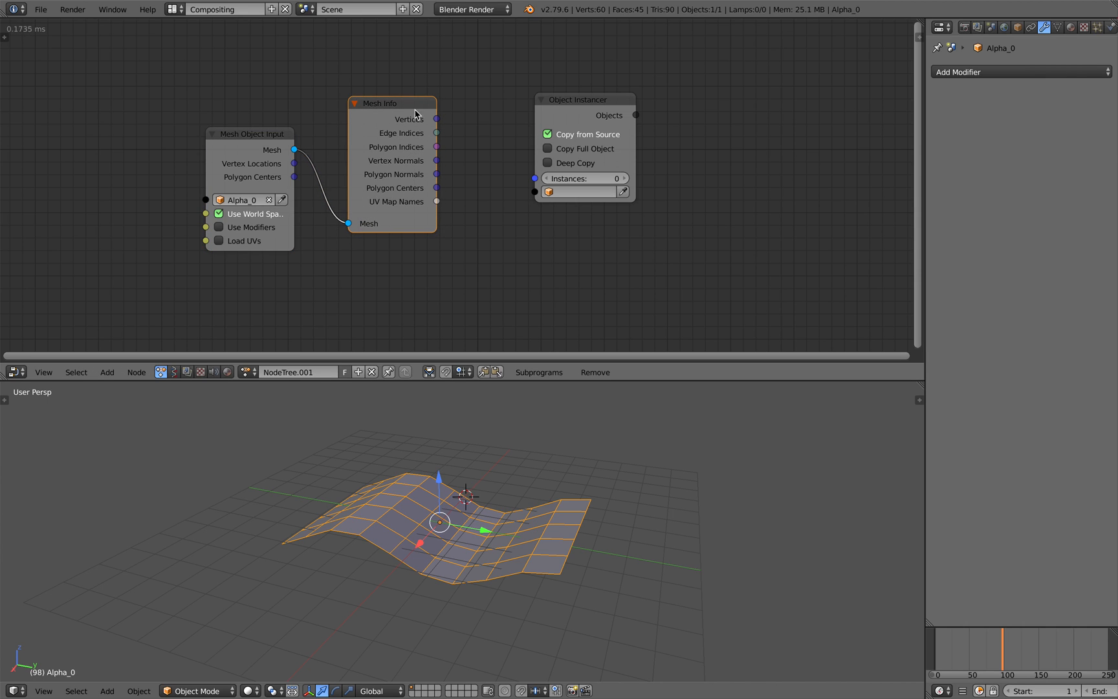
pyautogui.moveTo(416, 136)
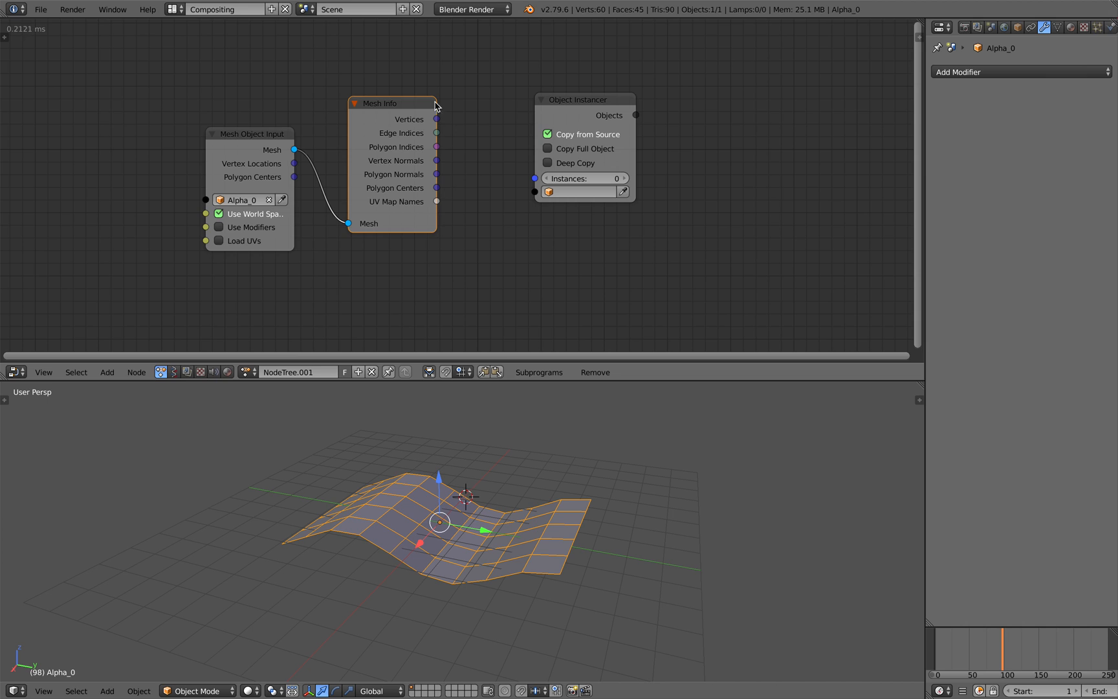
pyautogui.moveTo(454, 127)
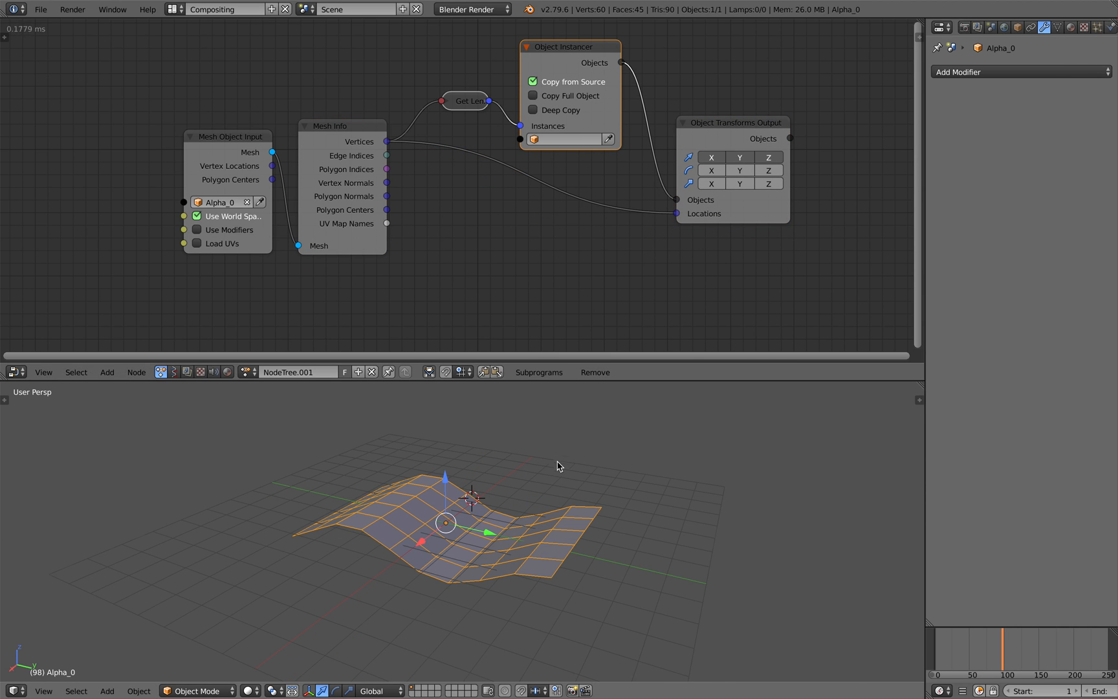
# Step: Add a mesh cylinder and set its radius to 0.150 in the Add Cylinder panel
pyautogui.click(106, 690)
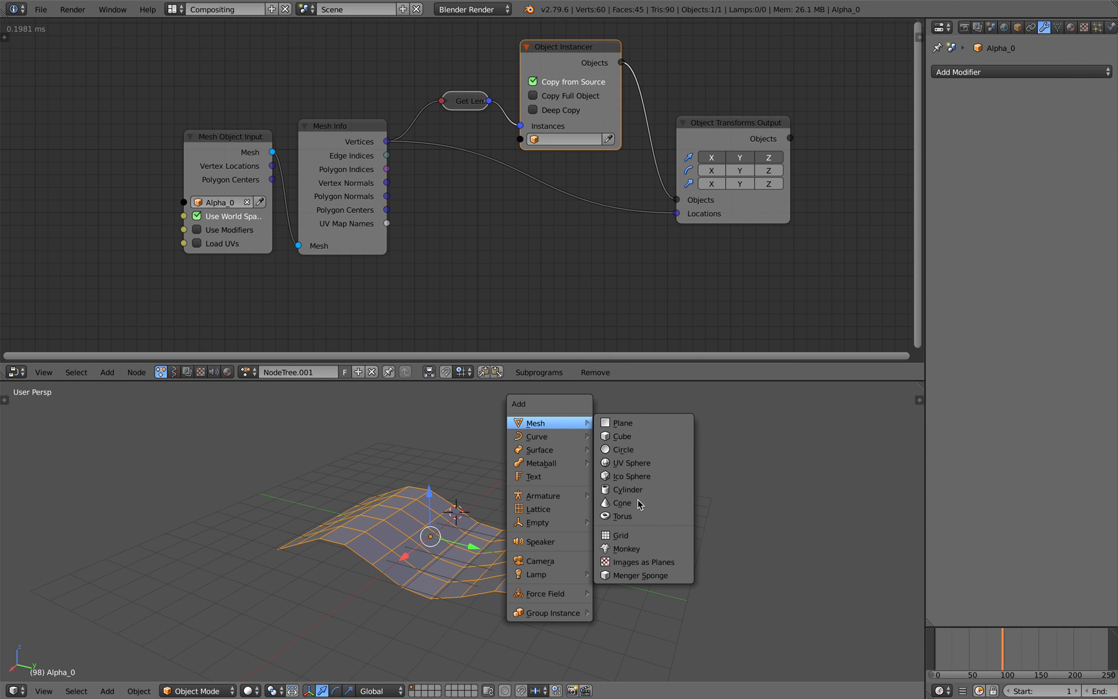
pyautogui.click(626, 489)
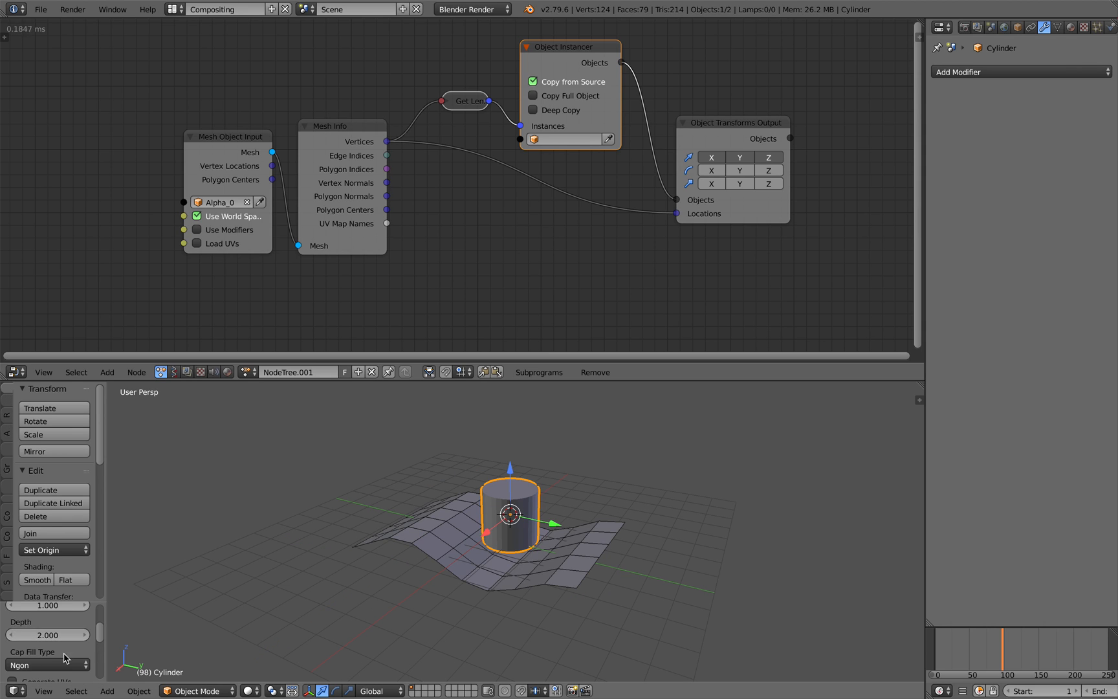
pyautogui.scroll(-3)
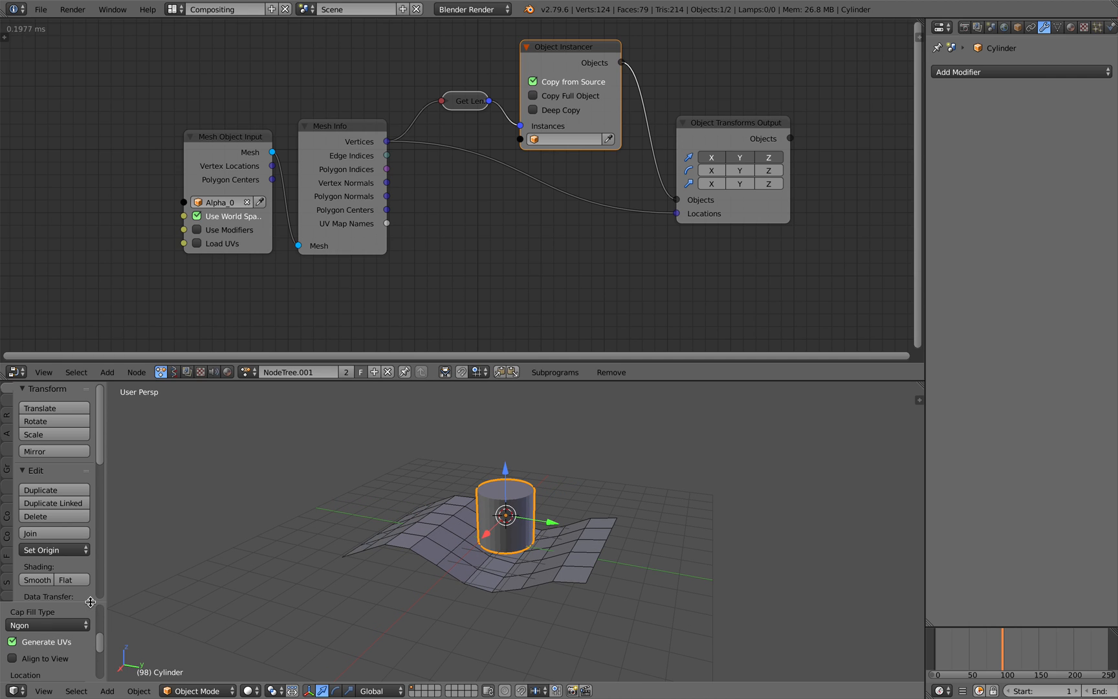
pyautogui.scroll(-3)
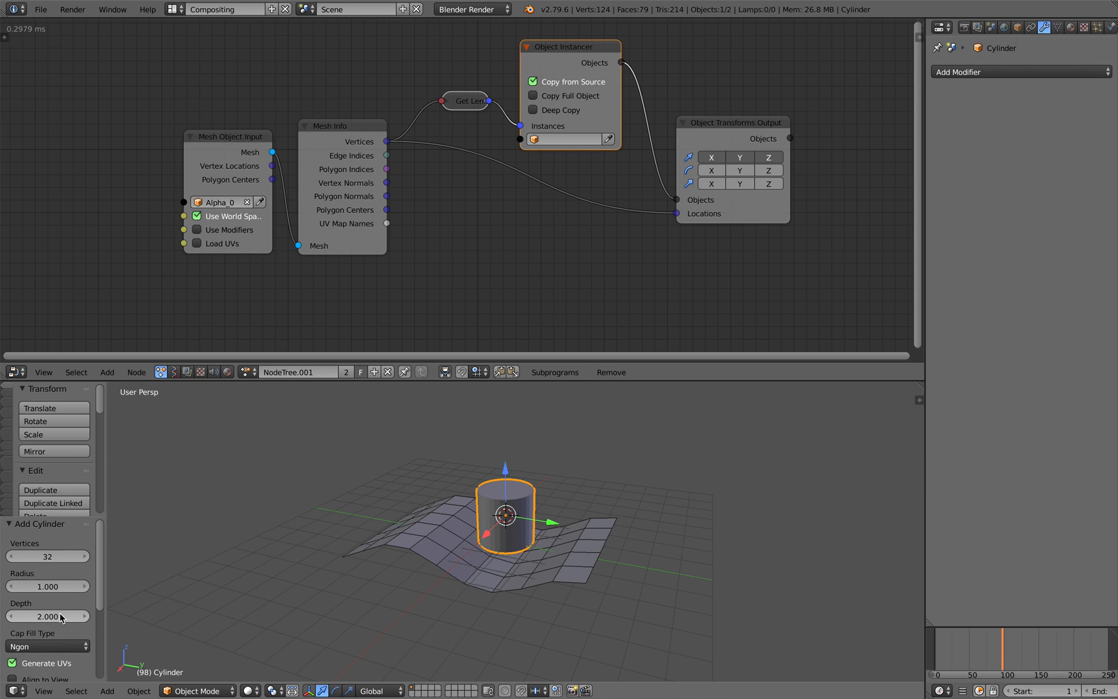
pyautogui.moveTo(72, 587); pyautogui.dragTo(37, 587)
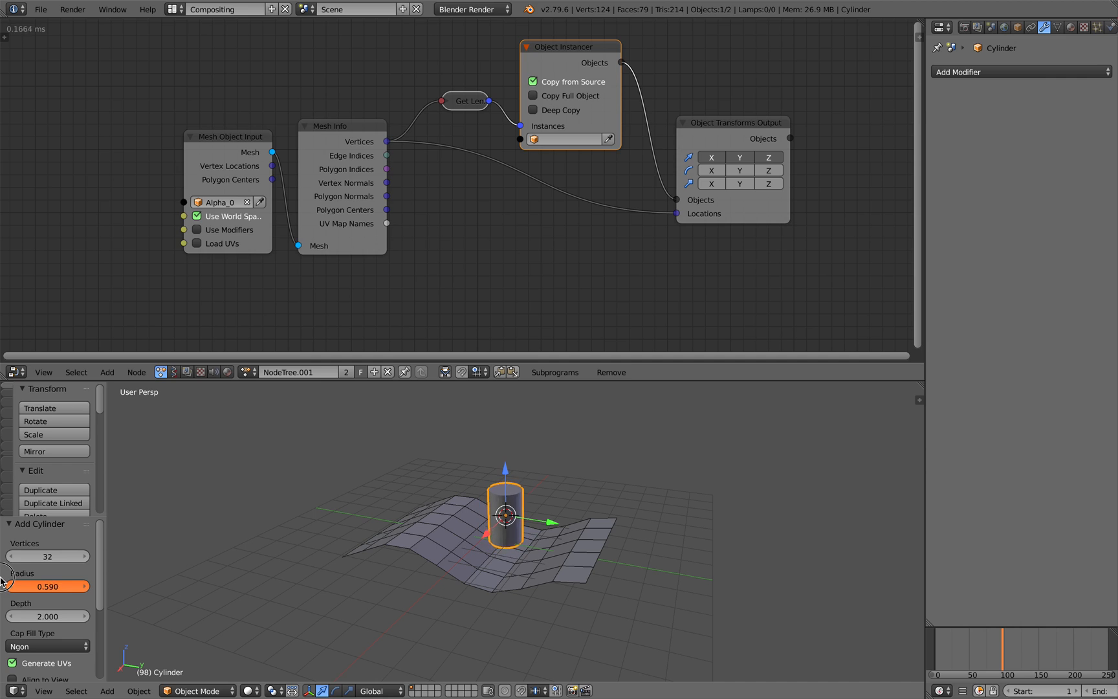
pyautogui.moveTo(50, 585); pyautogui.dragTo(8, 589)
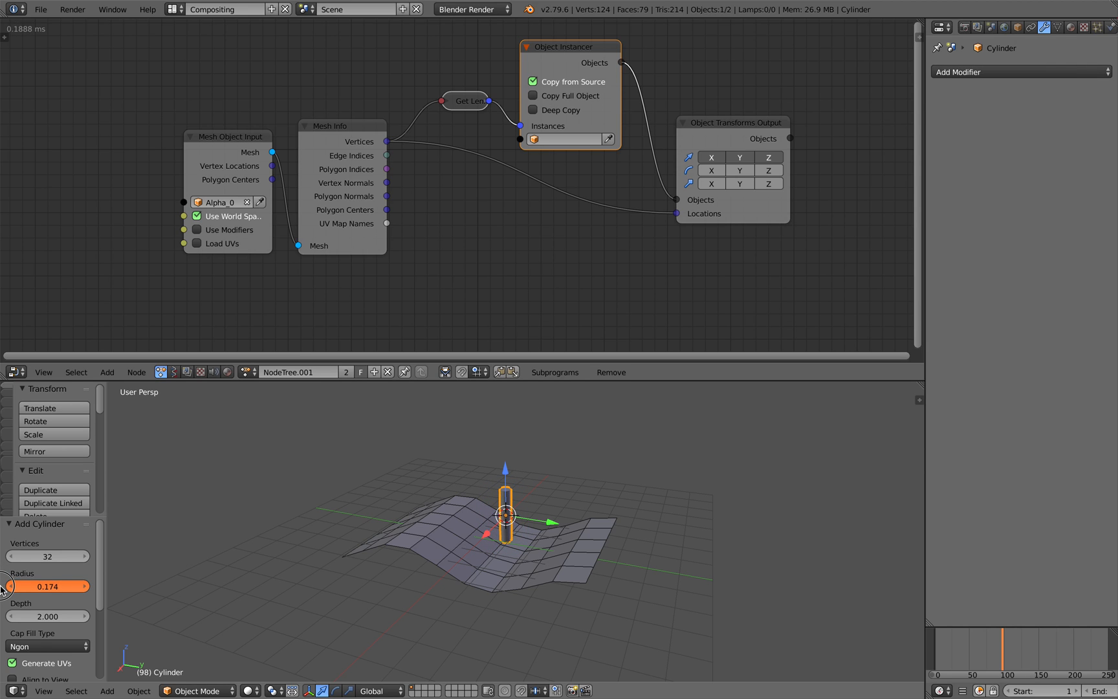
pyautogui.moveTo(9, 586); pyautogui.dragTo(61, 587)
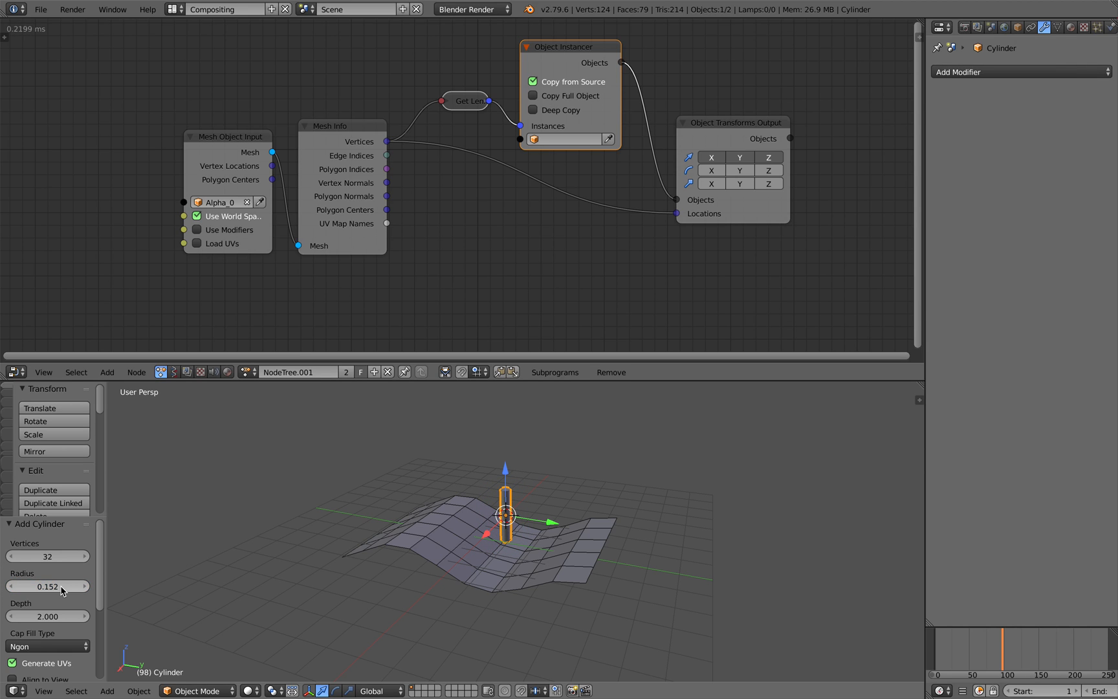
pyautogui.click(48, 587)
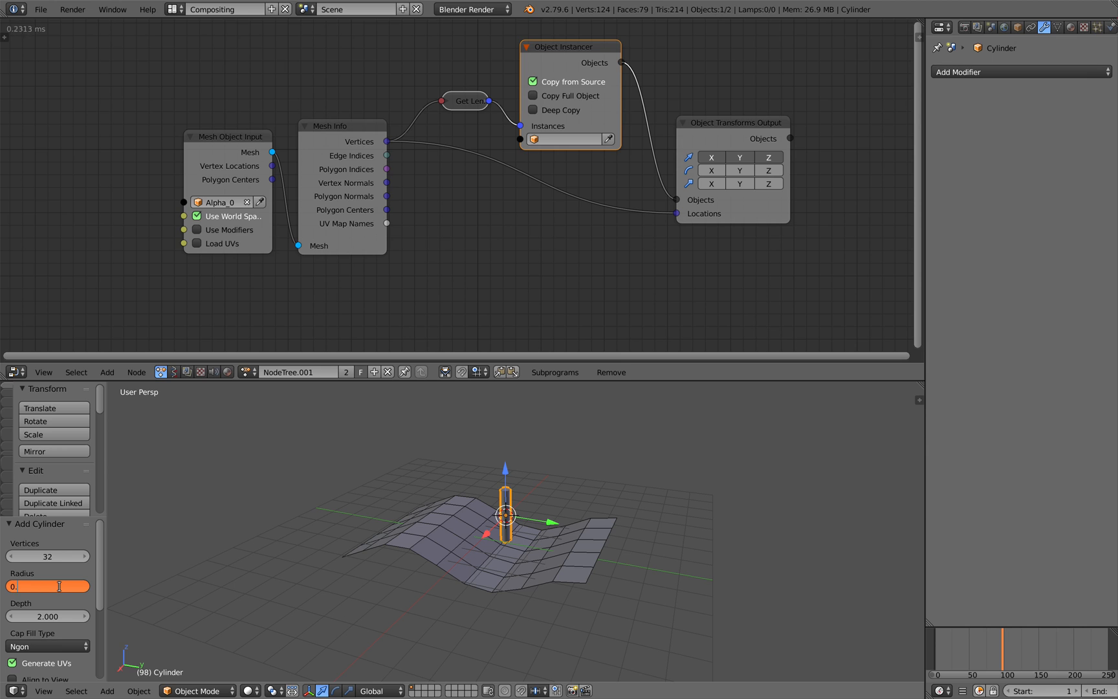
pyautogui.write('0.150')
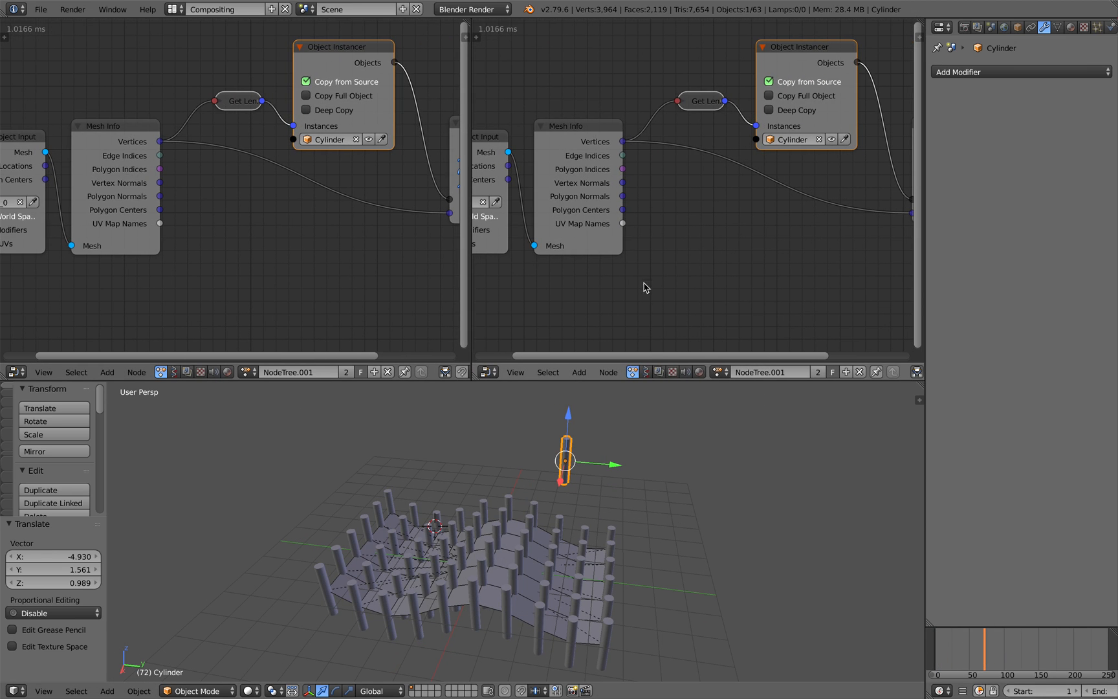
# Step: Show sv_wave in the second editor, tighten the Plane MK2 Step, and add a Box node
pyautogui.click(719, 371)
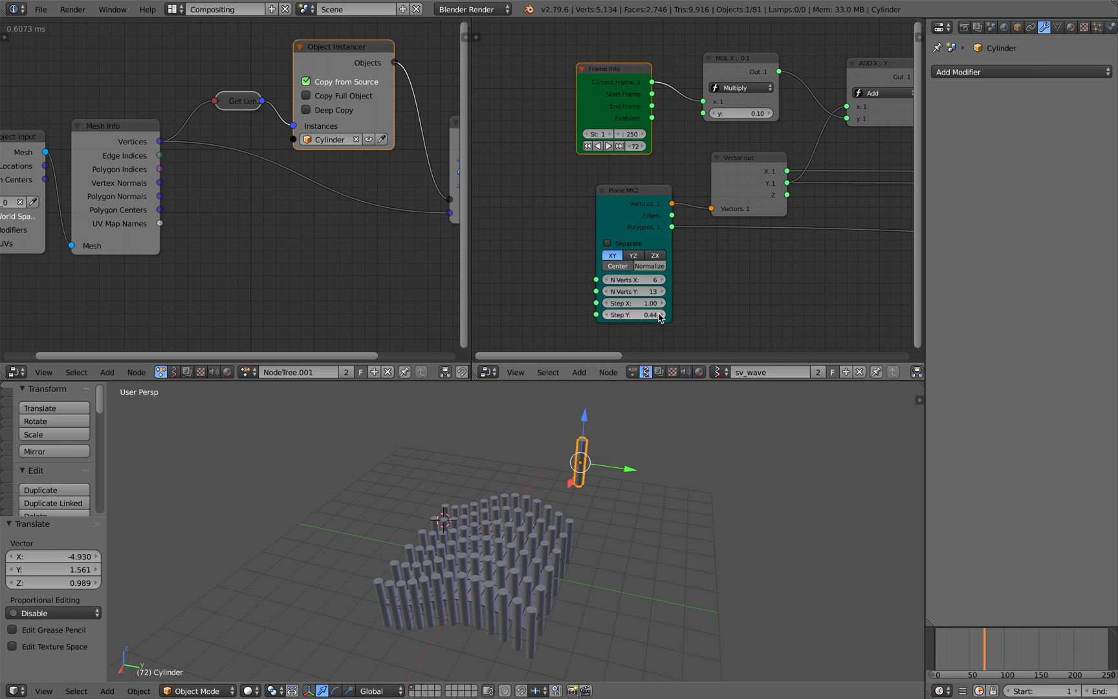
pyautogui.moveTo(633, 303); pyautogui.dragTo(646, 303)
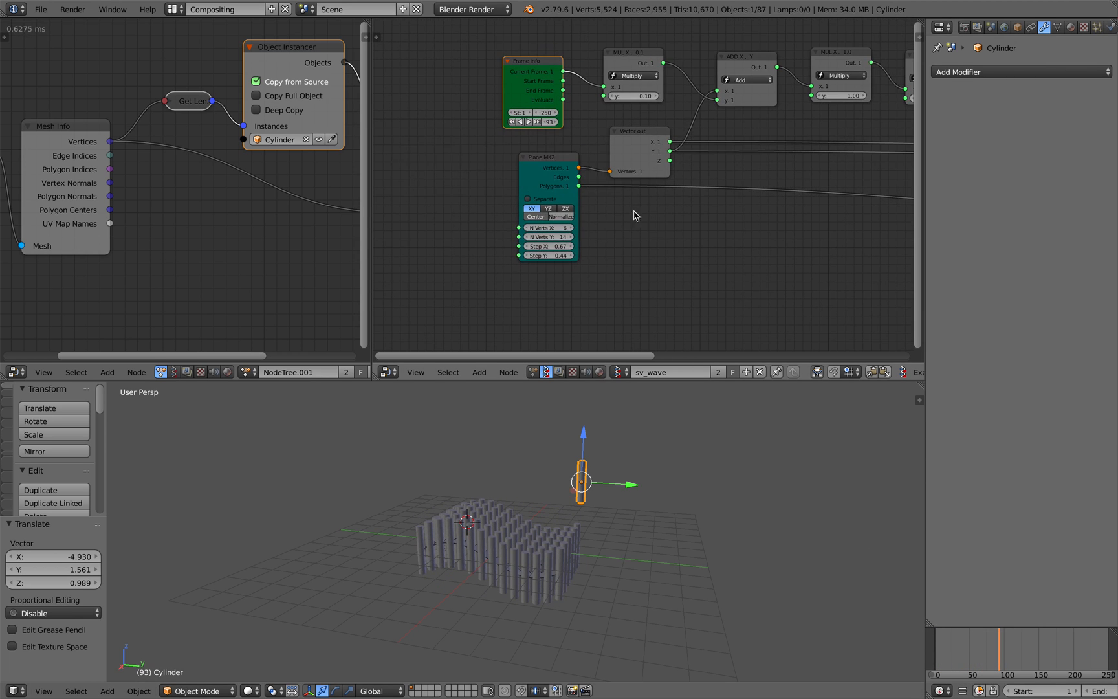
pyautogui.write('b')
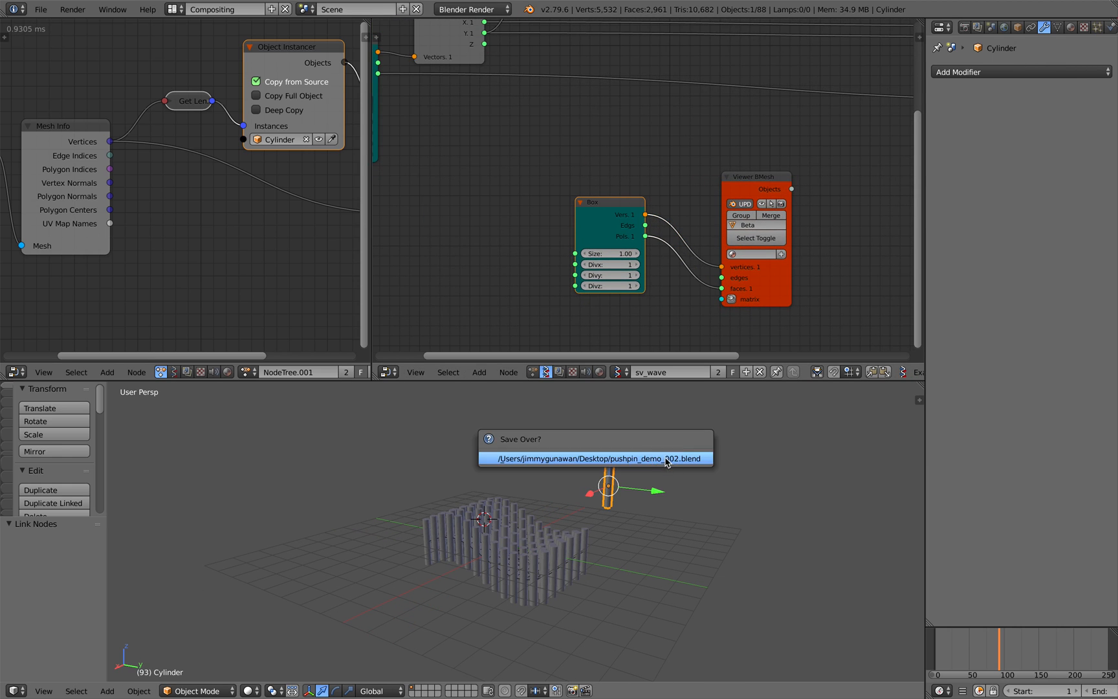
# Step: Confirm the file overwrite, add Matrix Apply (verts) and position the Box base beneath the pins
pyautogui.click(596, 458)
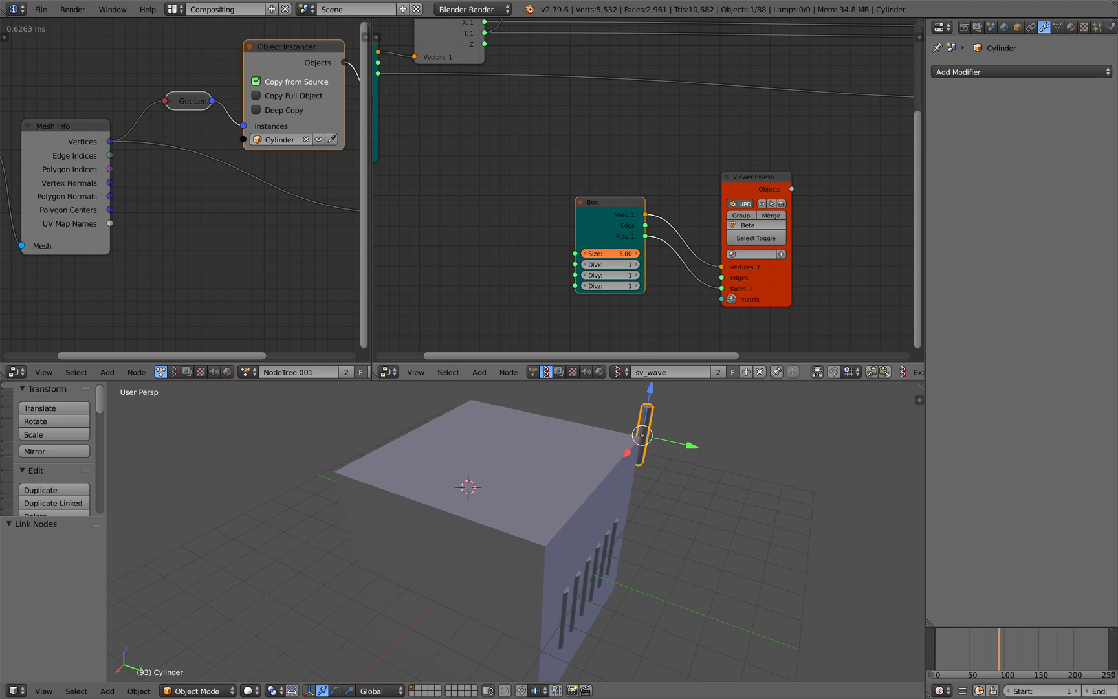
pyautogui.moveTo(610, 254); pyautogui.dragTo(620, 253)
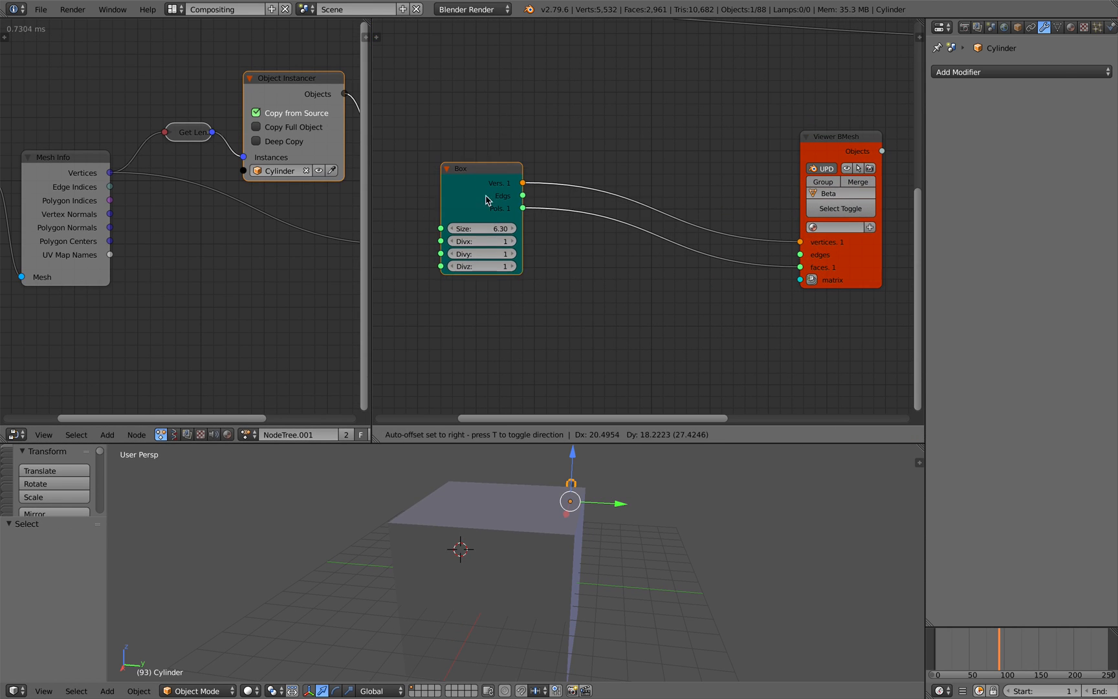
pyautogui.write('appl')
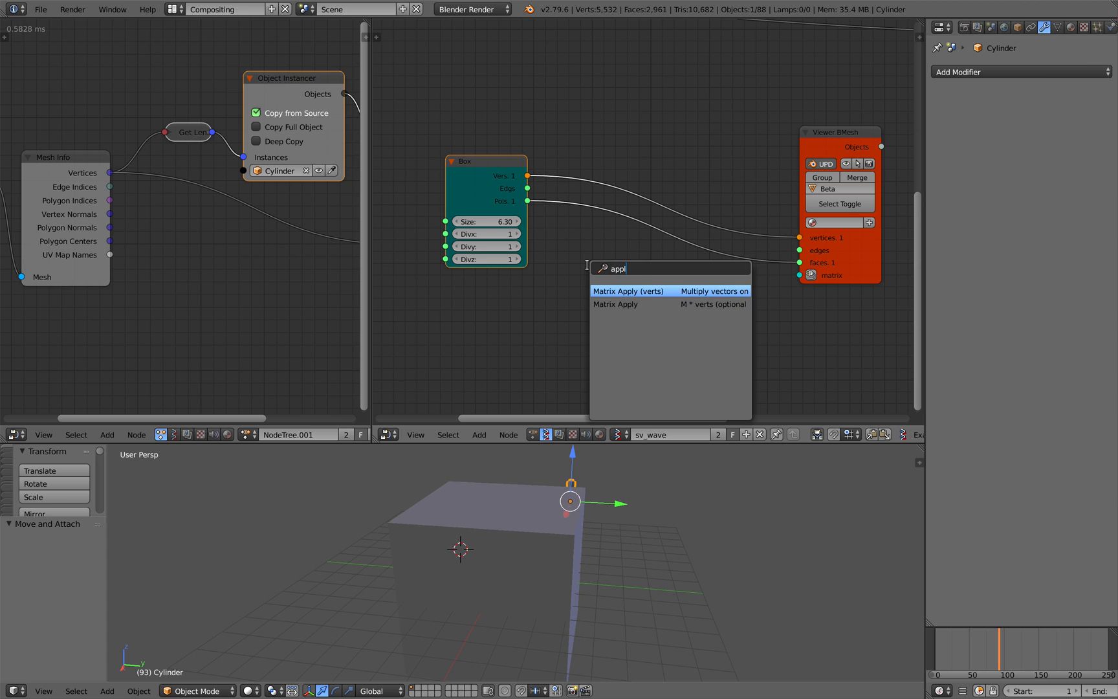
pyautogui.click(628, 290)
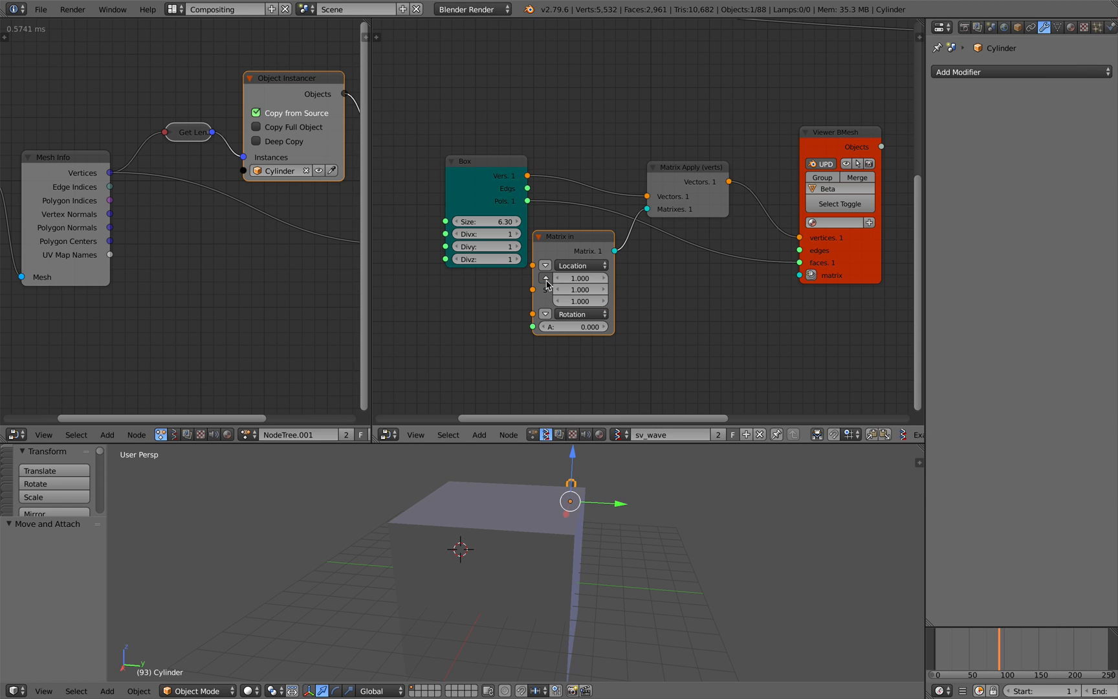
pyautogui.moveTo(577, 288); pyautogui.dragTo(577, 288)
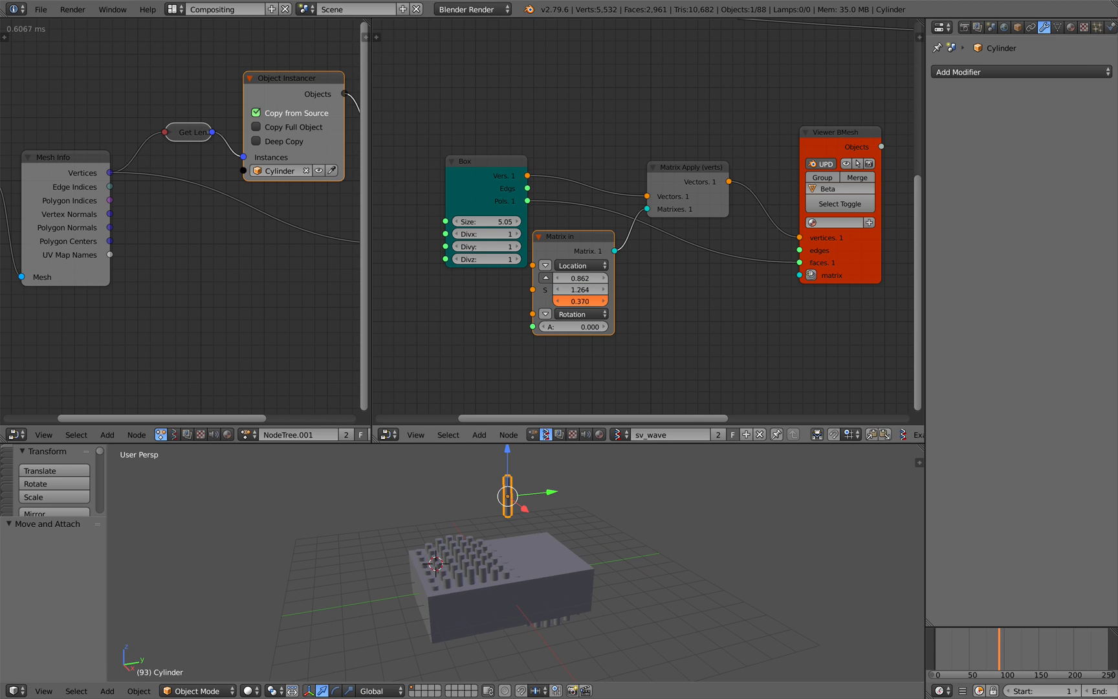
pyautogui.moveTo(578, 301); pyautogui.dragTo(578, 300)
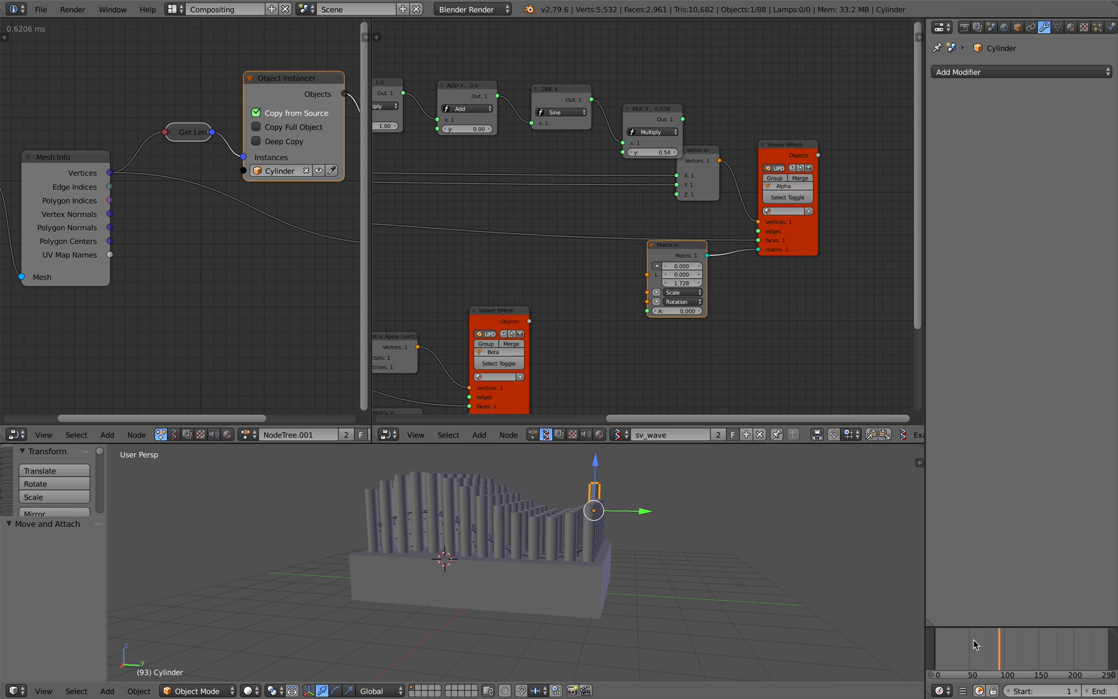
# Step: Scrub through Timeline frames to preview the sine wave moving across the pins
pyautogui.click(995, 645)
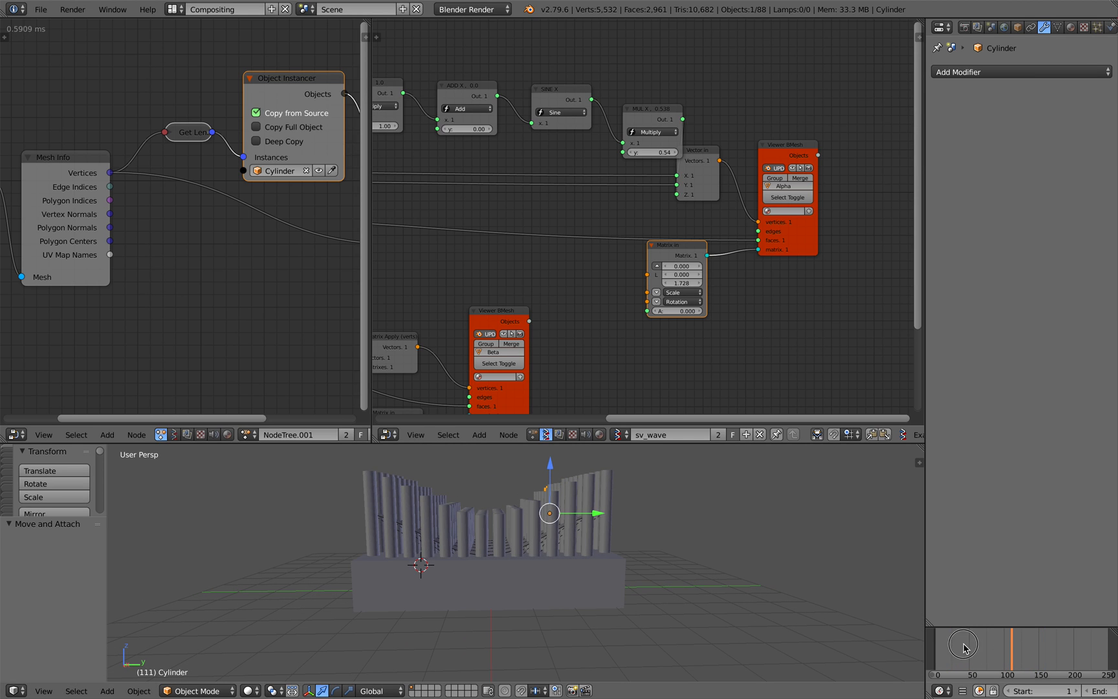
pyautogui.moveTo(965, 647); pyautogui.dragTo(1025, 640)
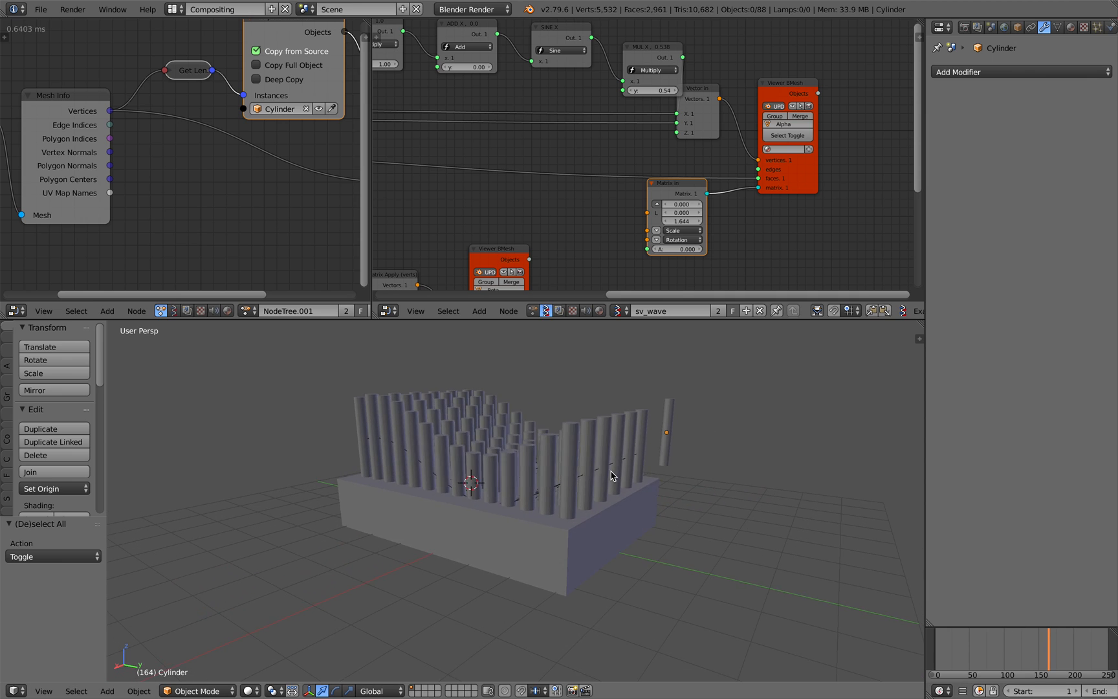
pyautogui.click(40, 10)
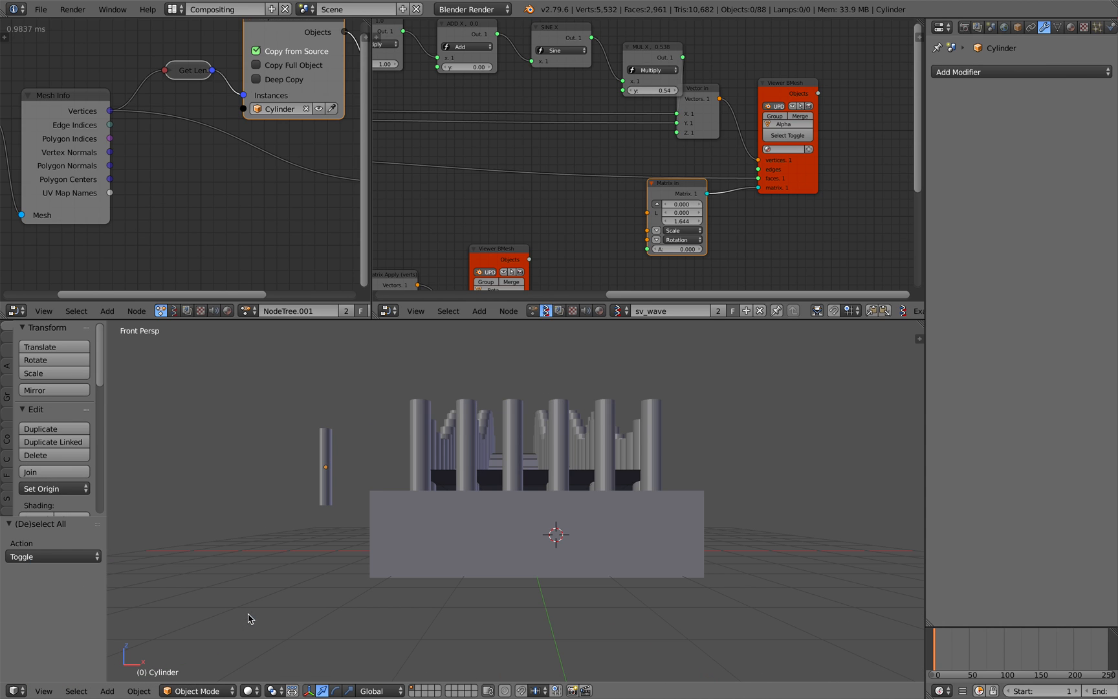
# Step: View the board in Right Ortho and bring the Timeline frame range settings into view
pyautogui.click(43, 690)
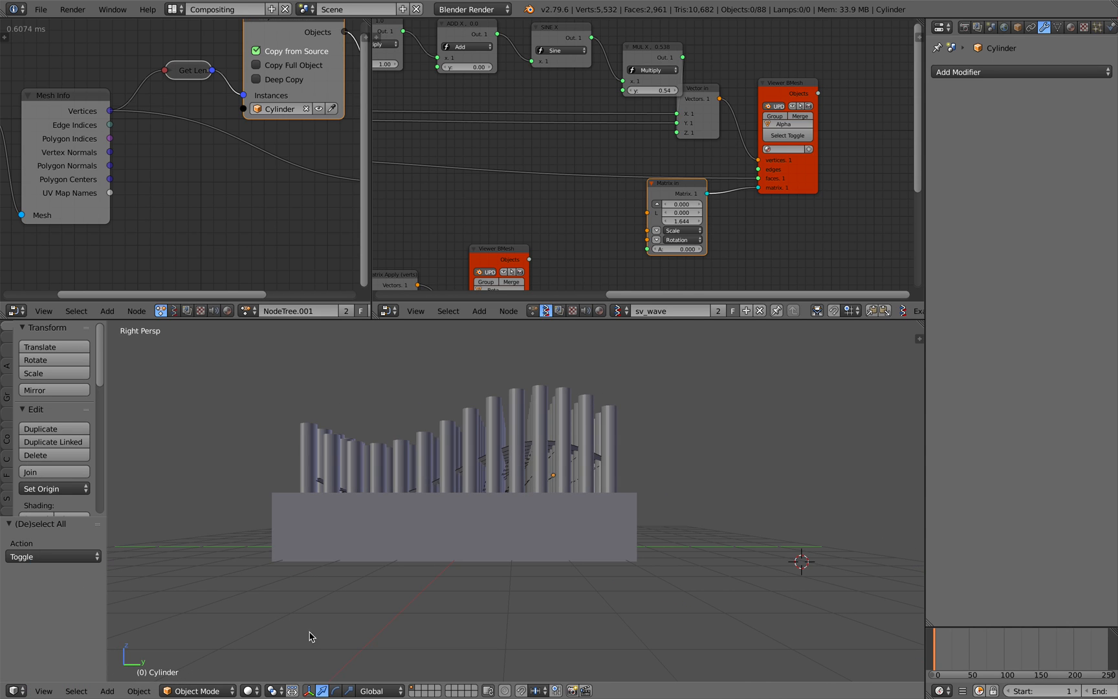
pyautogui.click(43, 690)
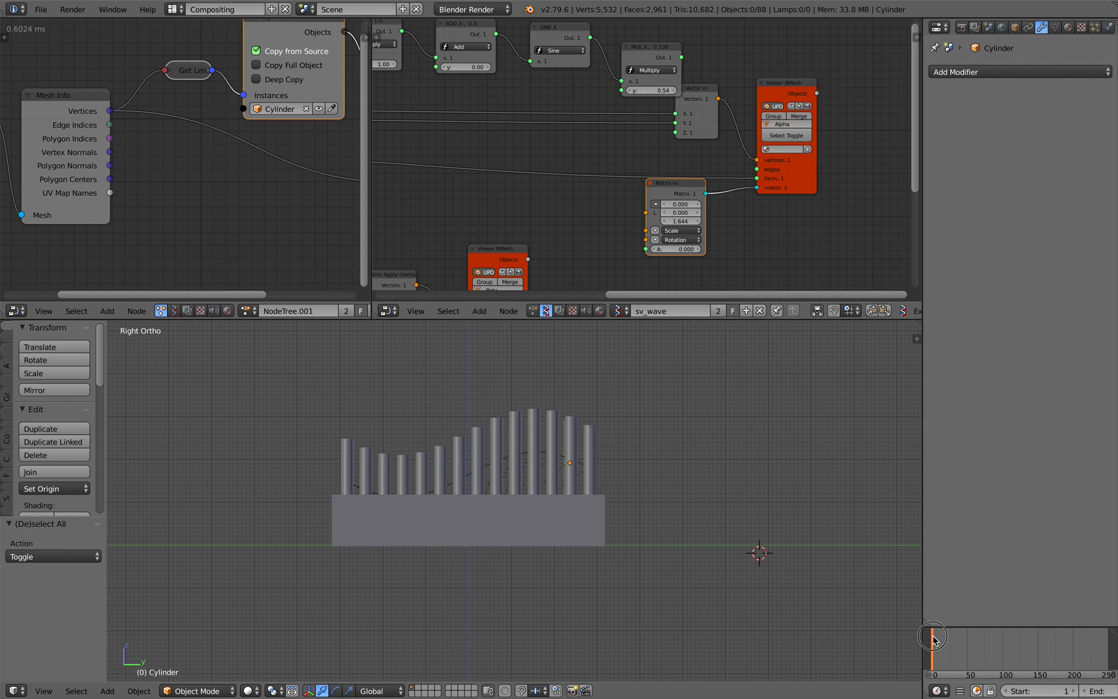
pyautogui.moveTo(934, 635); pyautogui.dragTo(968, 636)
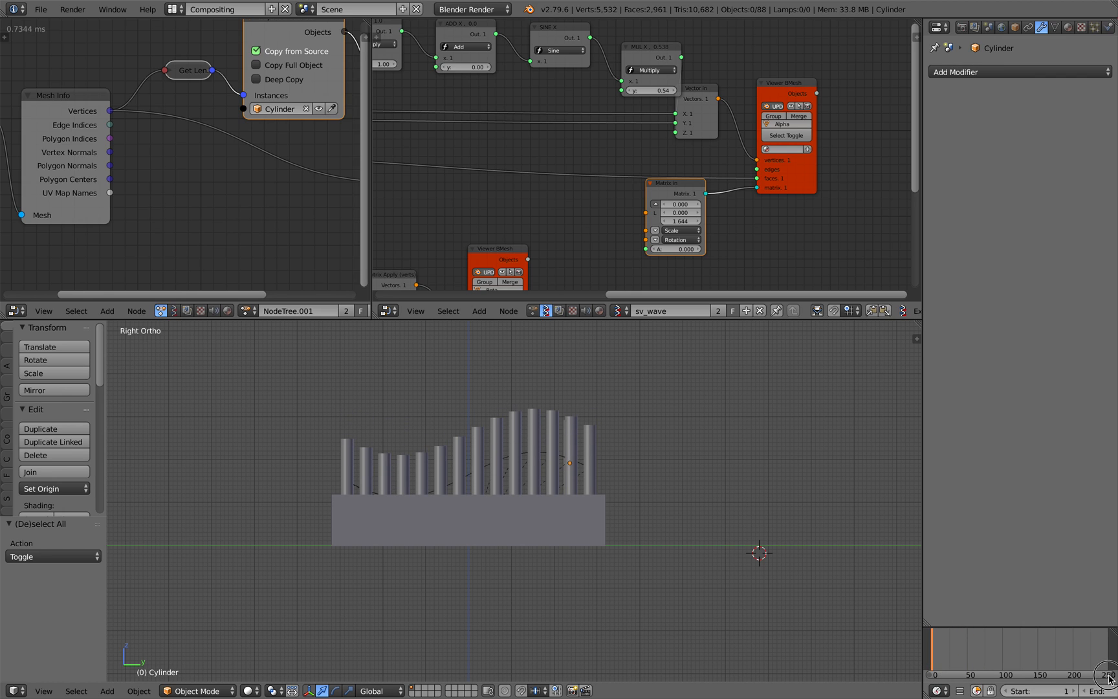
pyautogui.click(963, 669)
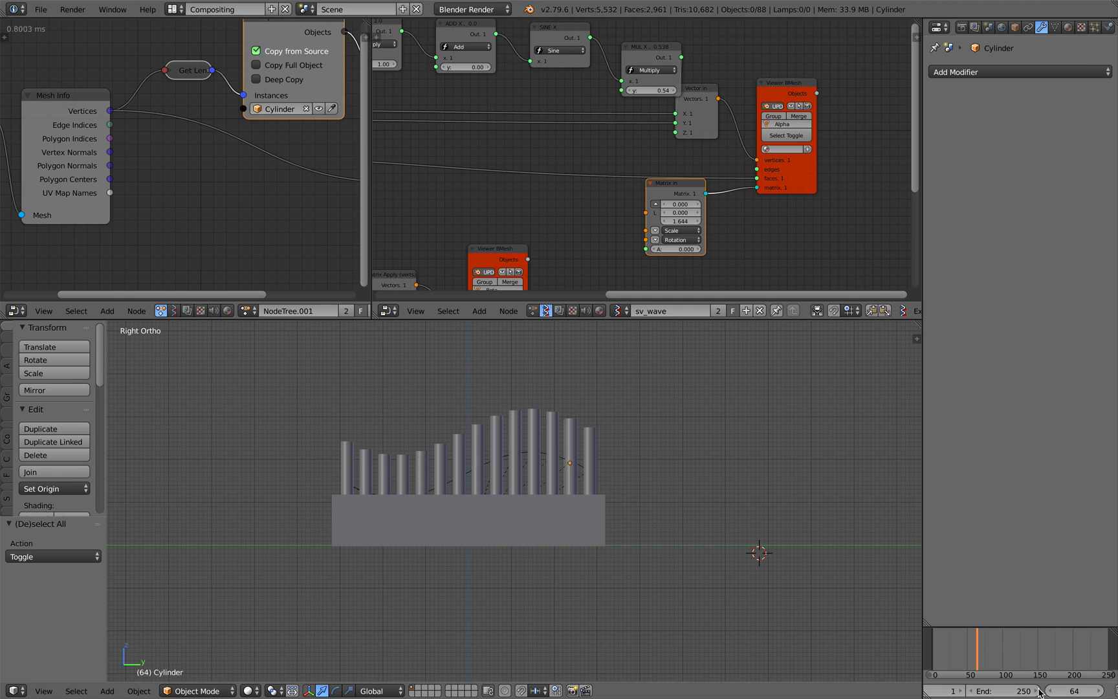
# Step: End the animation range at frame 64, stop playback and select the standalone cylinder
pyautogui.click(1011, 690)
pyautogui.write('64')
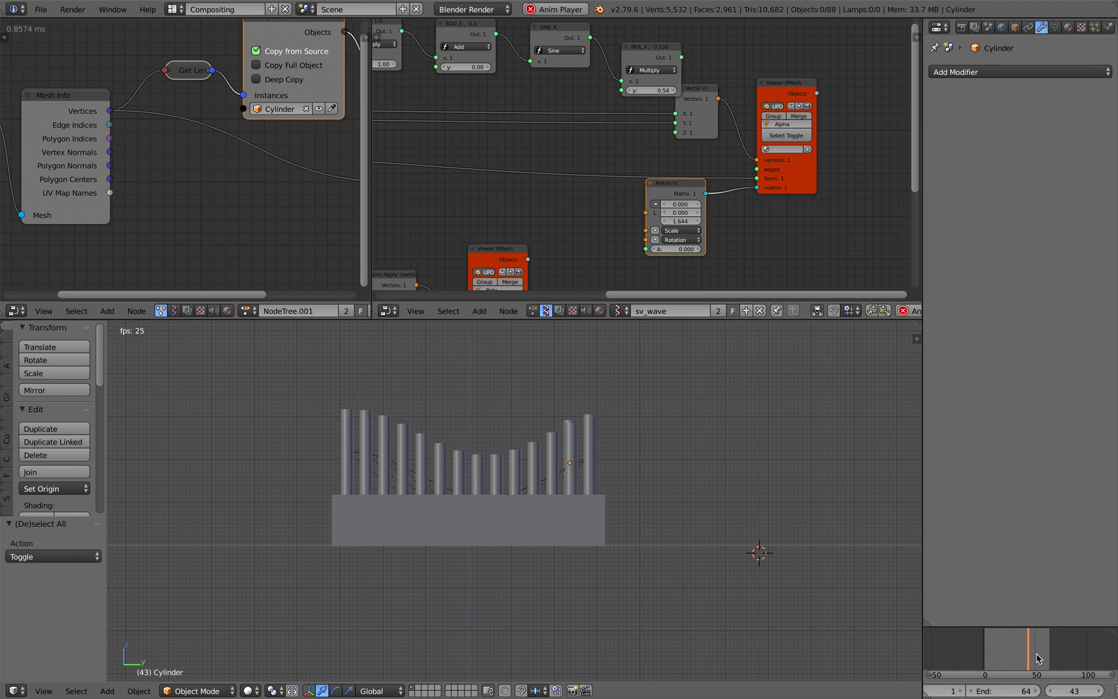
pyautogui.click(1018, 649)
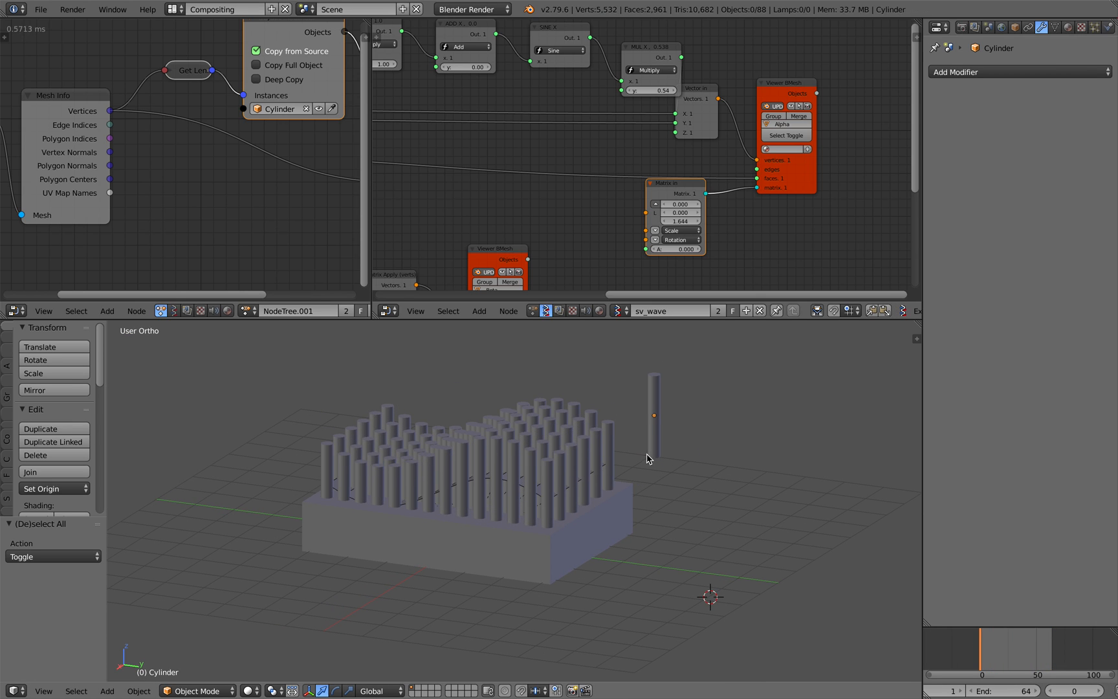
pyautogui.click(653, 420)
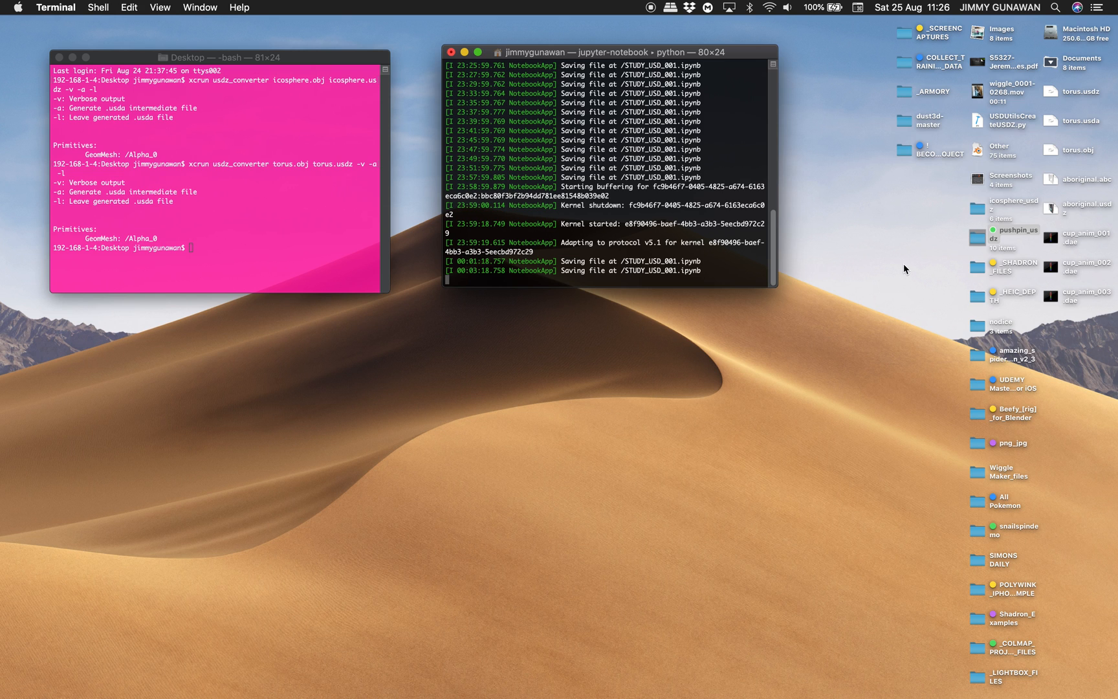
# Step: Export the scene as Alembic to the Desktop as pushpindemo.abc for frames 1–64
pyautogui.click(1014, 208)
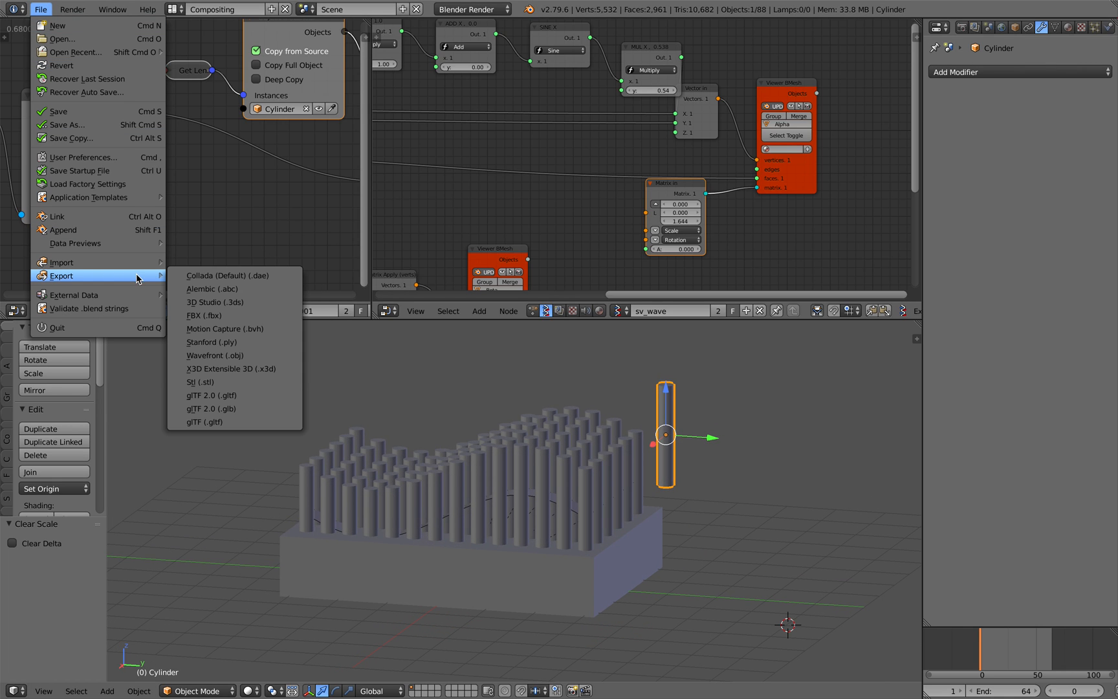
pyautogui.click(213, 289)
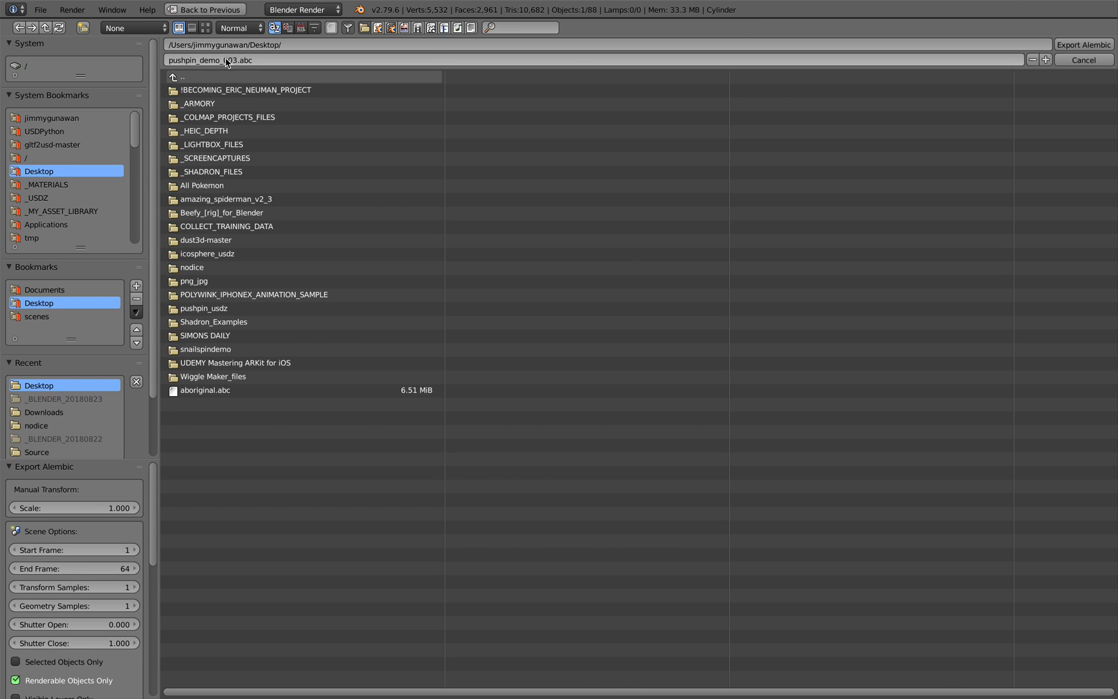
pyautogui.write('pu.abc')
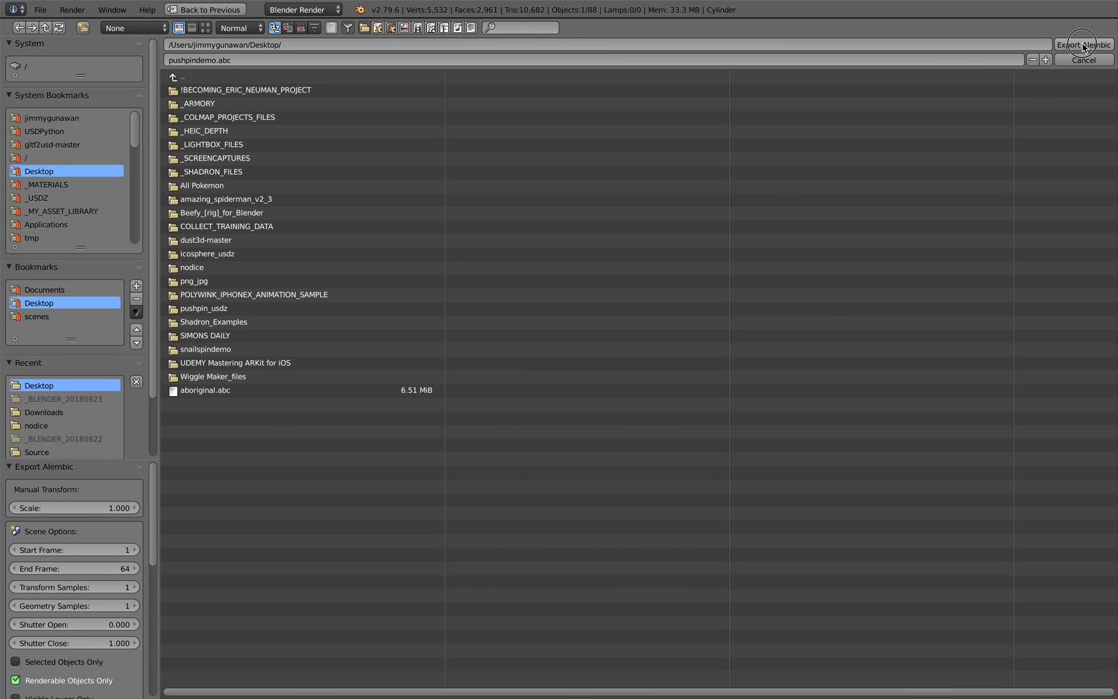
pyautogui.click(1082, 48)
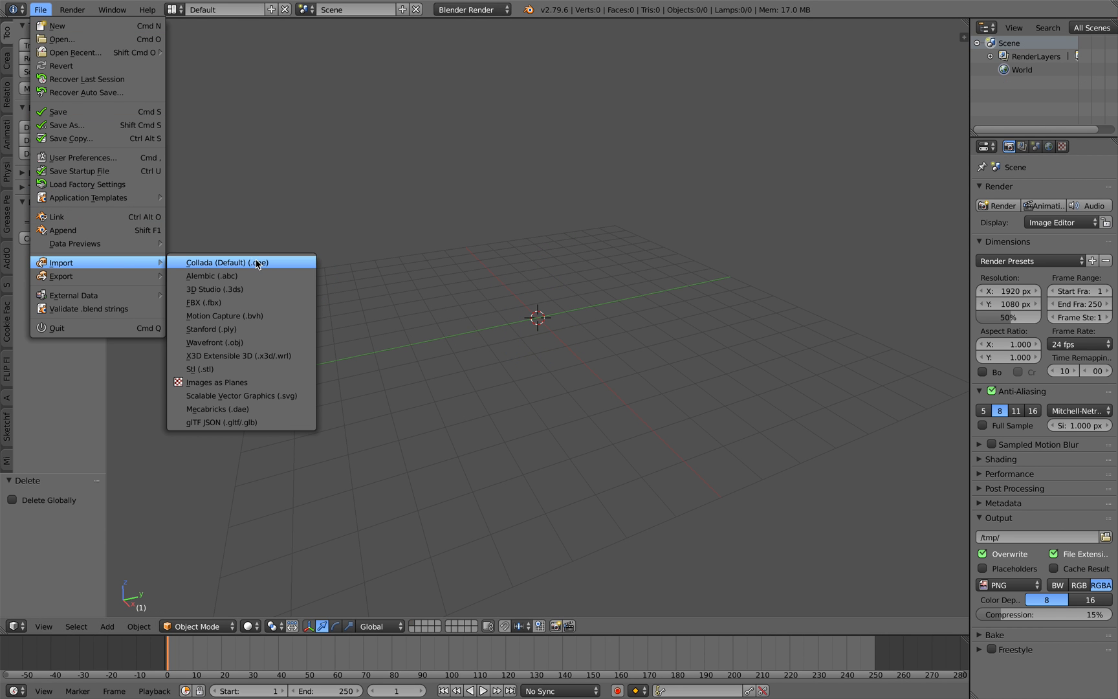
# Step: Import pushpindemo.abc from the Desktop and expand the container in the Outliner
pyautogui.click(211, 275)
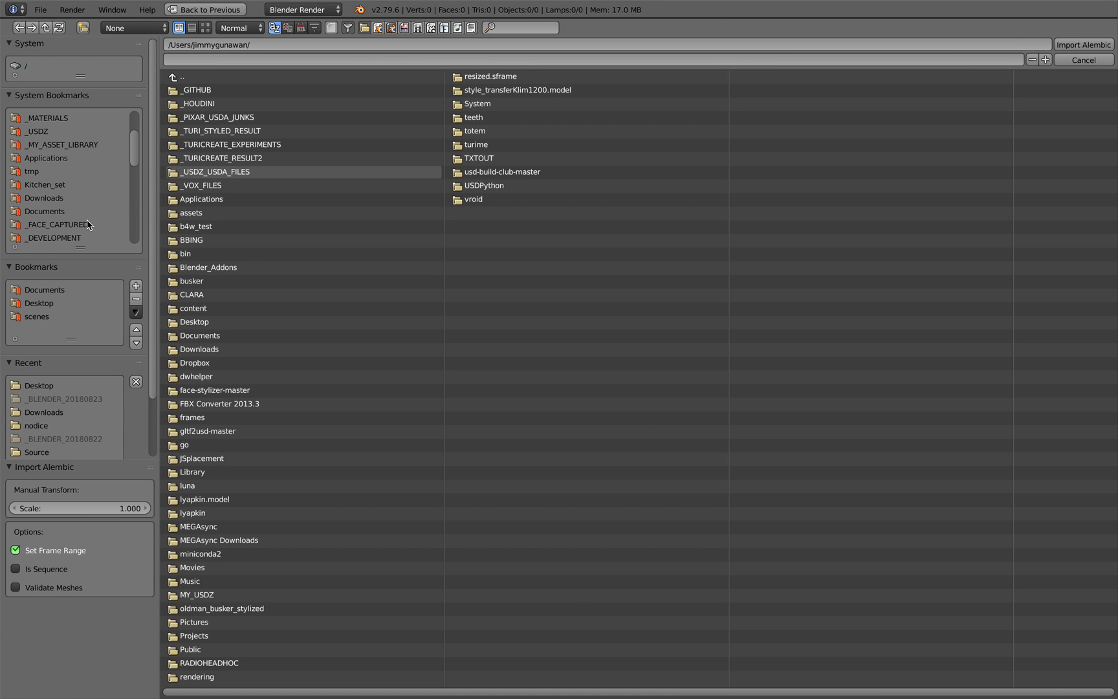
pyautogui.scroll(-3)
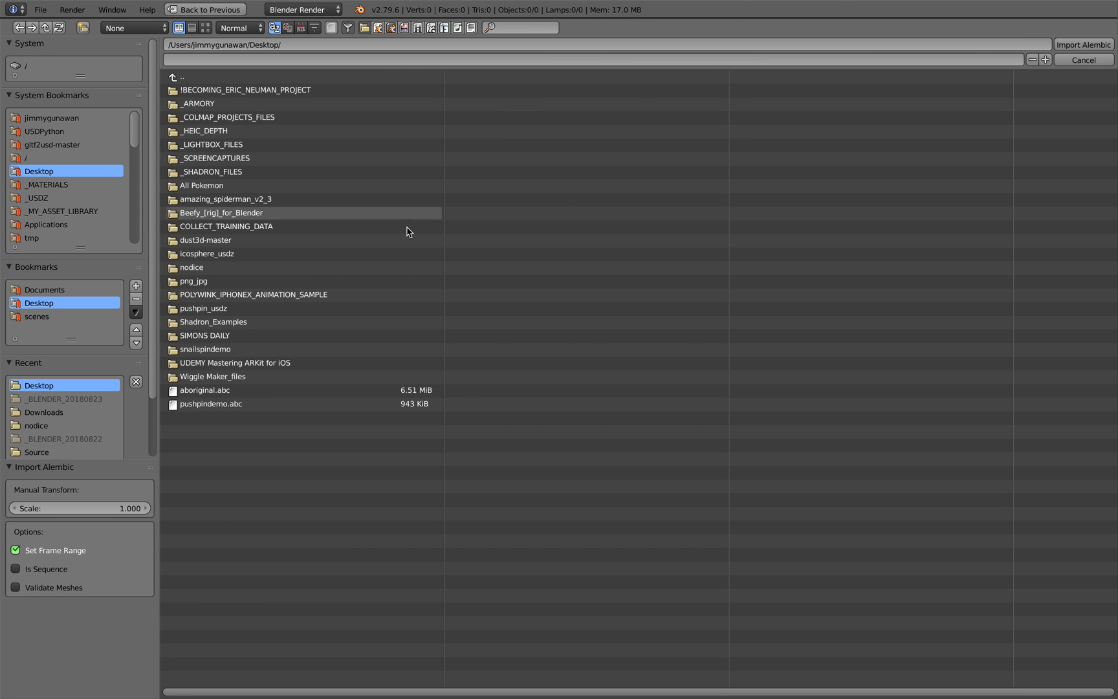
pyautogui.click(211, 403)
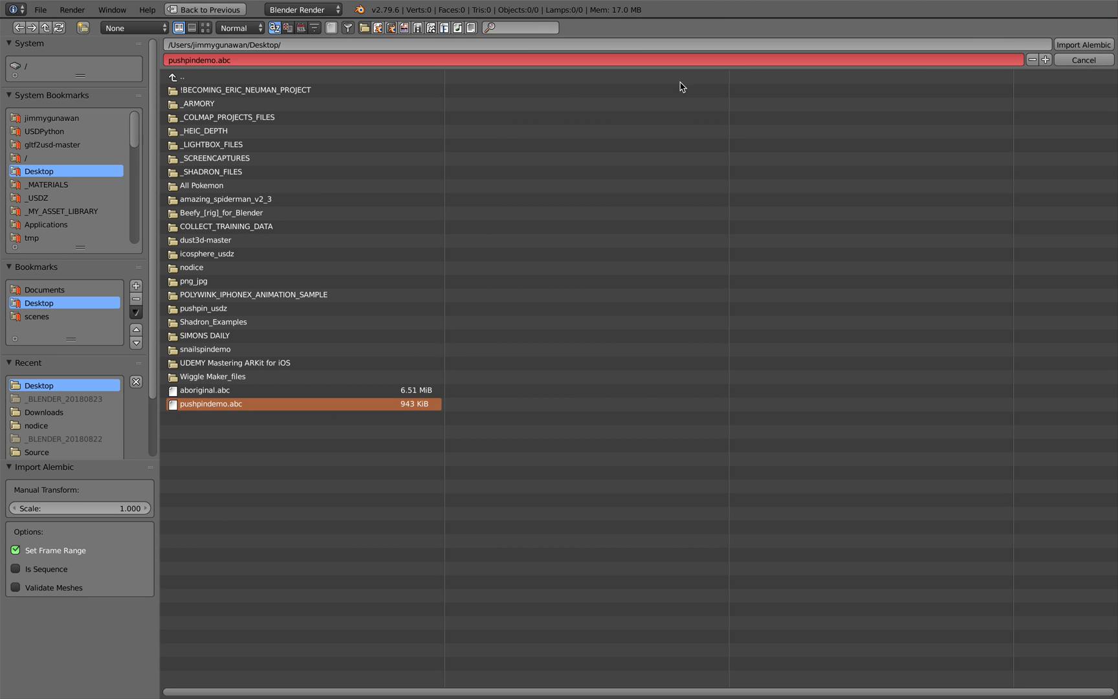
pyautogui.click(1082, 44)
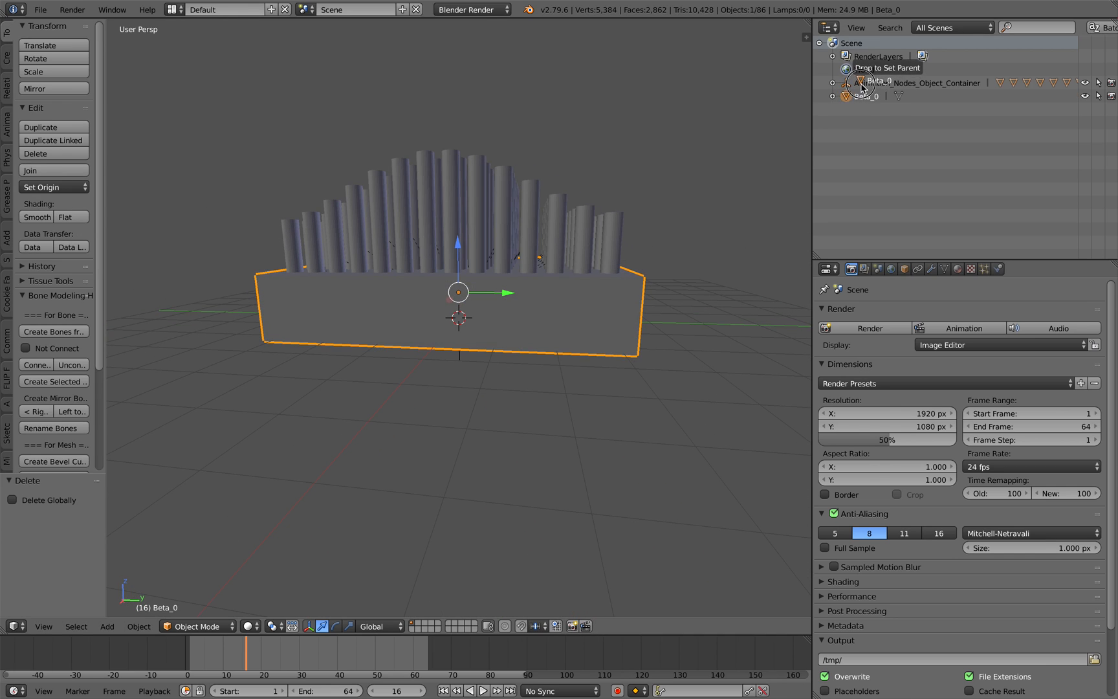
pyautogui.click(834, 82)
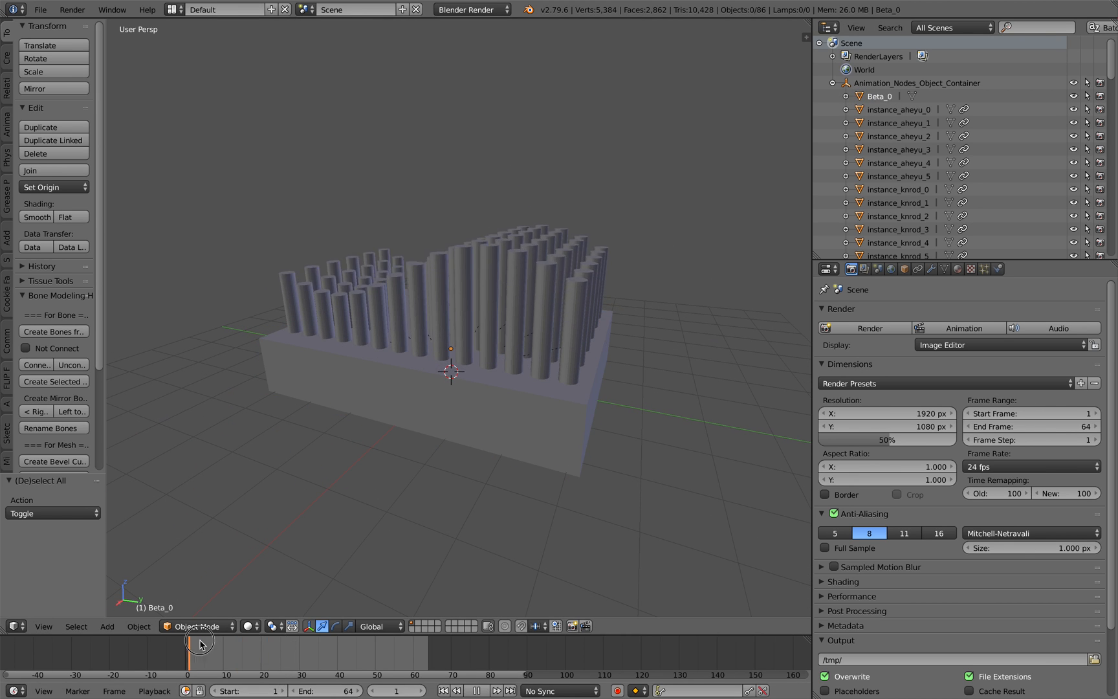
pyautogui.click(40, 9)
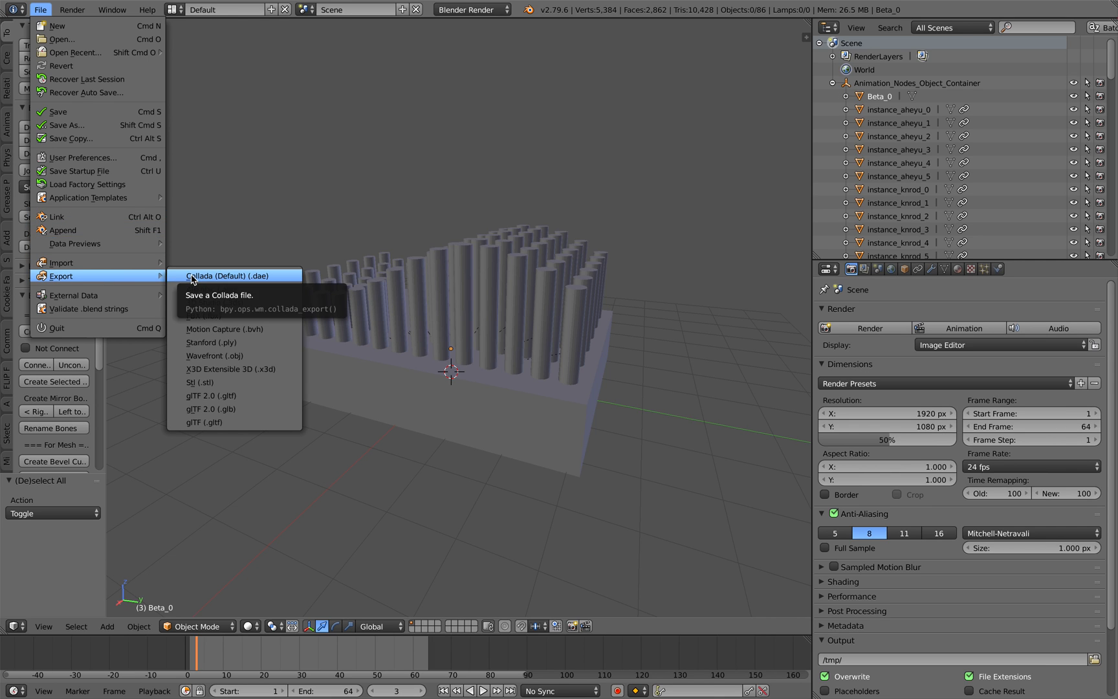
# Step: Save the scene as pushpin_convert.blend
pyautogui.click(225, 276)
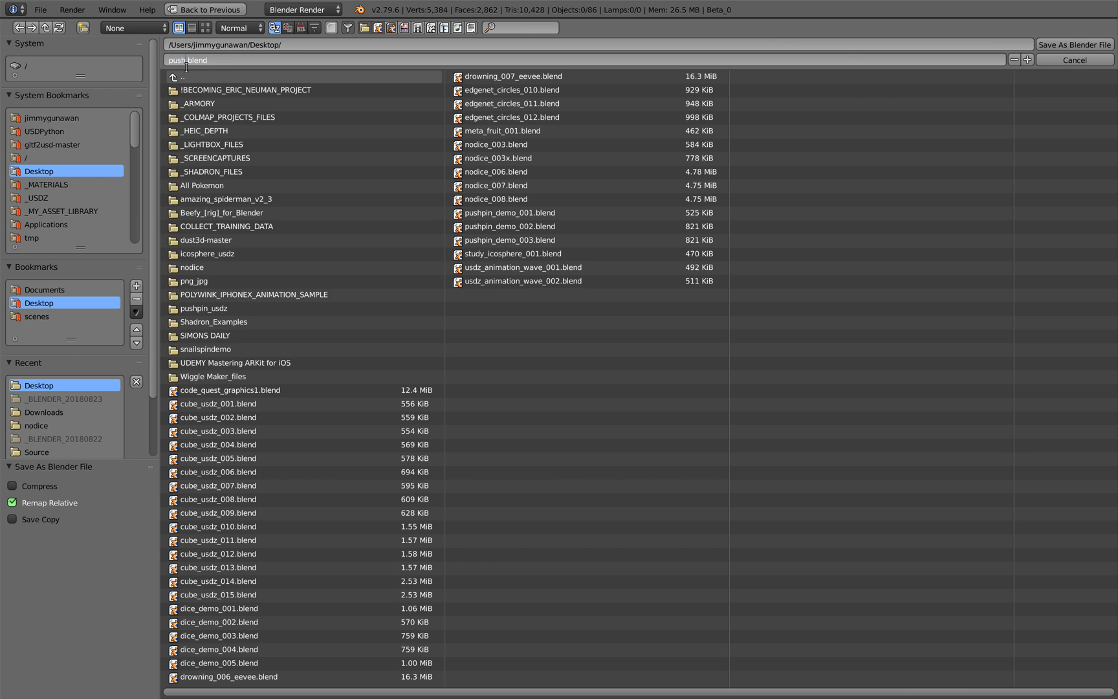
pyautogui.write('pushpin_convert.blend')
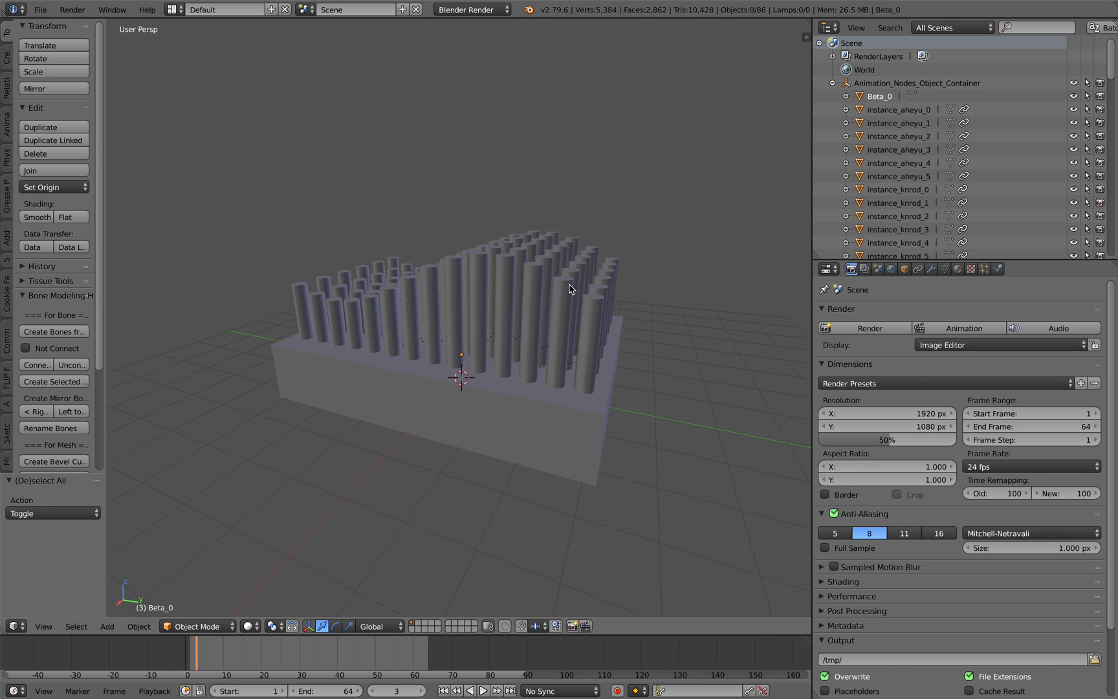
pyautogui.click(290, 653)
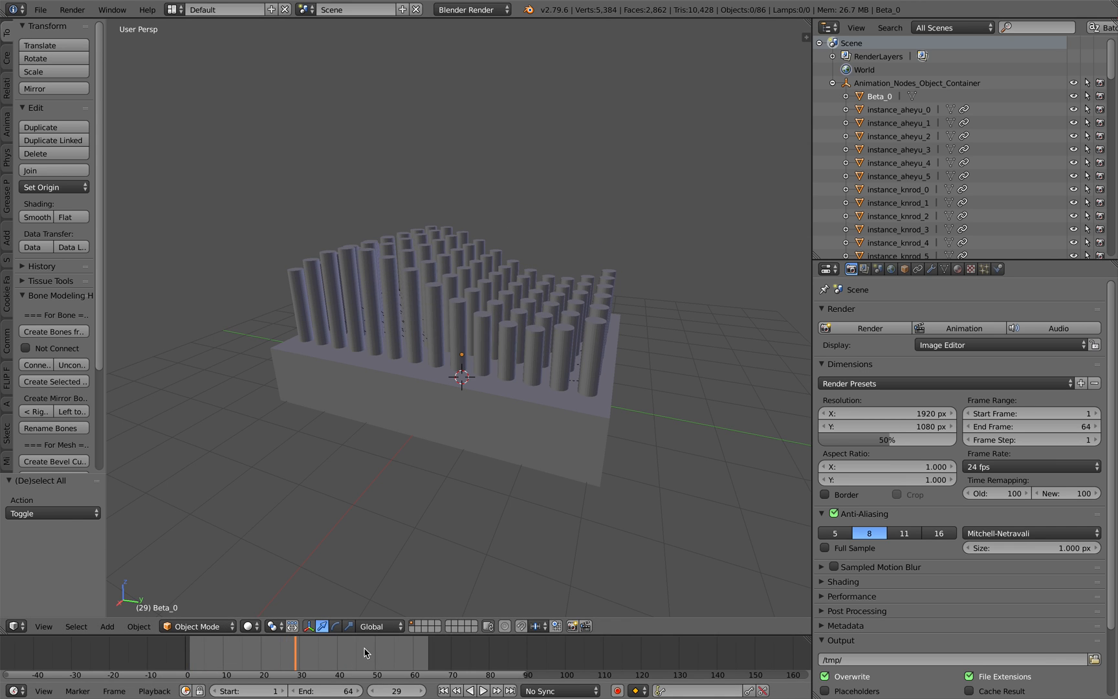
# Step: Export the scene as Alembic to the Desktop as pushpindemoX.abc and leave Blender
pyautogui.click(40, 9)
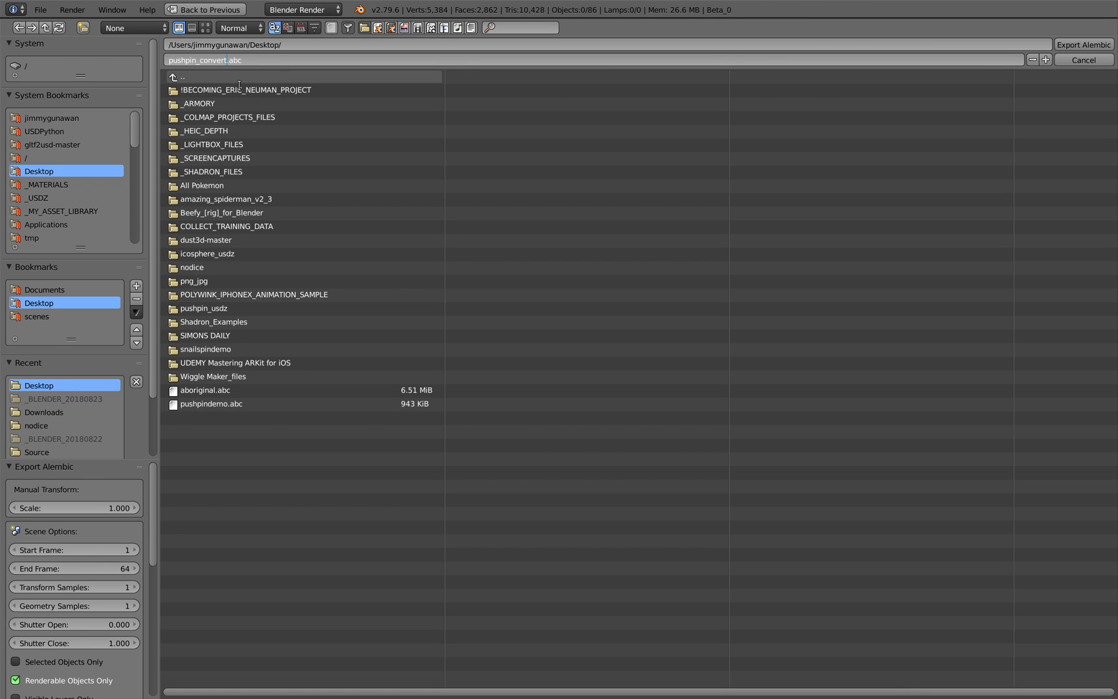
pyautogui.write('X')
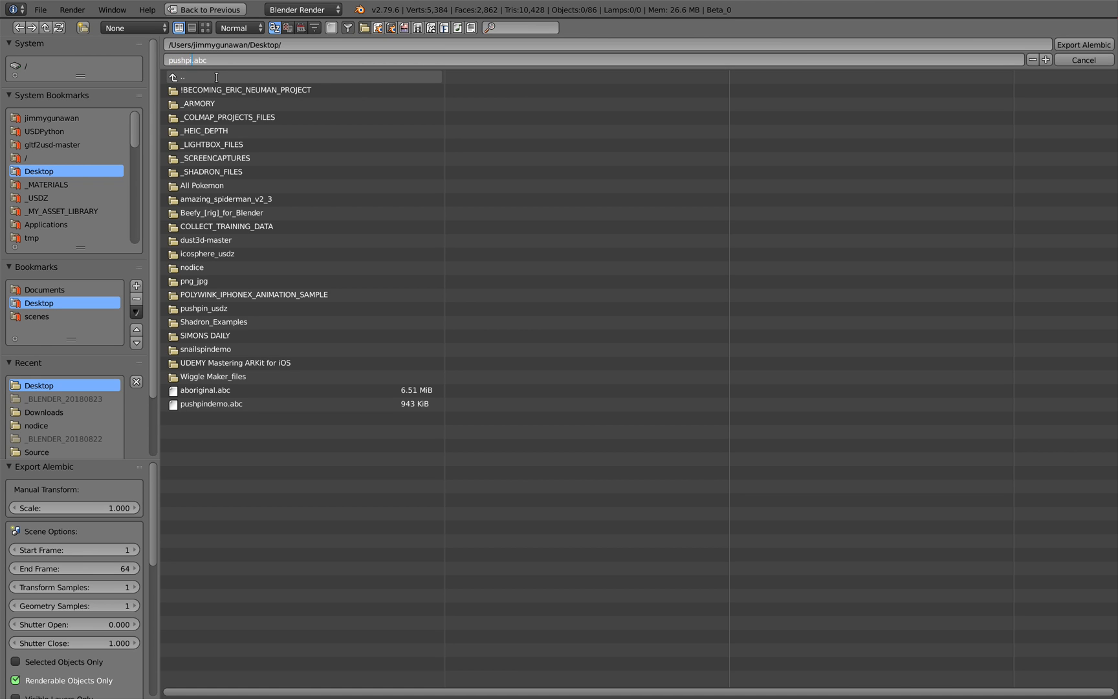
pyautogui.write('pushpindemoX.abc')
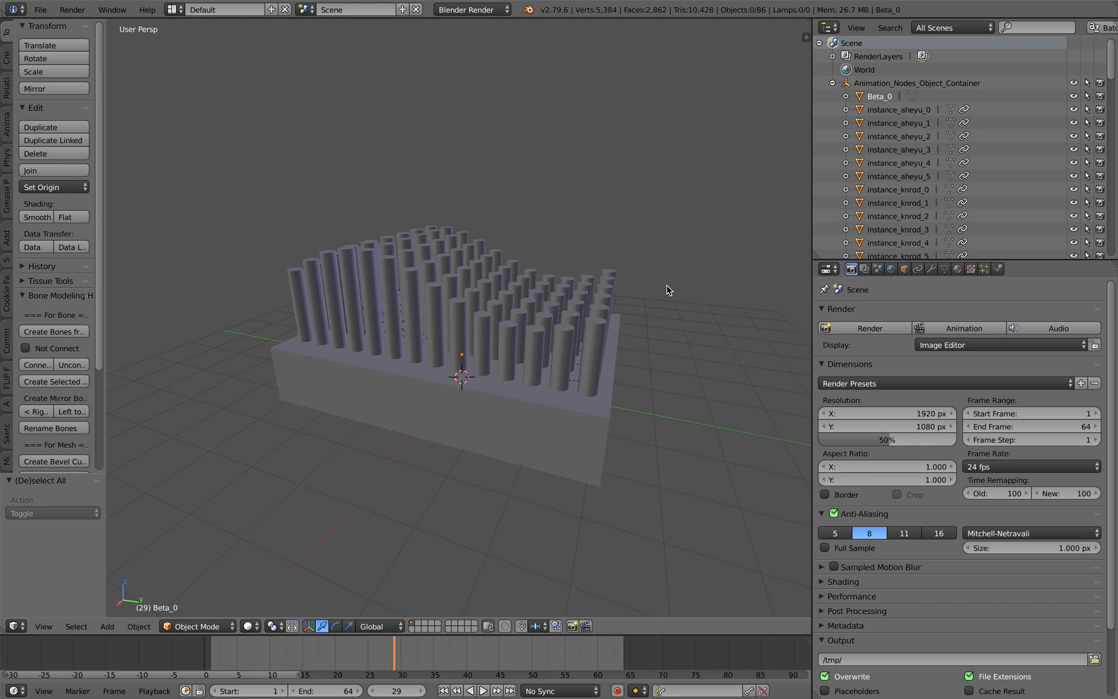
pyautogui.click(40, 9)
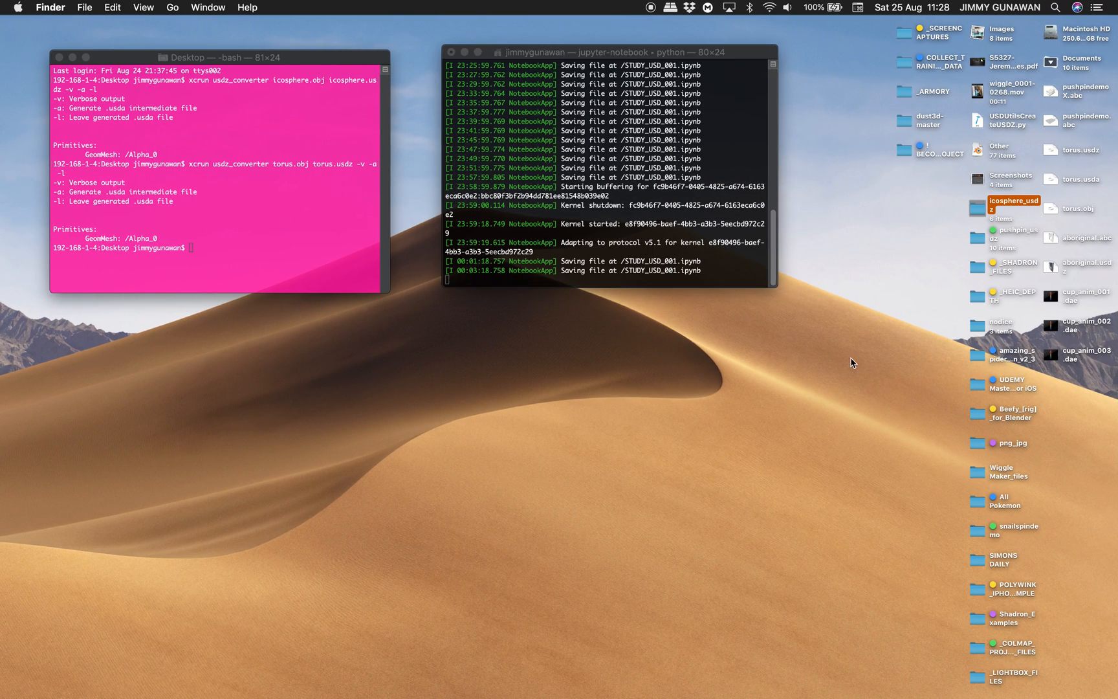
# Step: Start a new Homebrew-profile Terminal window in the Desktop folder and enlarge it
pyautogui.doubleClick(1014, 355)
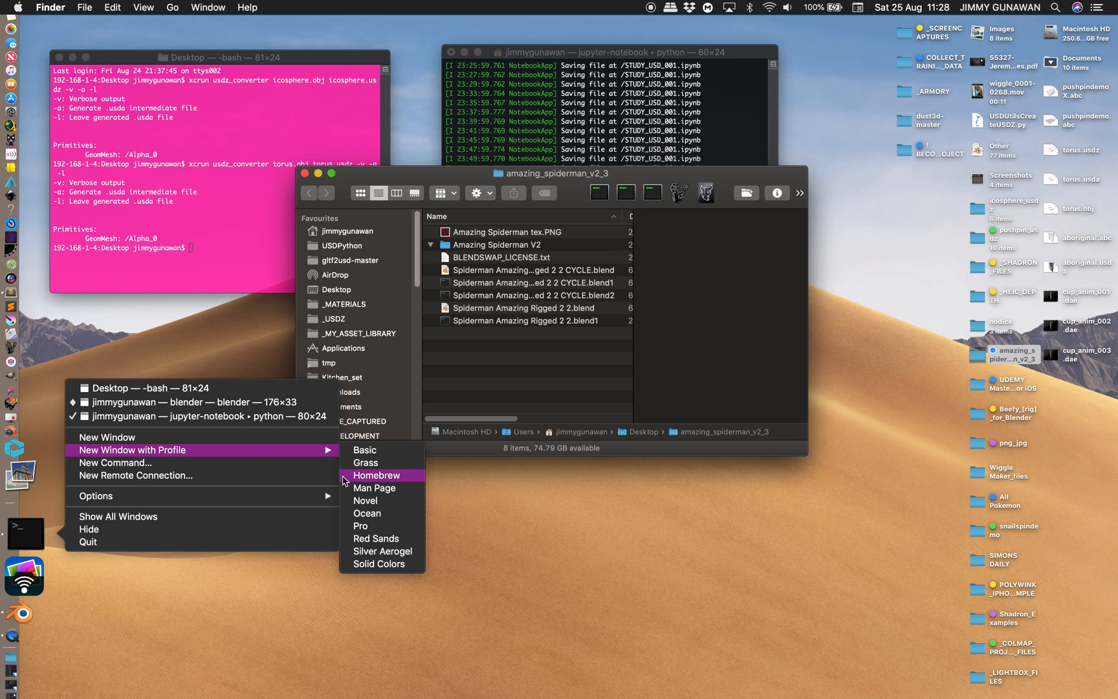
pyautogui.click(376, 475)
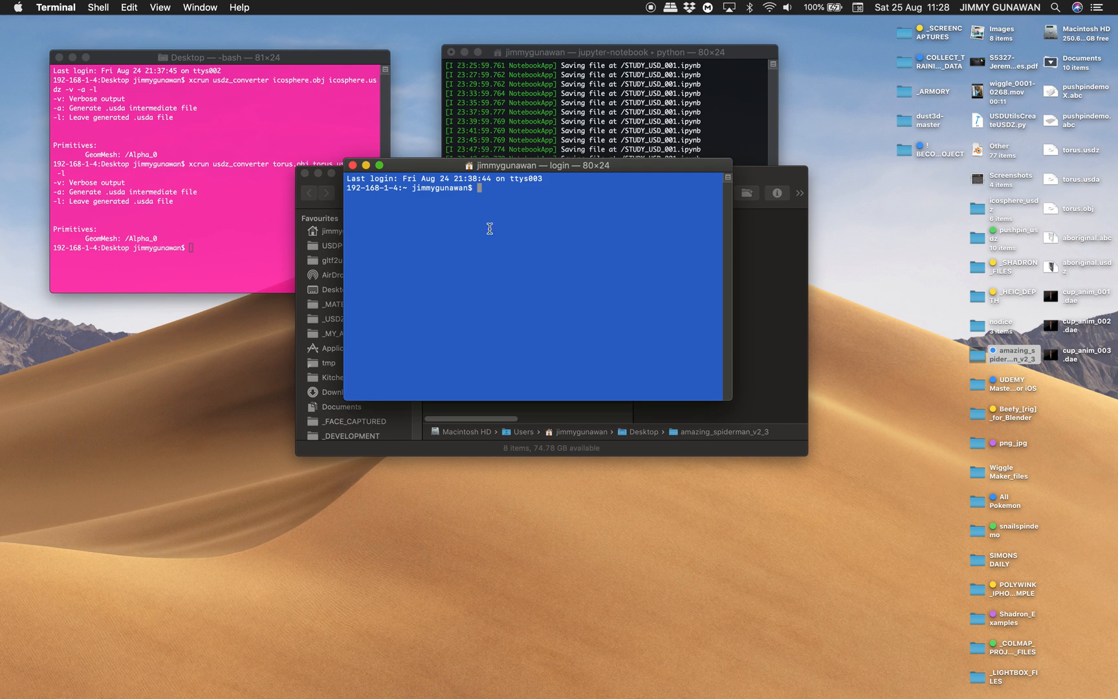
pyautogui.write('cd Desktop')
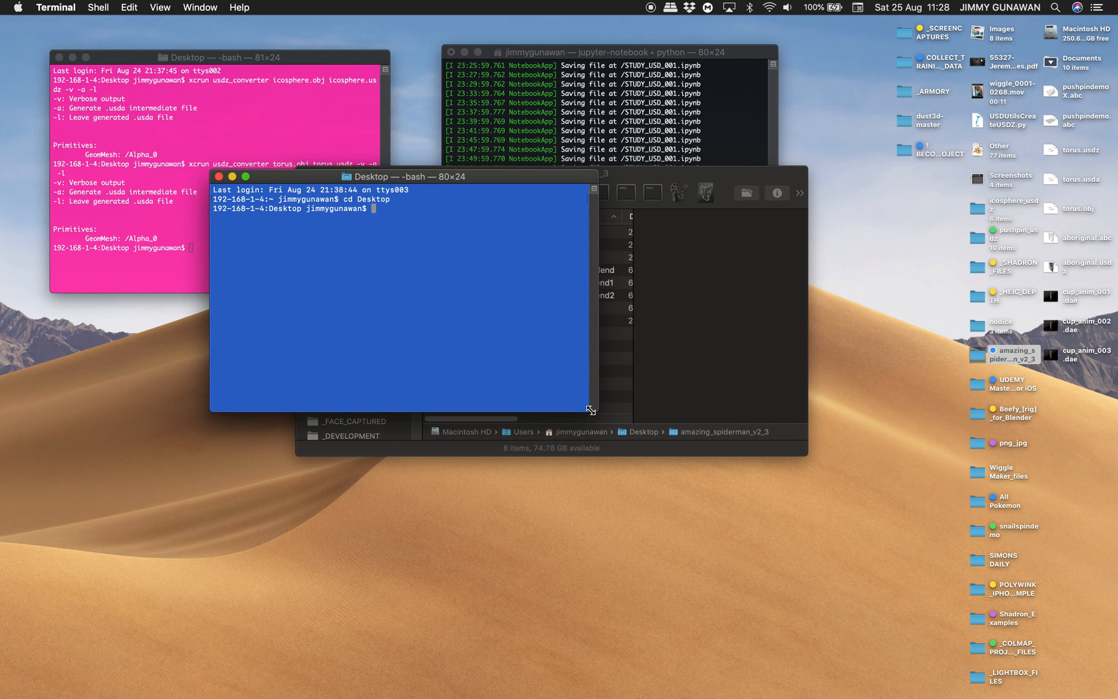
pyautogui.moveTo(591, 409); pyautogui.dragTo(785, 577)
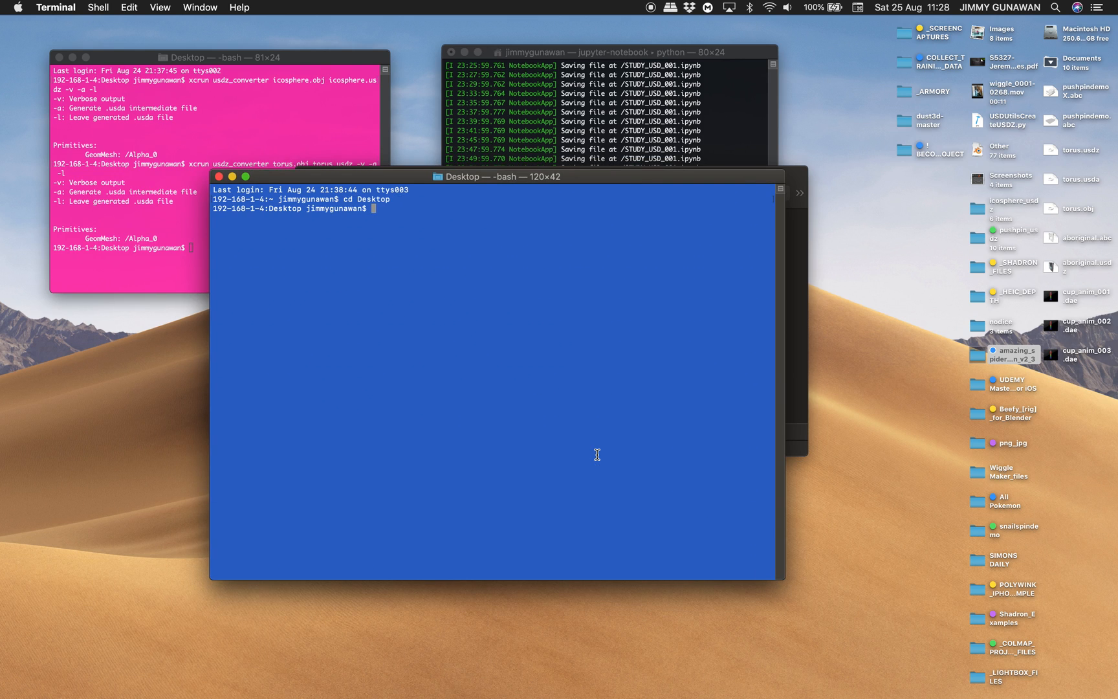
# Step: Run xcrun usdz_converter pushpindemoX.abc pushpindemoX.usdz
pyautogui.write('xcrun usdz')
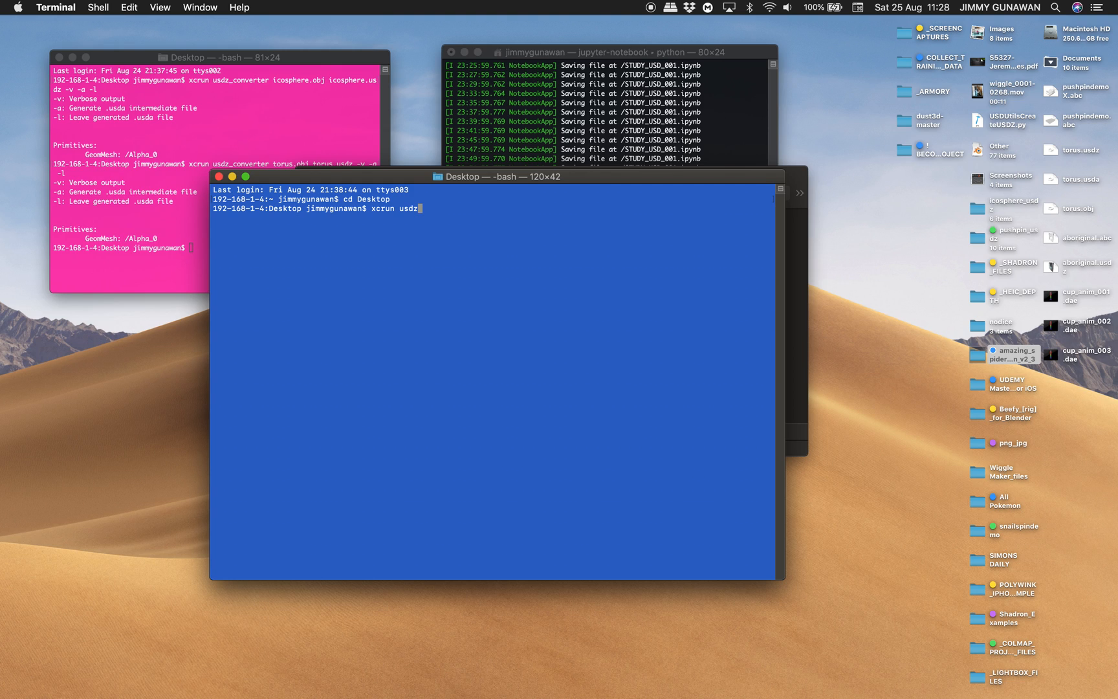
pyautogui.write('_converter')
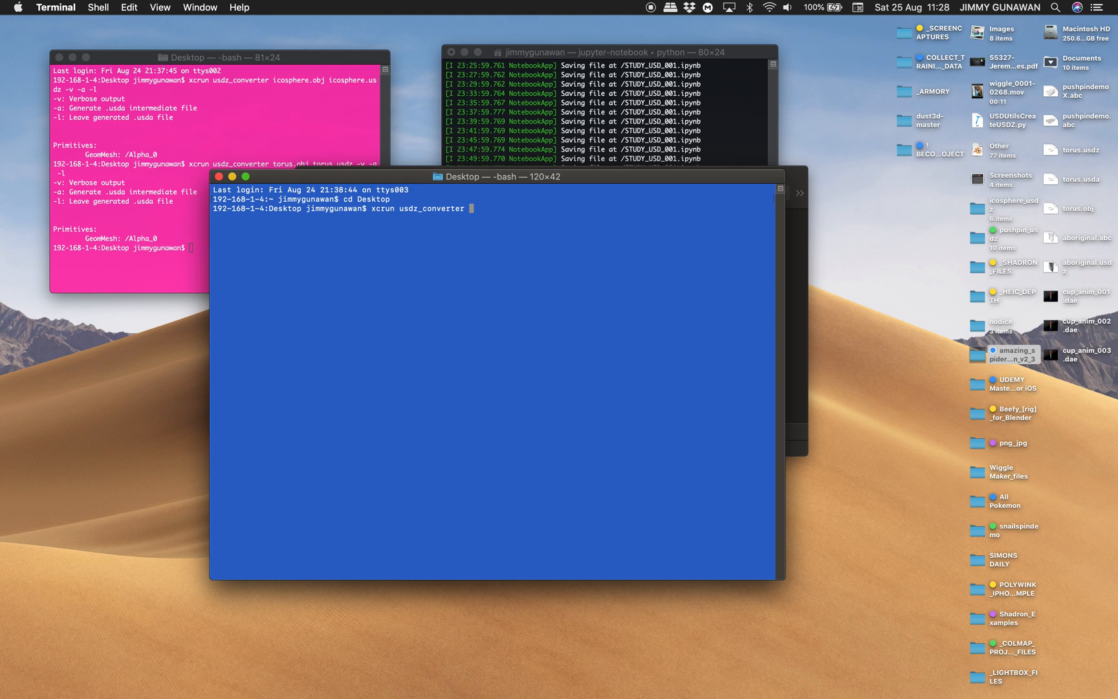
pyautogui.write('pushpin')
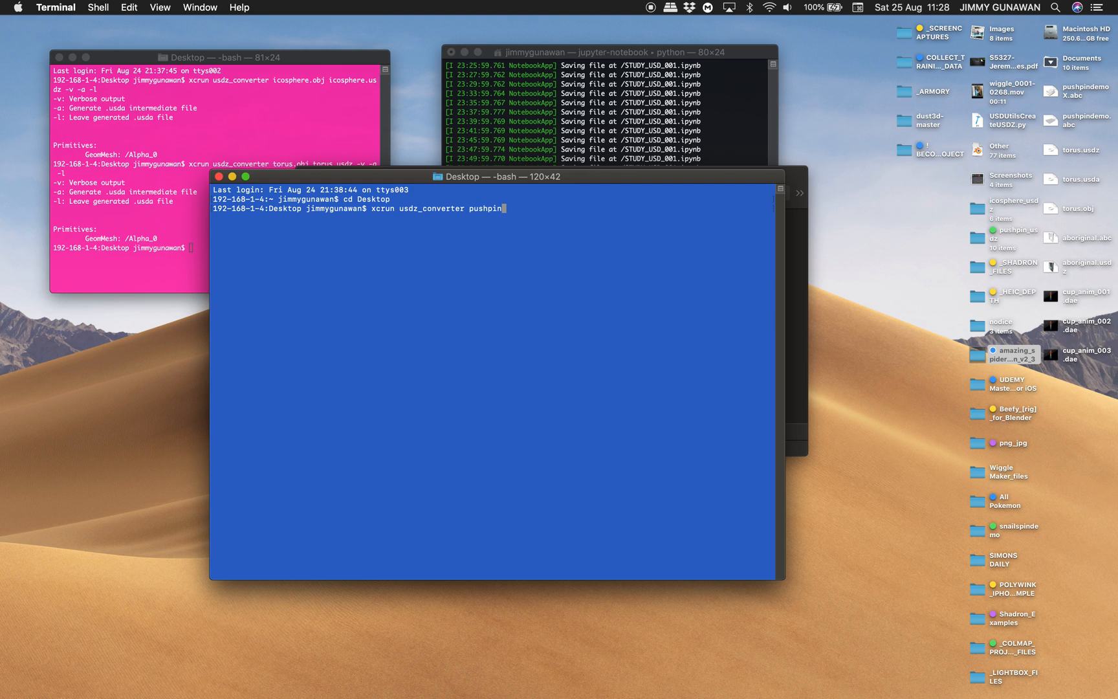
pyautogui.write('demoX.')
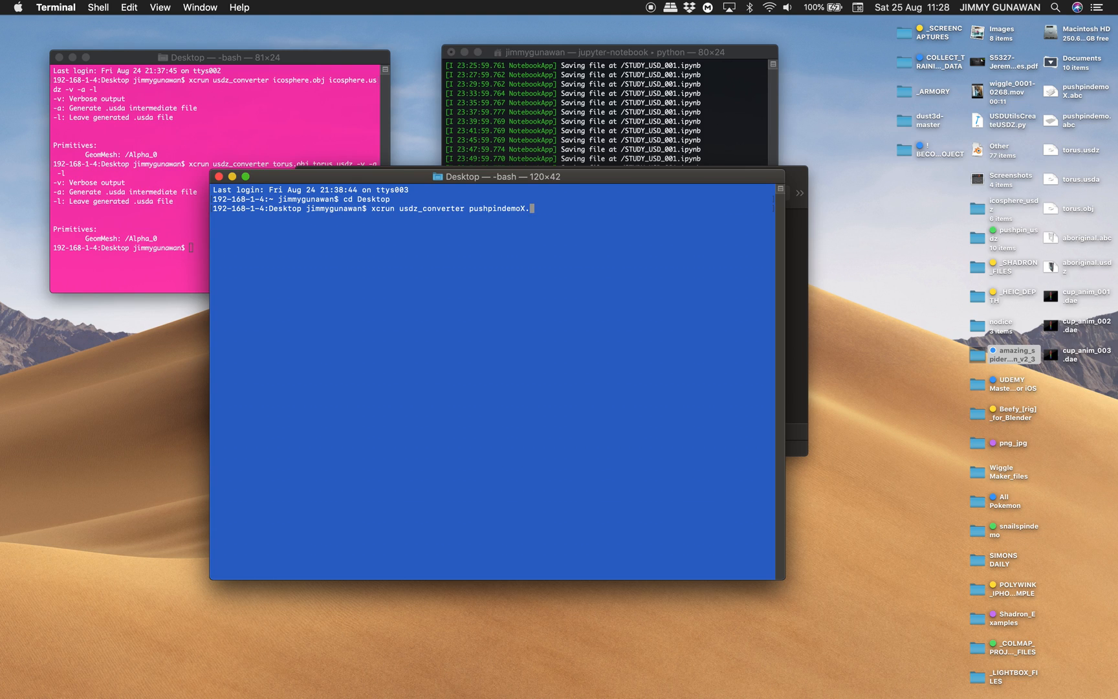
pyautogui.write('.abc pushpin')
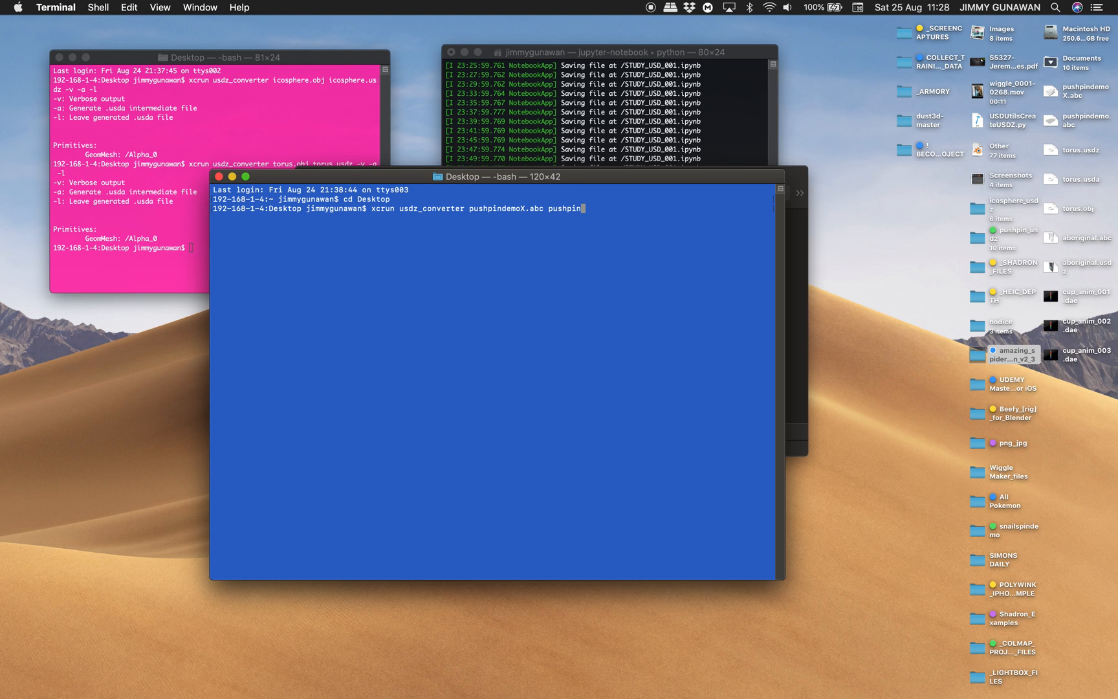
pyautogui.write('demoX.usdz')
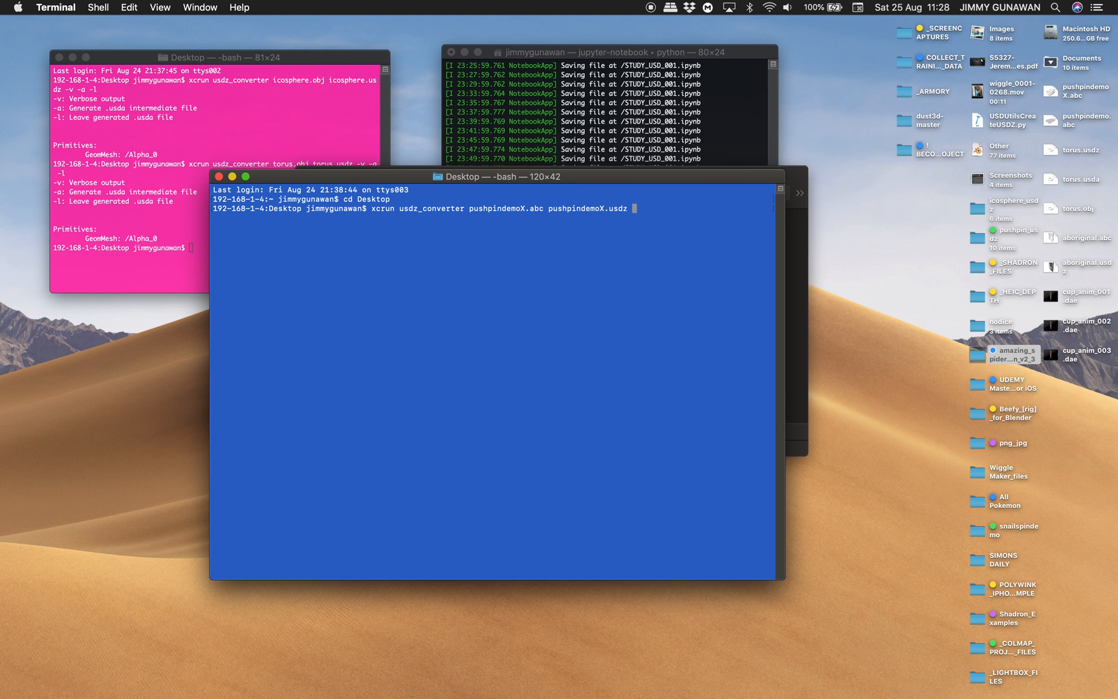
pyautogui.press('Return')
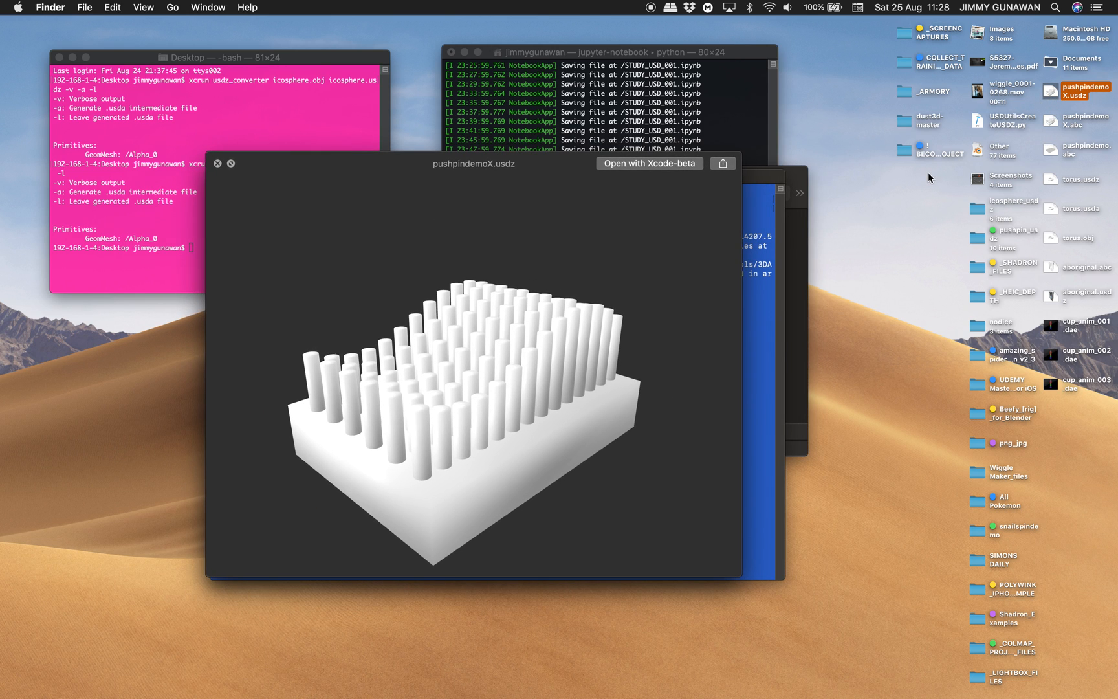
# Step: Rotate and close the usdz preview, then retype the converter command with -v -a -l
pyautogui.moveTo(472, 371); pyautogui.dragTo(349, 362)
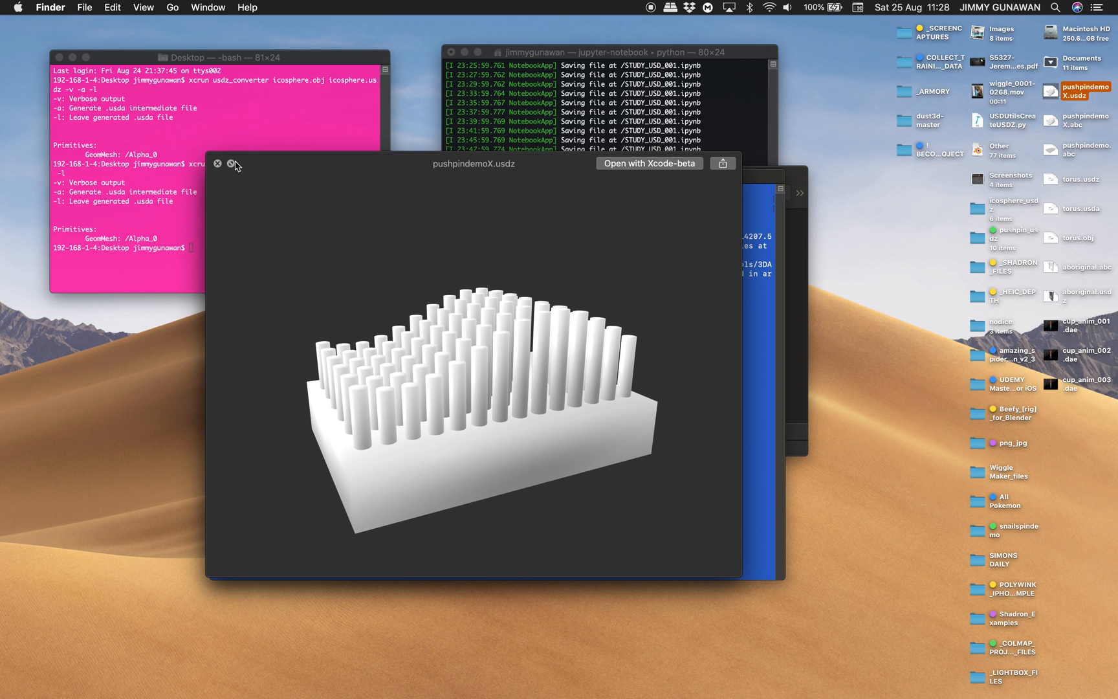
pyautogui.click(219, 164)
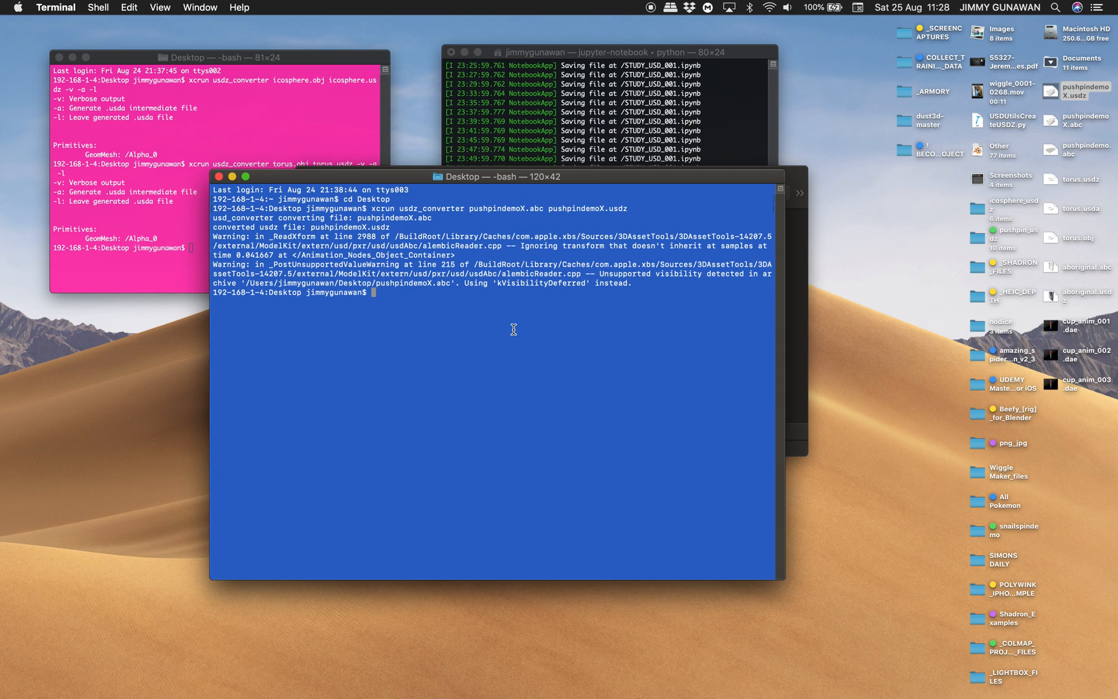
pyautogui.write('xcrun usdz_converter pushpindemoX.abc pushpindemoX.usdz -')
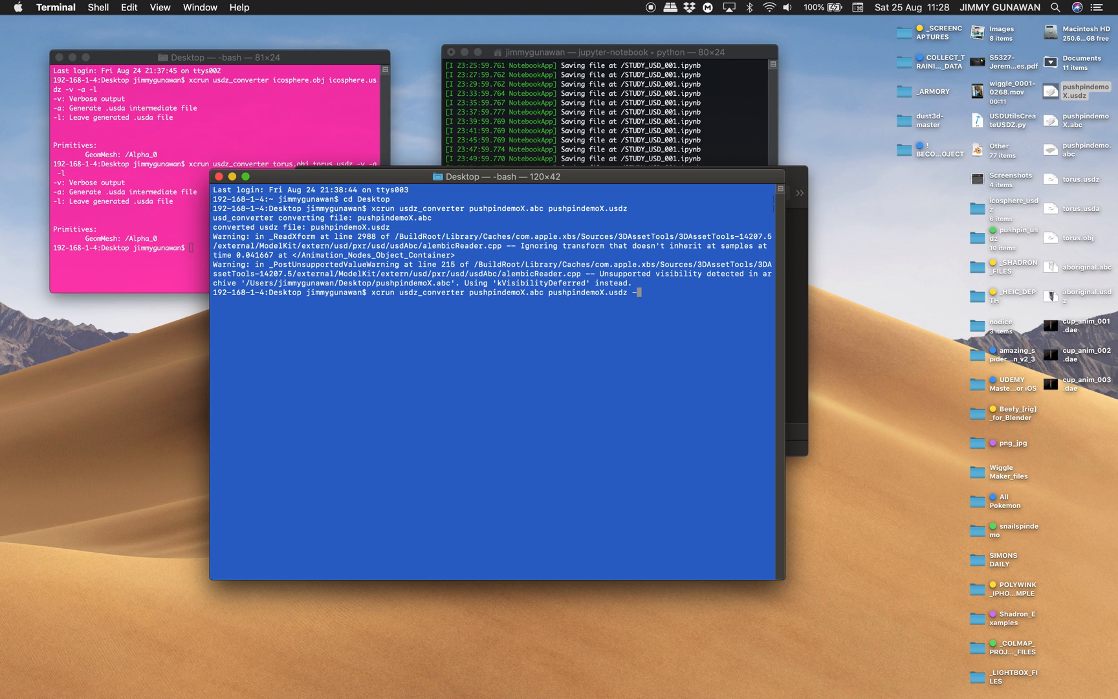
pyautogui.write('-v')
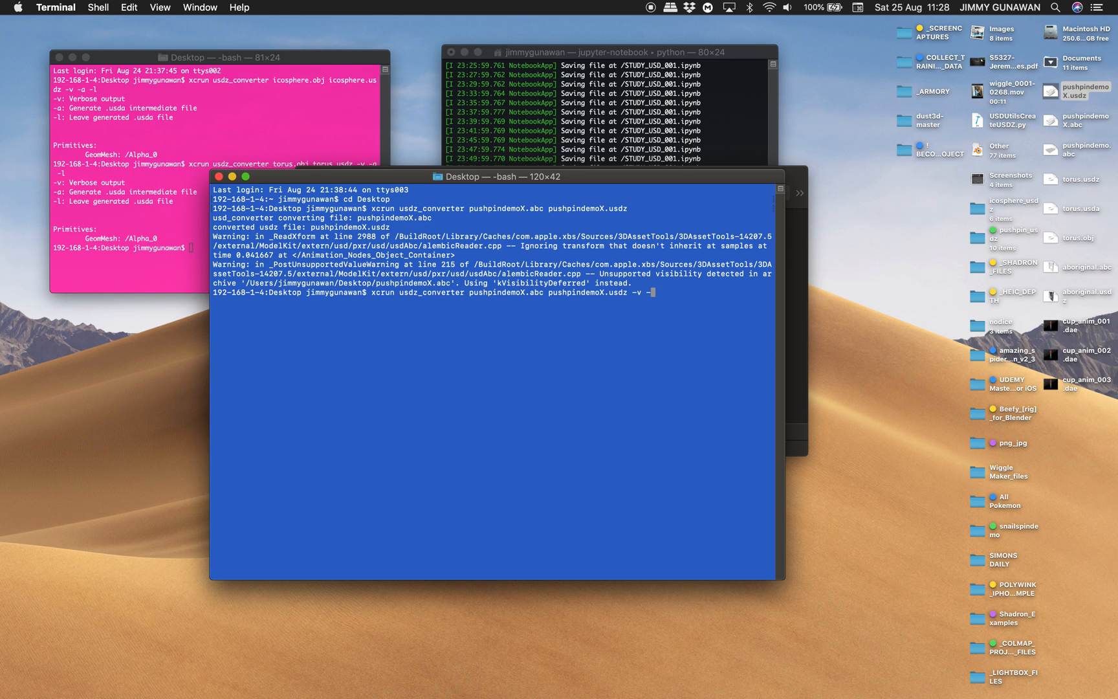
pyautogui.write('-a -l')
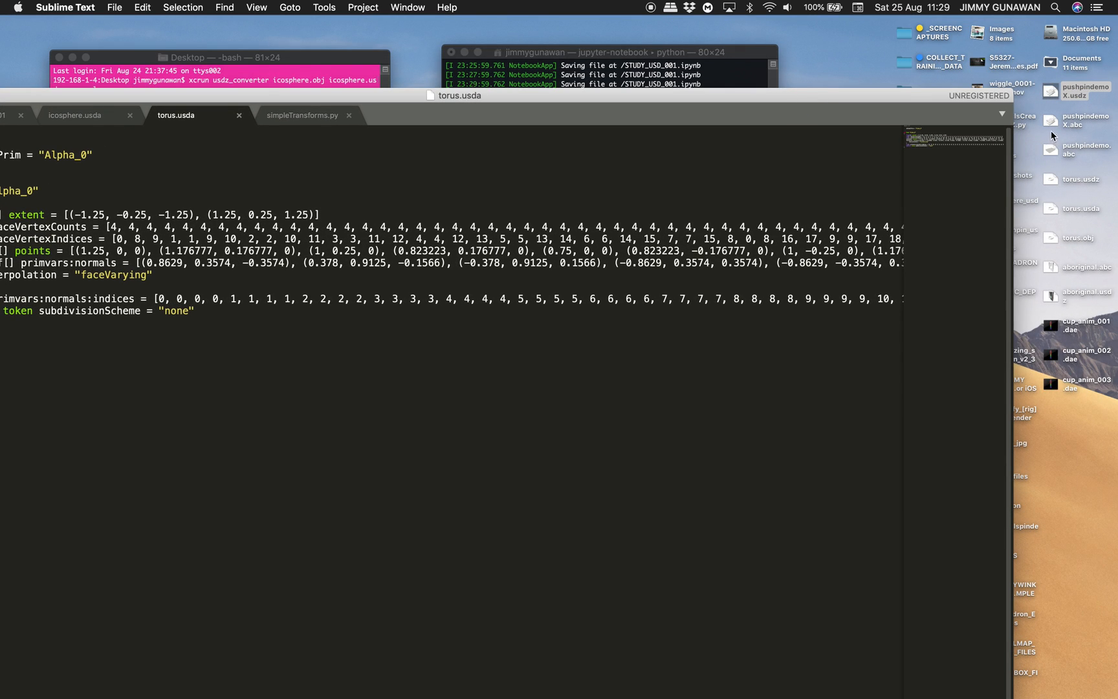
# Step: Rerun the verbose conversion and open the generated intermediate usda file
pyautogui.click(1085, 150)
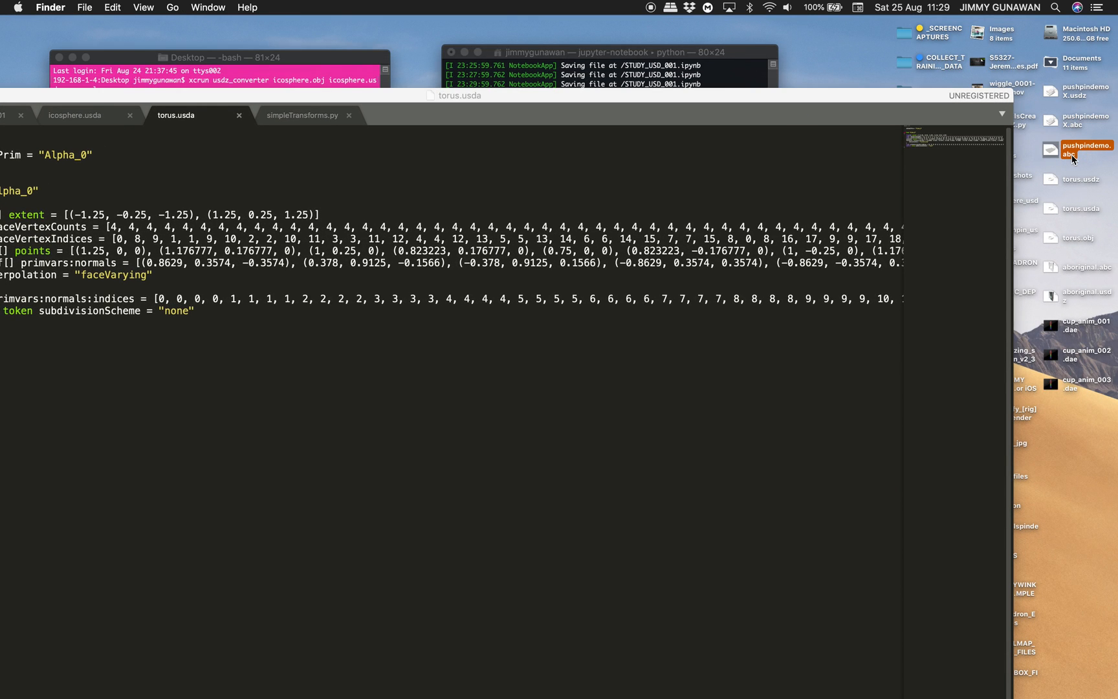
pyautogui.moveTo(936, 104)
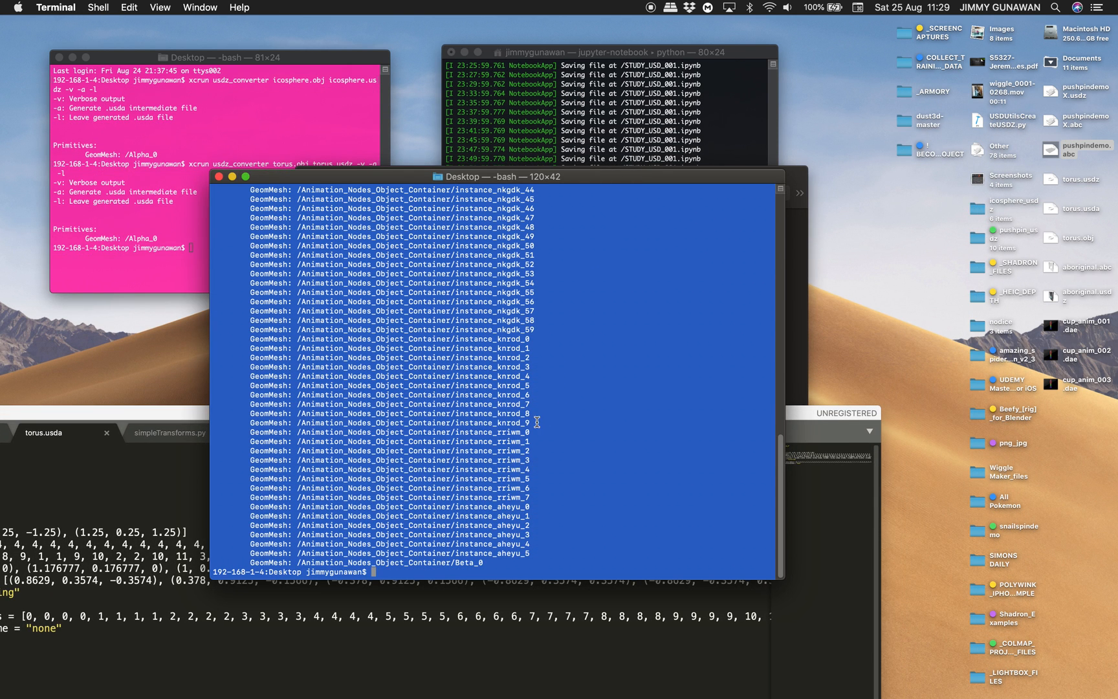
pyautogui.moveTo(884, 282)
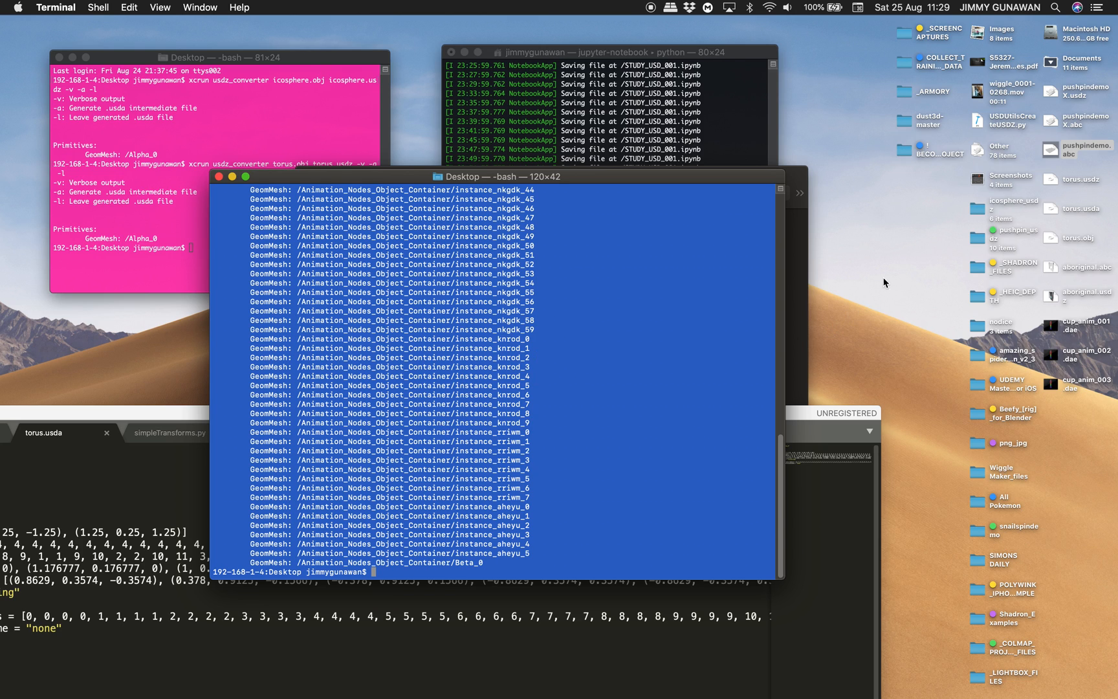
pyautogui.moveTo(1025, 241)
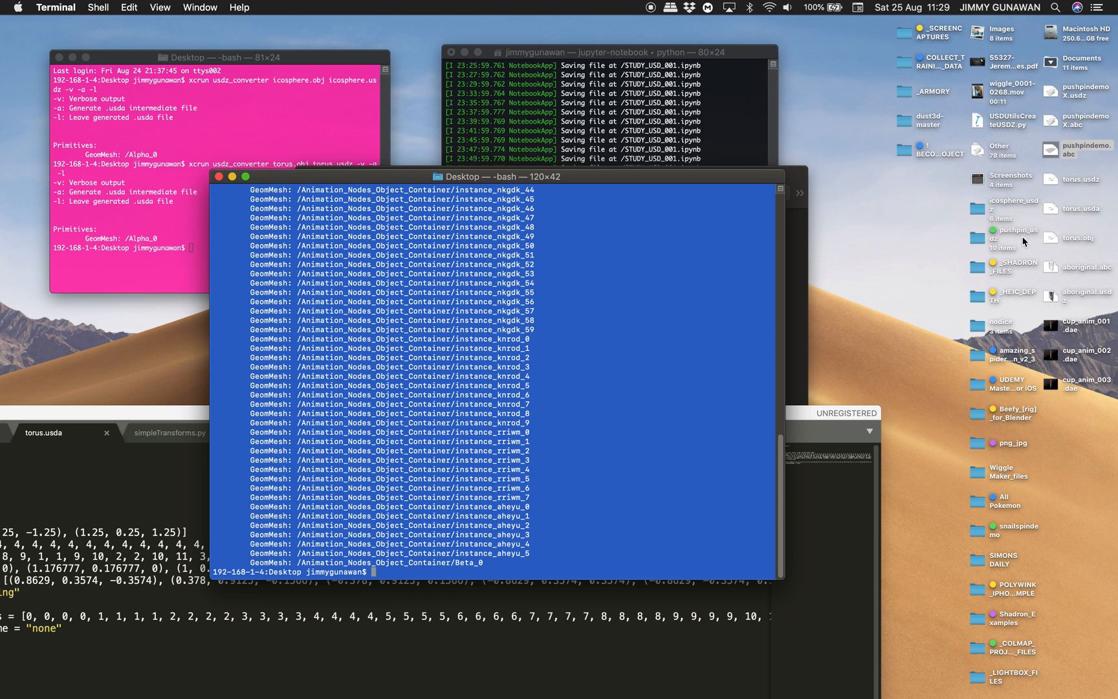
pyautogui.click(1085, 150)
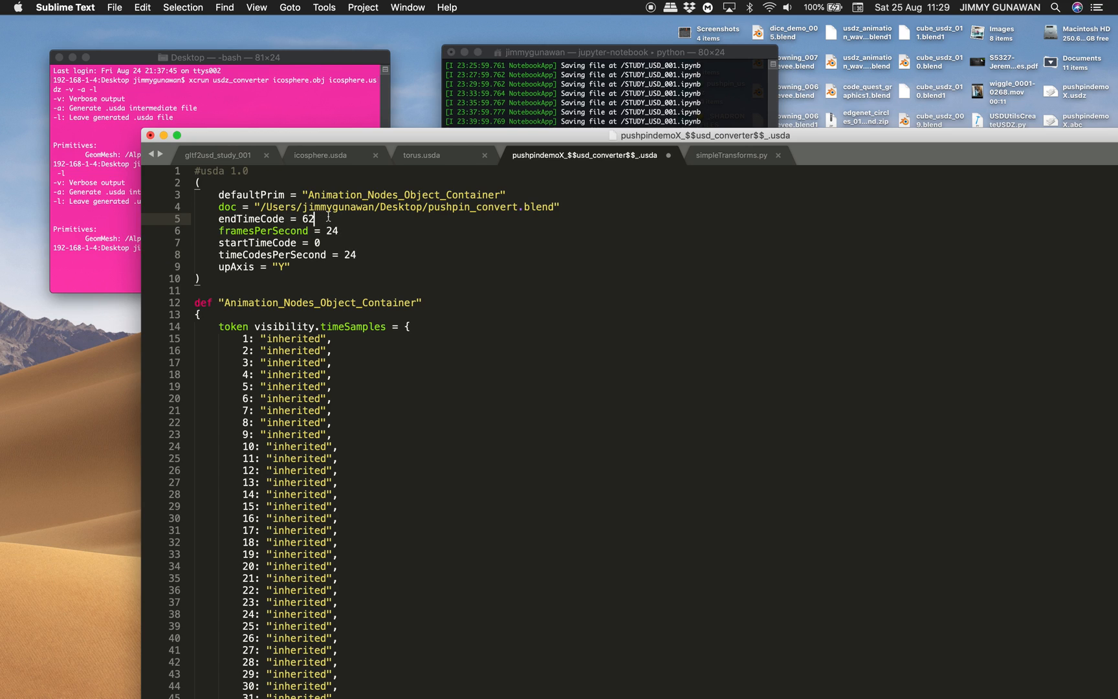
# Step: Raise endTimeCode to 63 and save the file as pushpindemoX.usda on the Desktop
pyautogui.write('3')
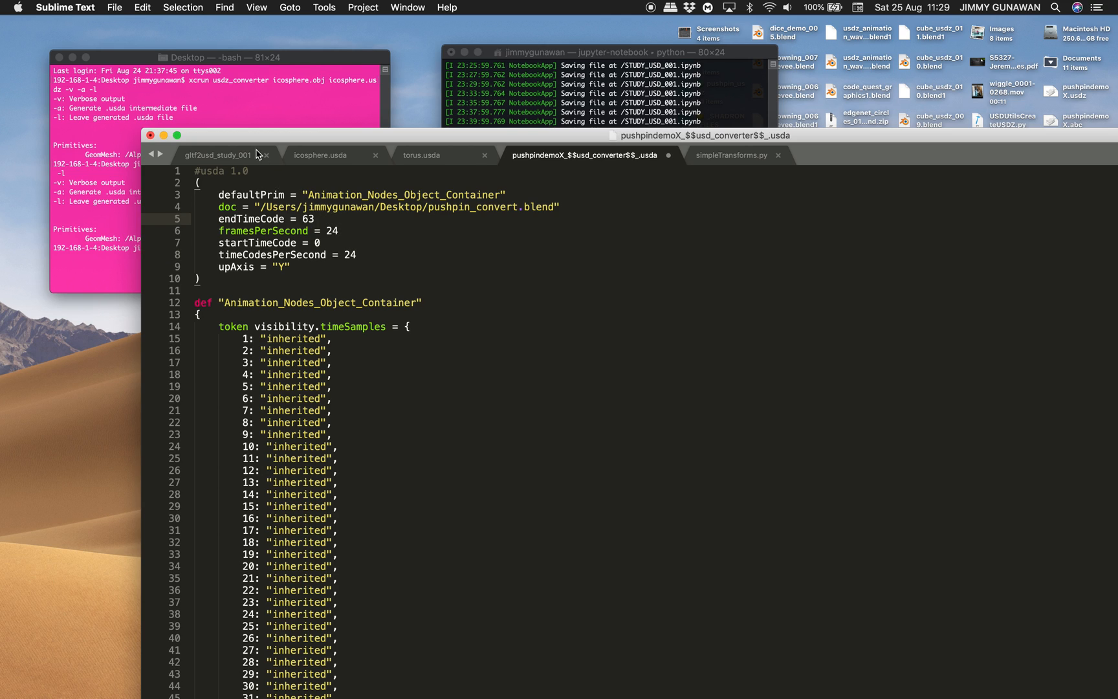
pyautogui.click(114, 7)
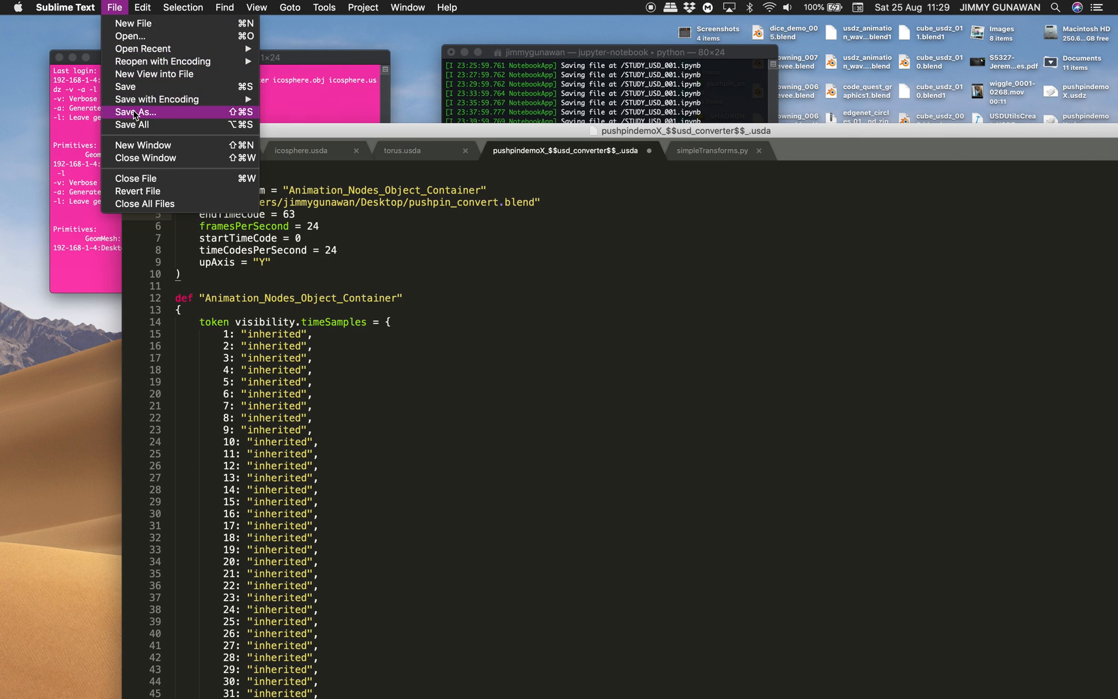
pyautogui.click(135, 112)
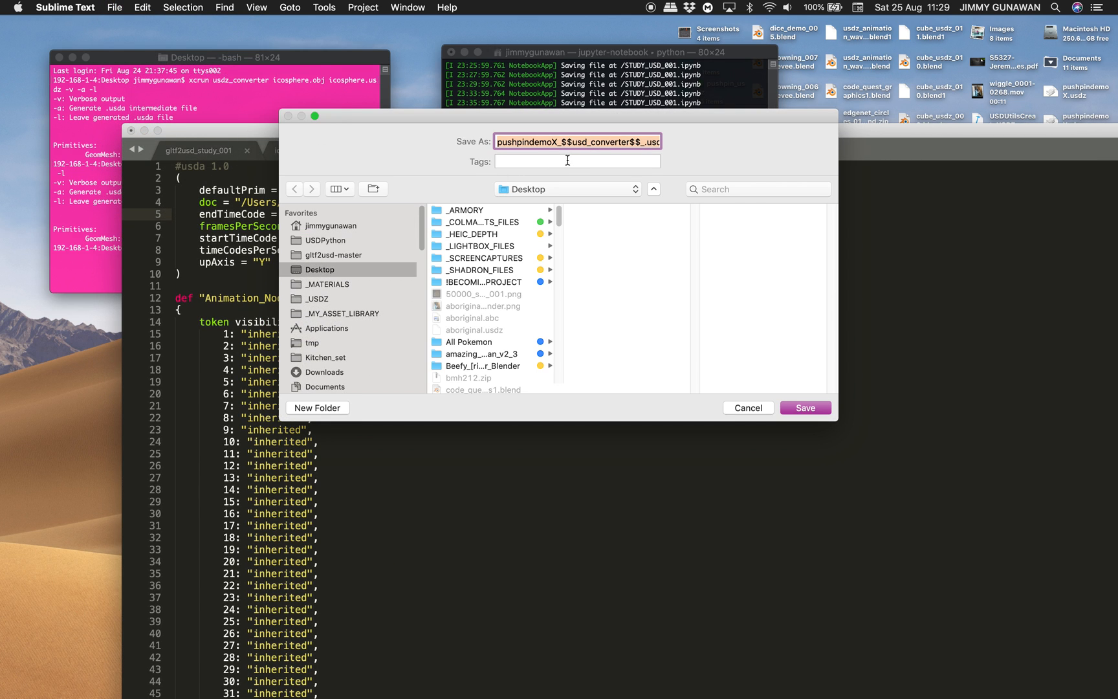
pyautogui.click(550, 141)
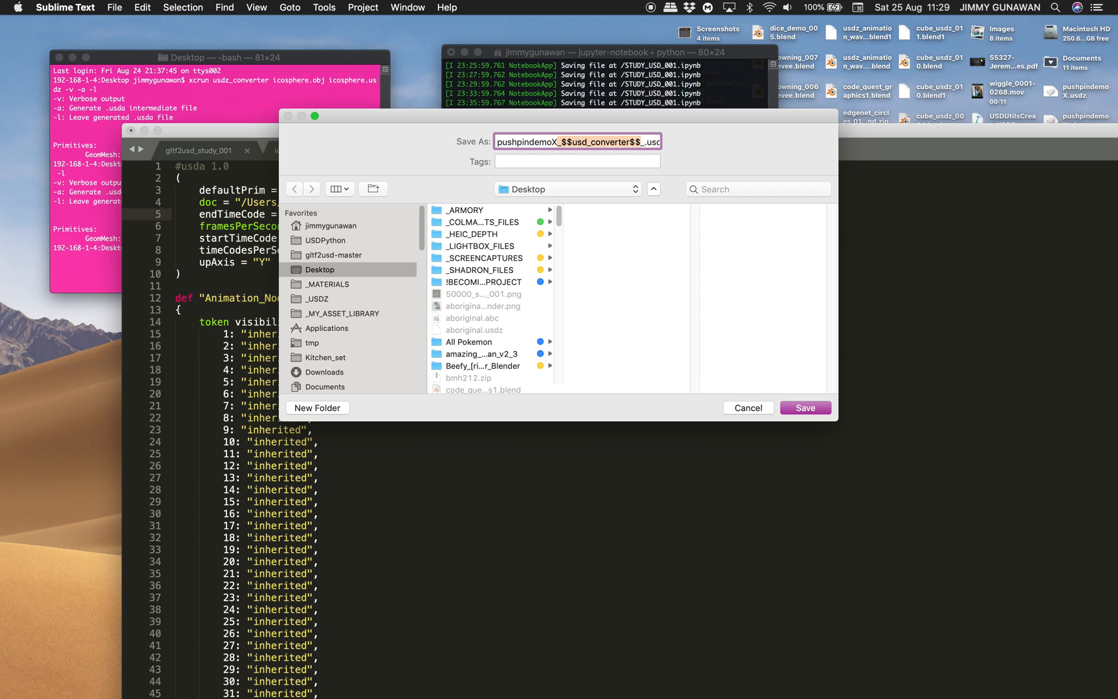
pyautogui.click(806, 407)
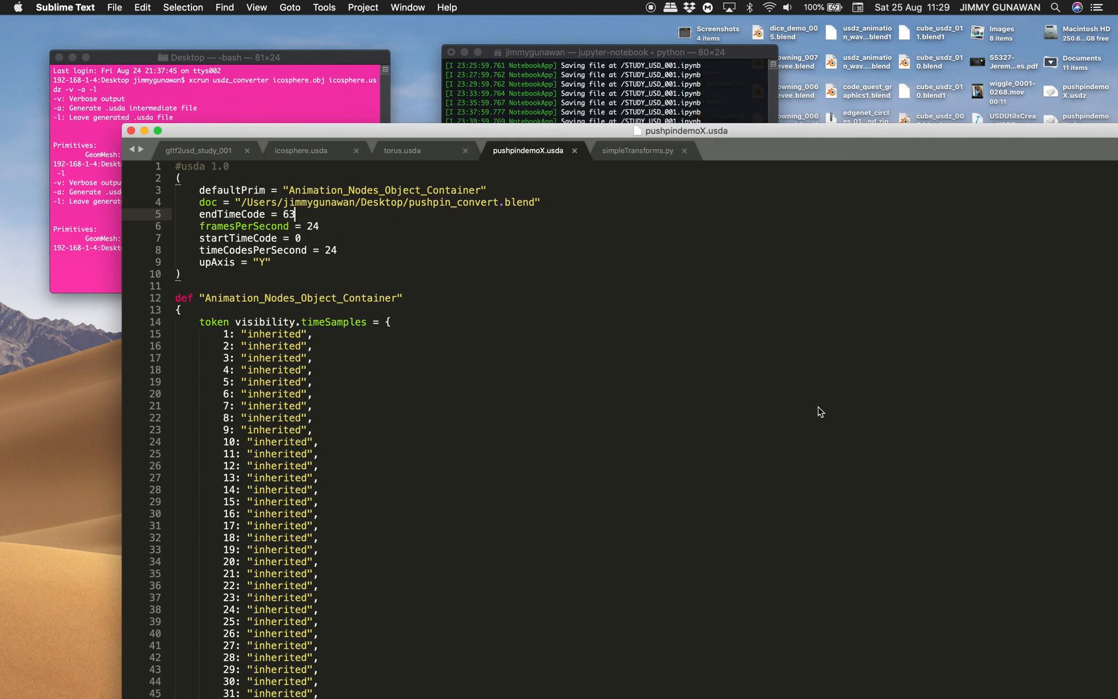
pyautogui.moveTo(144, 131)
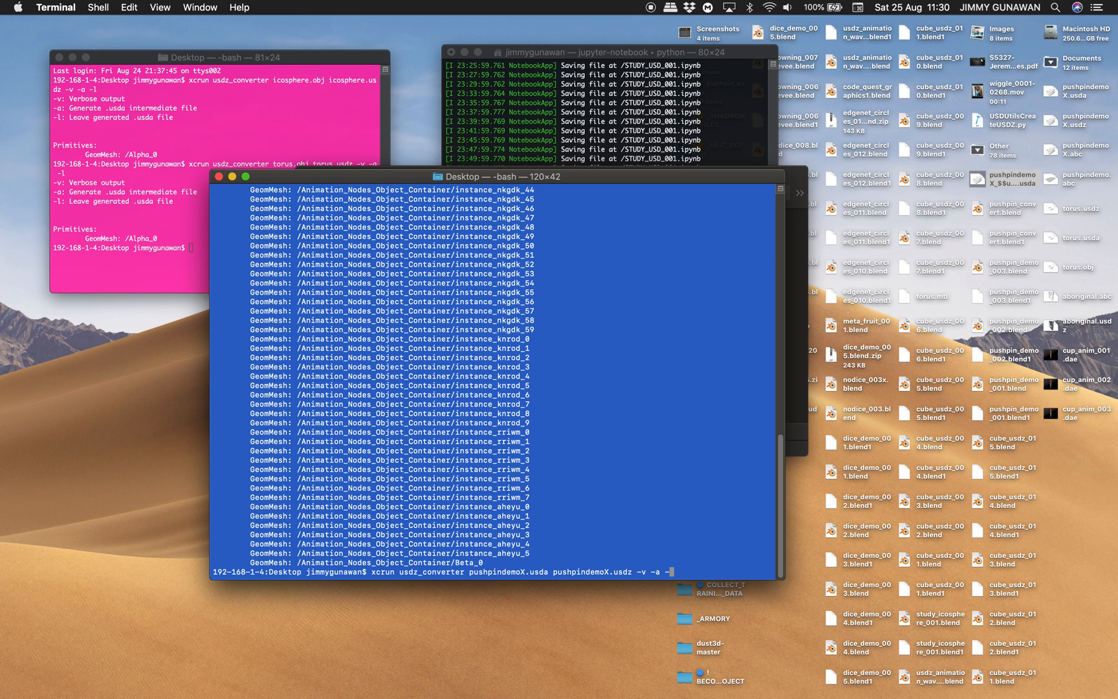
# Step: Convert pushpindemoX.usda to usdz, orbit the pin board in Quick Look, then search for Screen Sharing
pyautogui.press('Return')
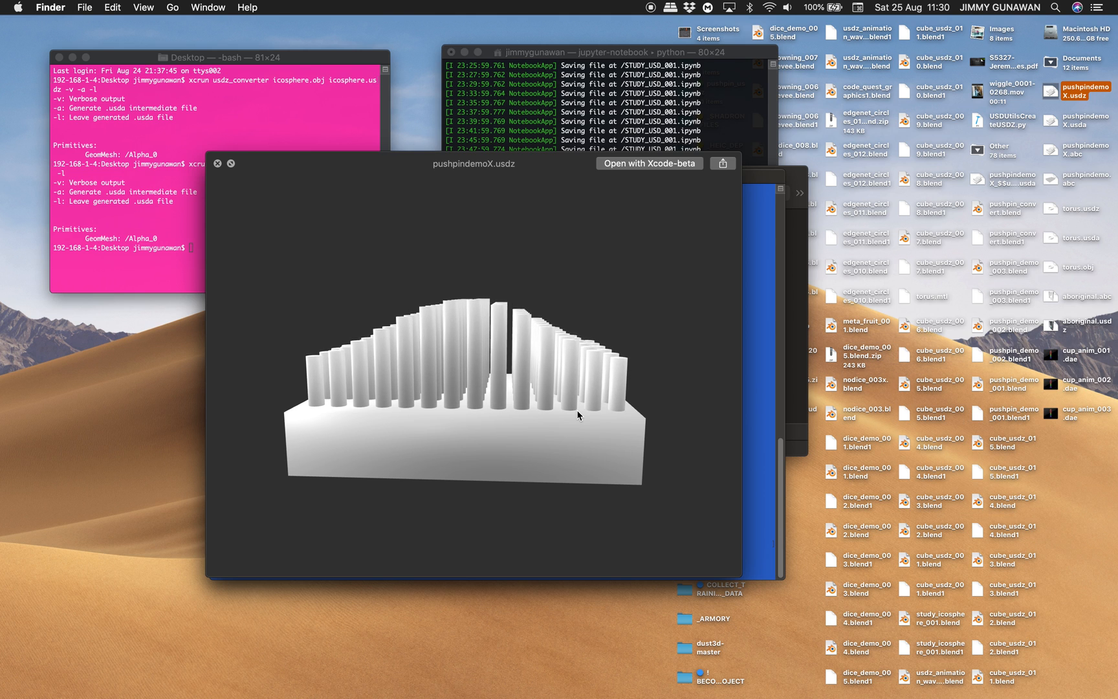
pyautogui.moveTo(578, 416); pyautogui.dragTo(622, 396)
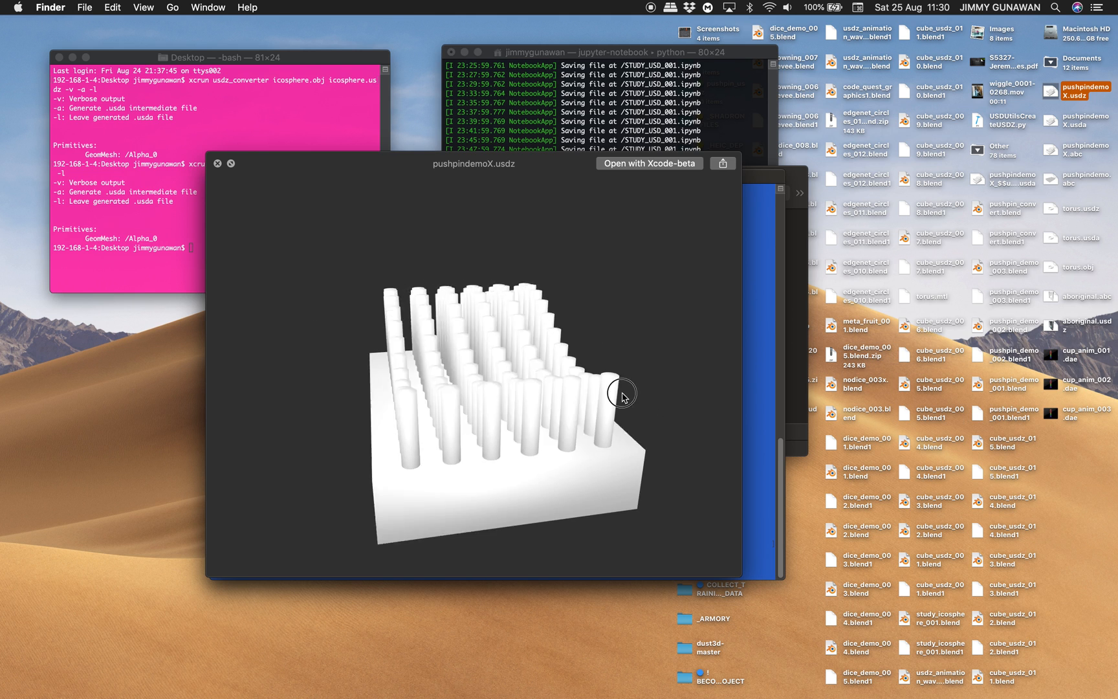
pyautogui.moveTo(624, 396); pyautogui.dragTo(417, 407)
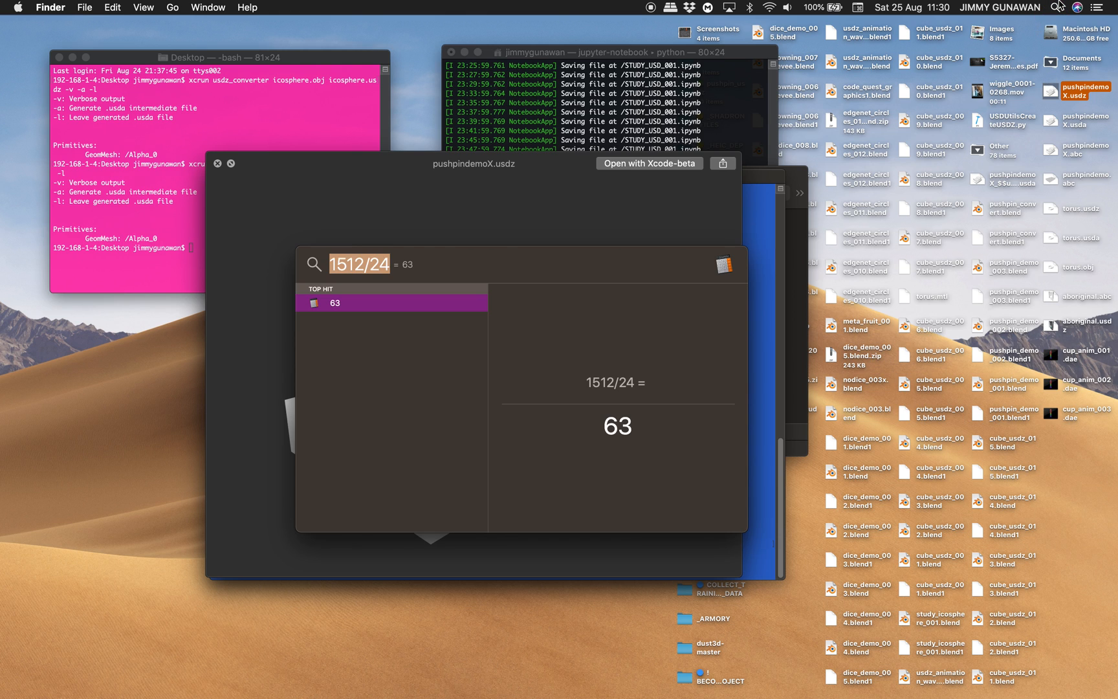
pyautogui.write('screen Sharing.app')
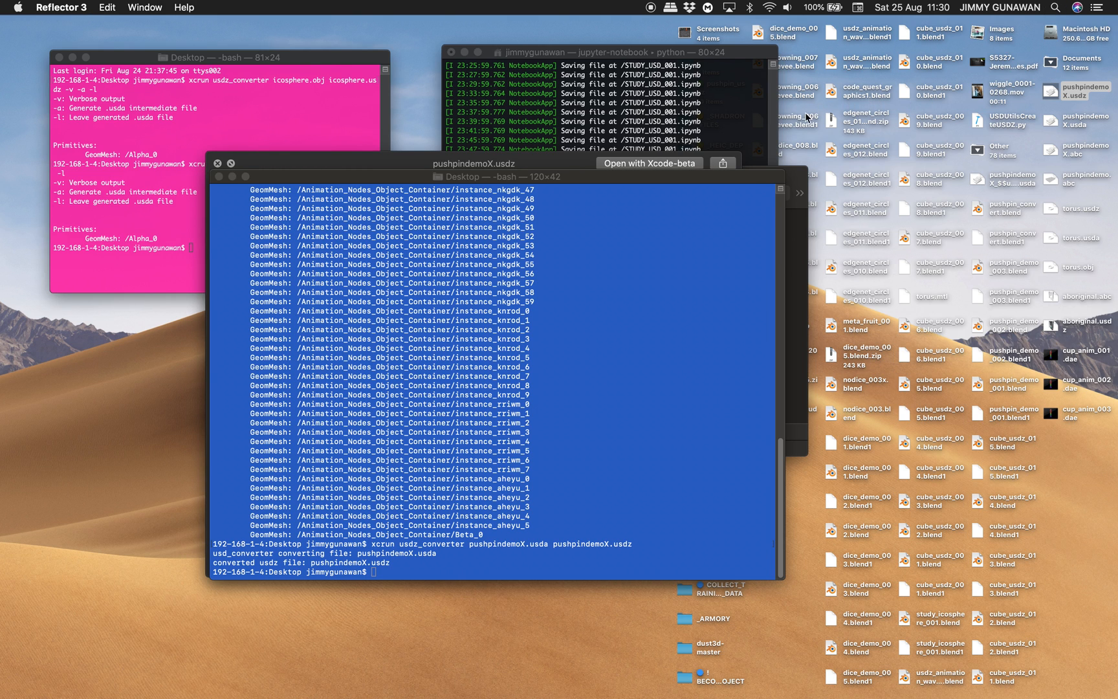
# Step: Mirror the iPhone in Reflector, accept the AirDropped pushpindemoX.usdz and preview it as object and in AR
pyautogui.click(631, 8)
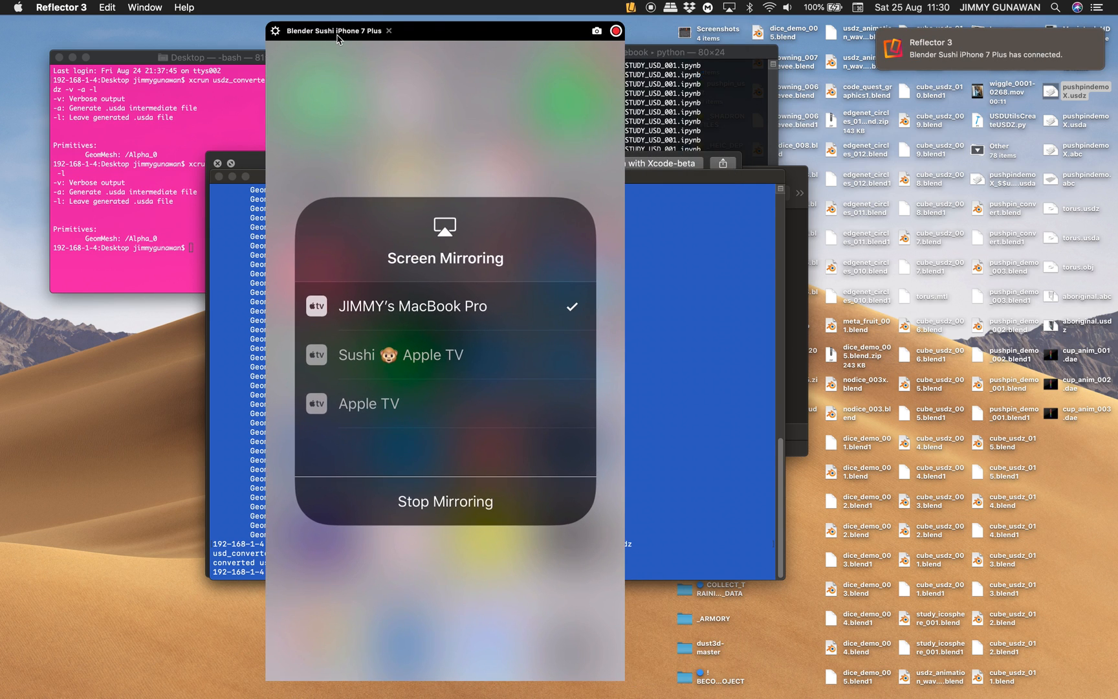
pyautogui.click(40, 9)
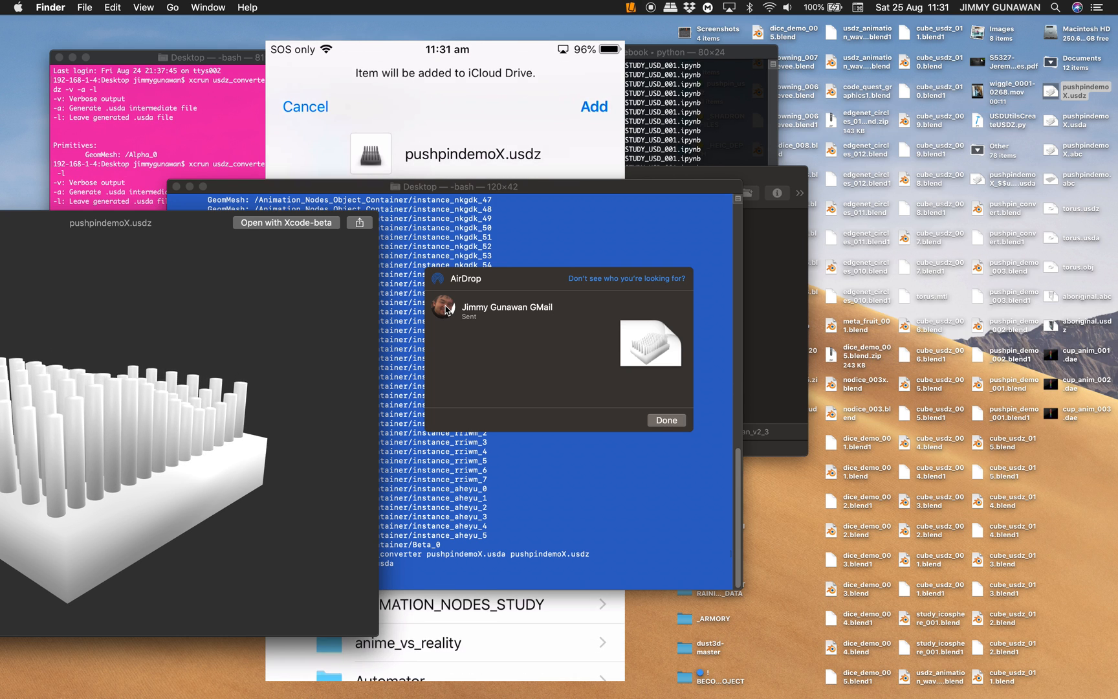
pyautogui.click(593, 107)
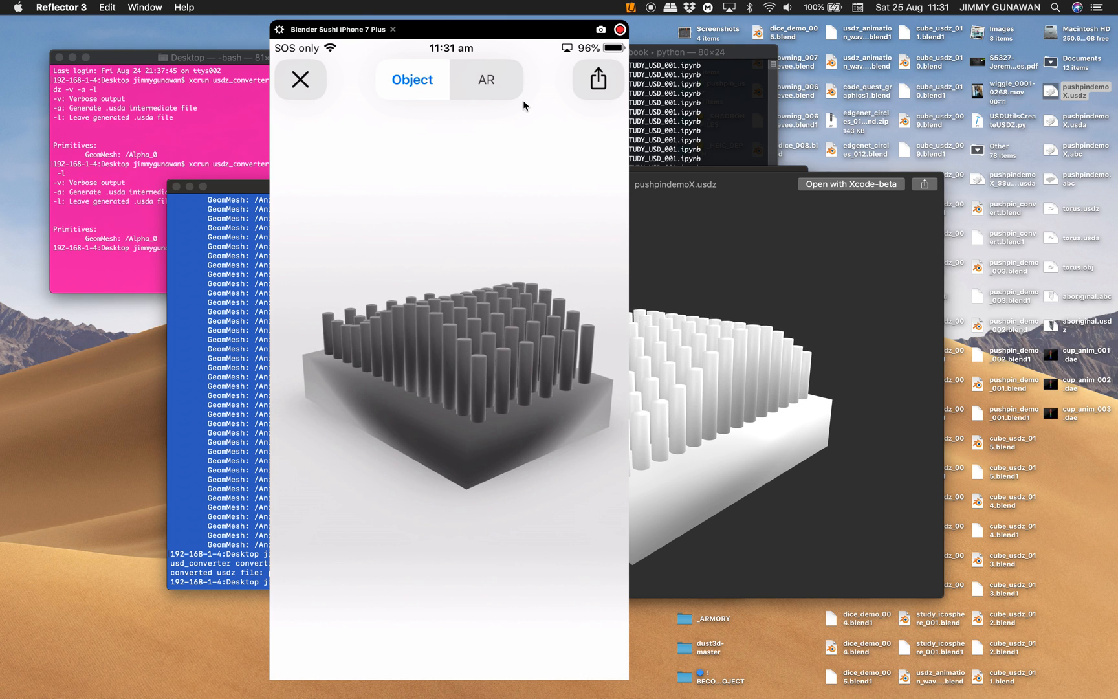
pyautogui.click(486, 79)
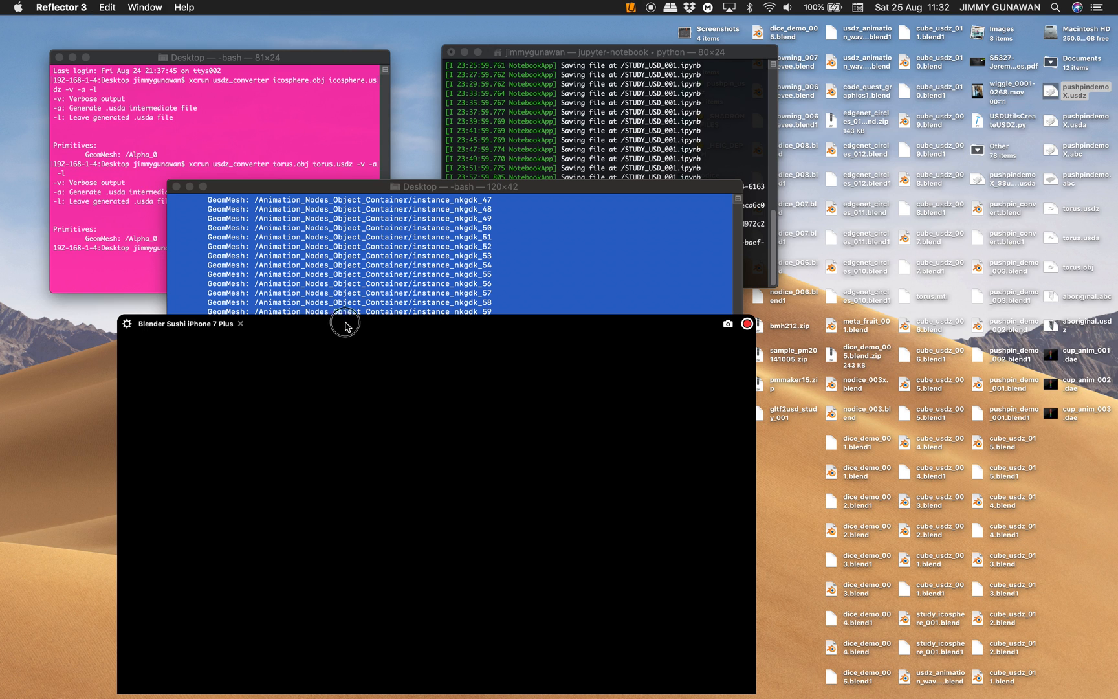
pyautogui.click(61, 8)
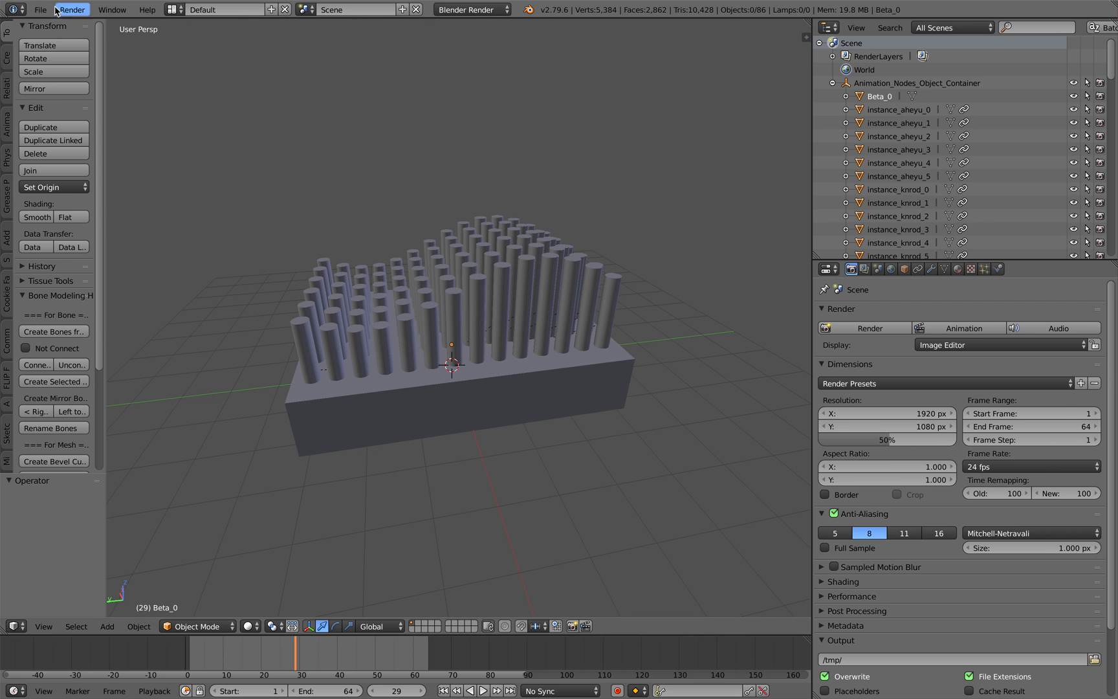
# Step: Reopen pushpin_demo_003.blend from Open Recent and scrub to a later frame to see the wave
pyautogui.click(41, 9)
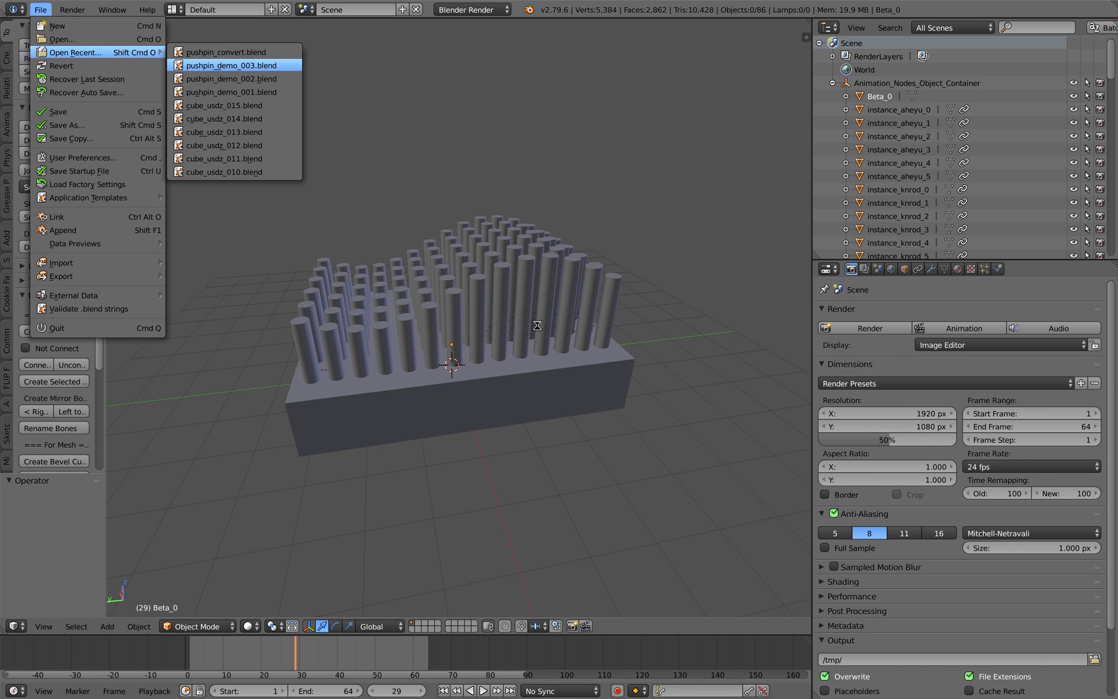
pyautogui.click(231, 65)
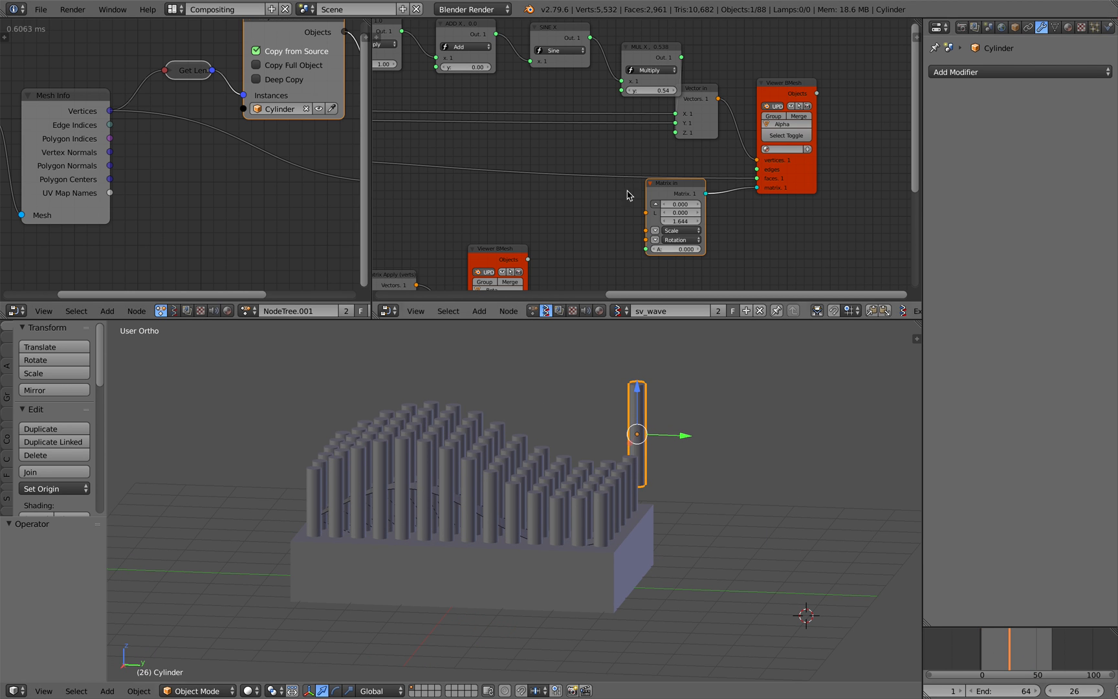
pyautogui.click(40, 9)
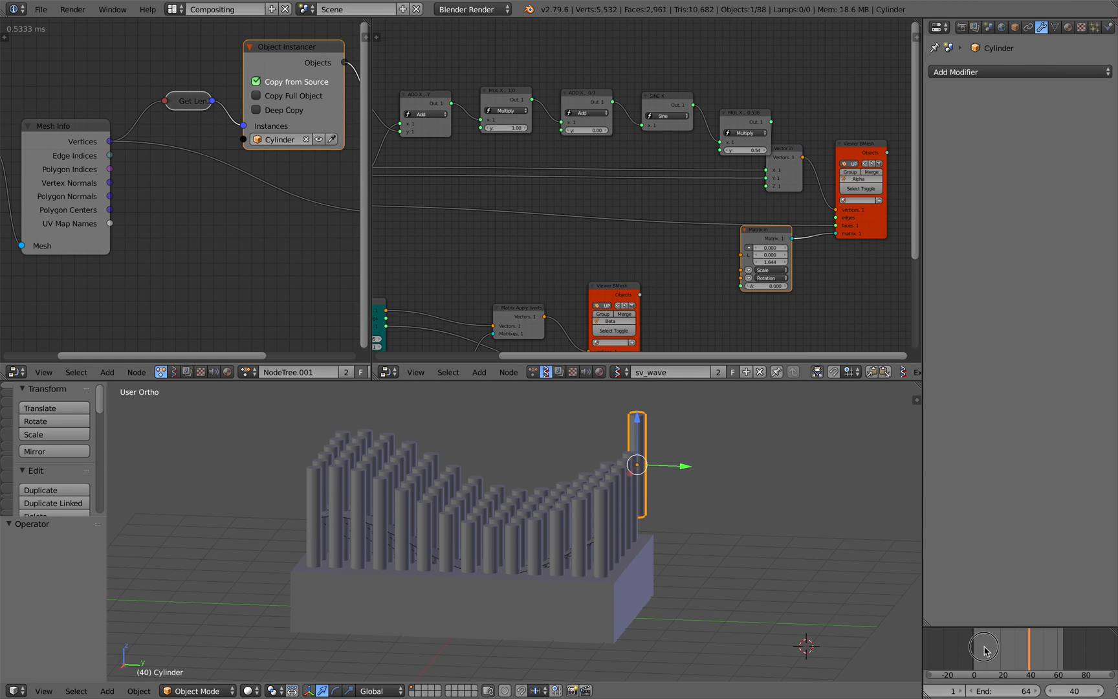
pyautogui.click(984, 647)
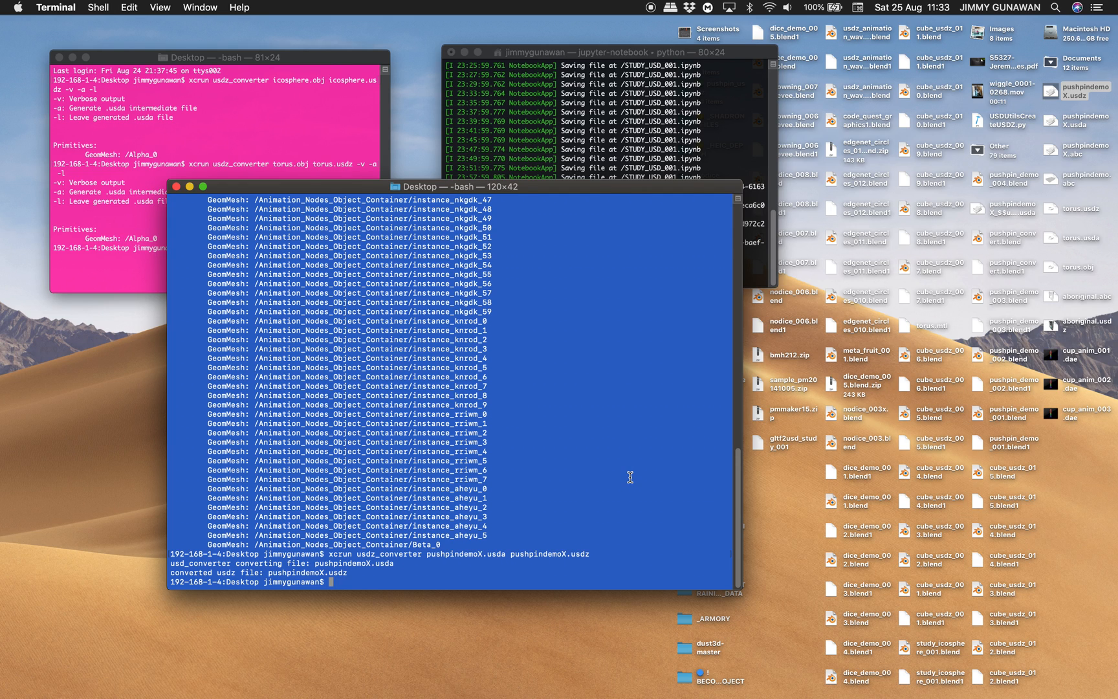
pyautogui.moveTo(852, 401)
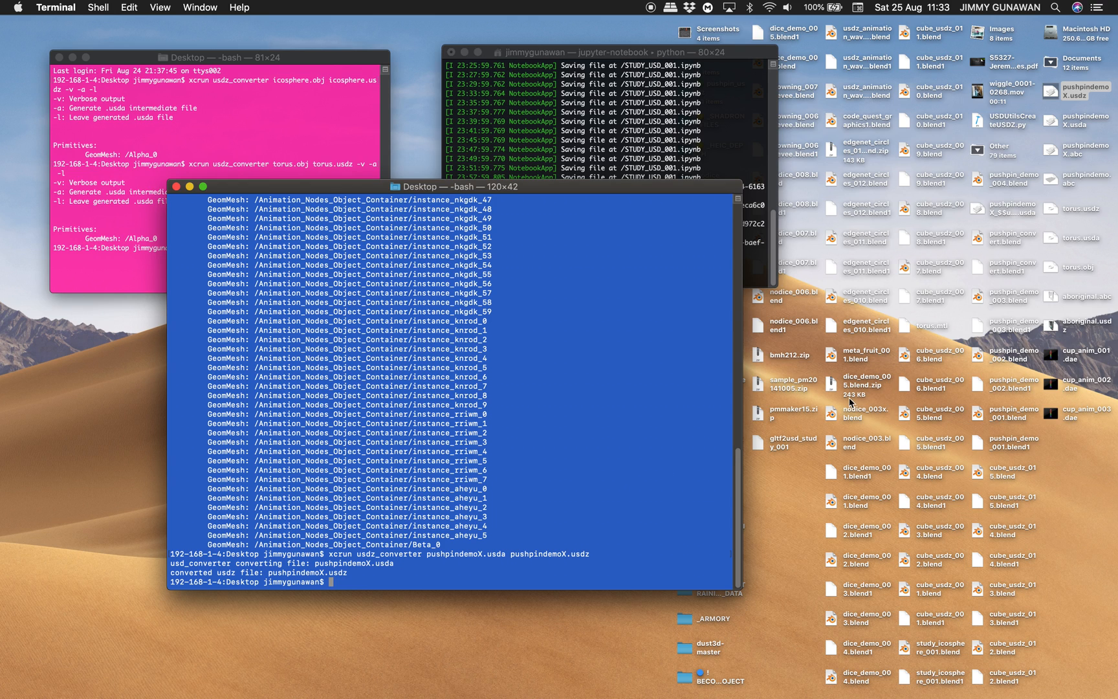
pyautogui.moveTo(1057, 140)
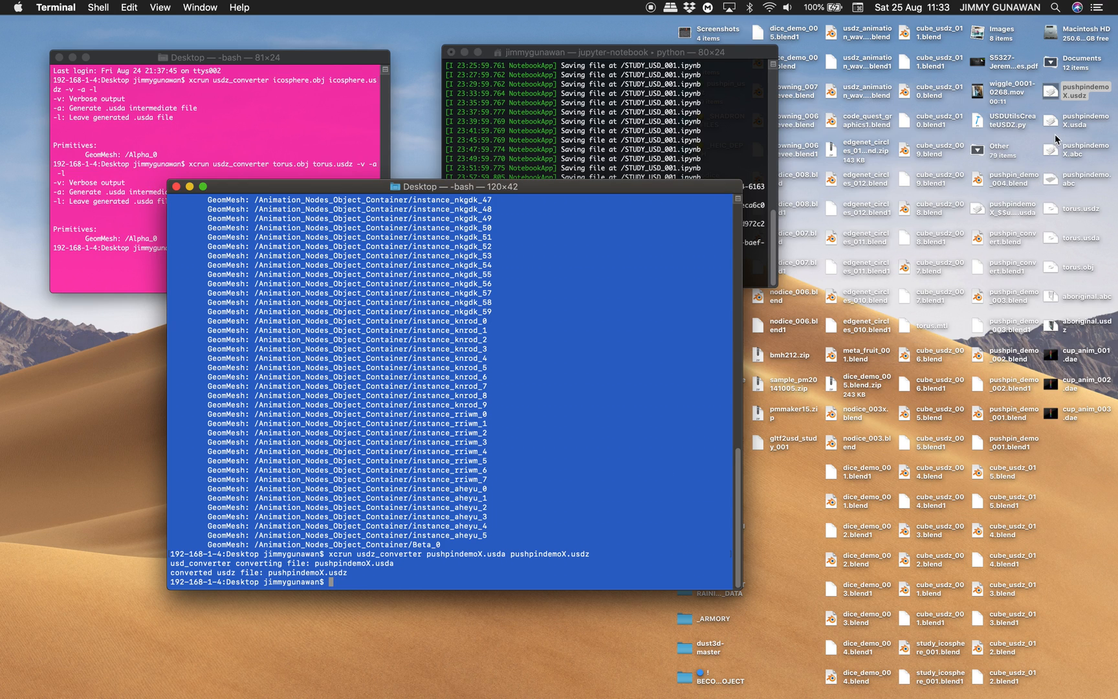
# Step: Tidy the desktop icons and scroll the Terminal conversion log back to the pushpin instance meshes
pyautogui.click(1084, 89)
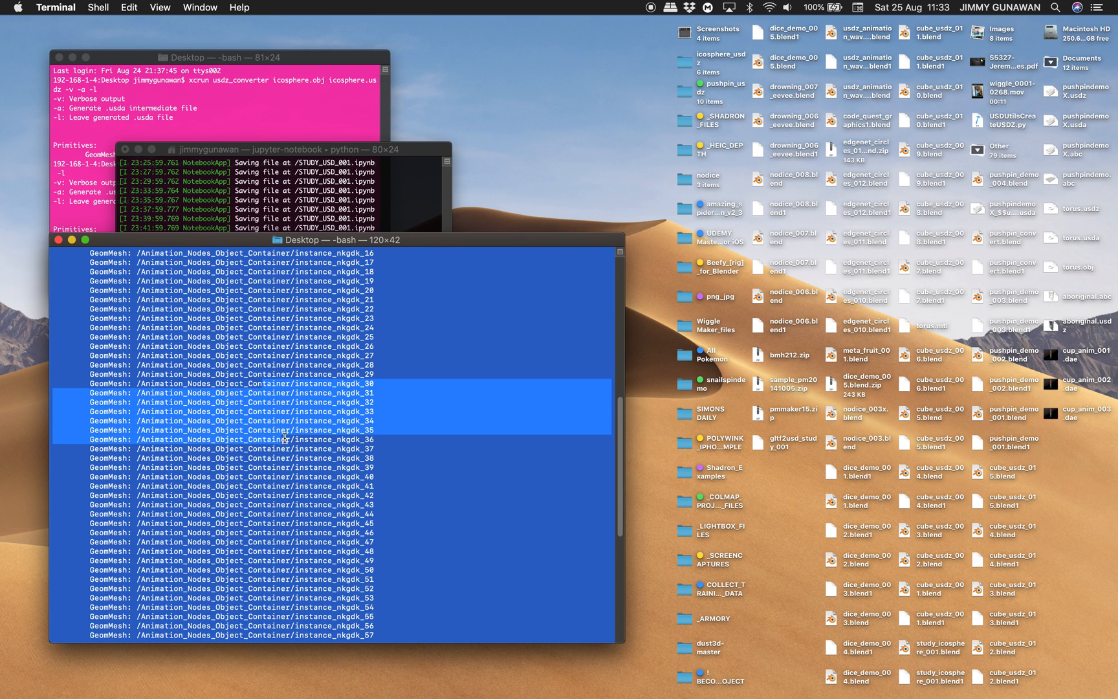
pyautogui.scroll(-3)
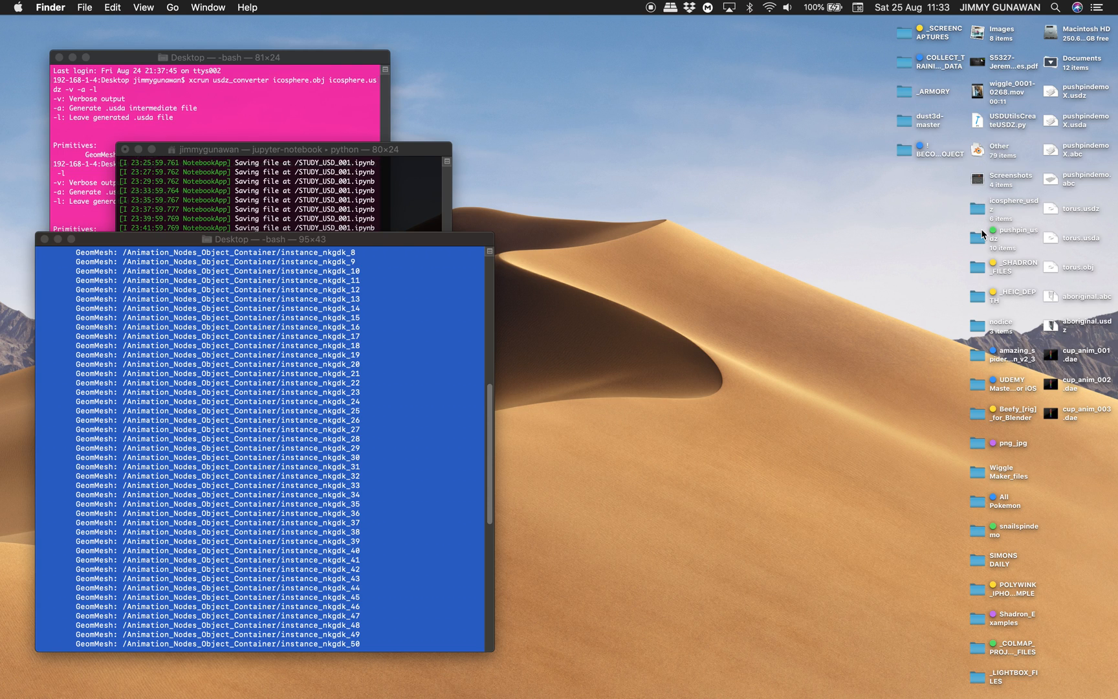
# Step: Quick Look pushpinwaveX.usdz from the pushpin_usdz folder and orbit the wooden pin board from above and the side
pyautogui.doubleClick(997, 236)
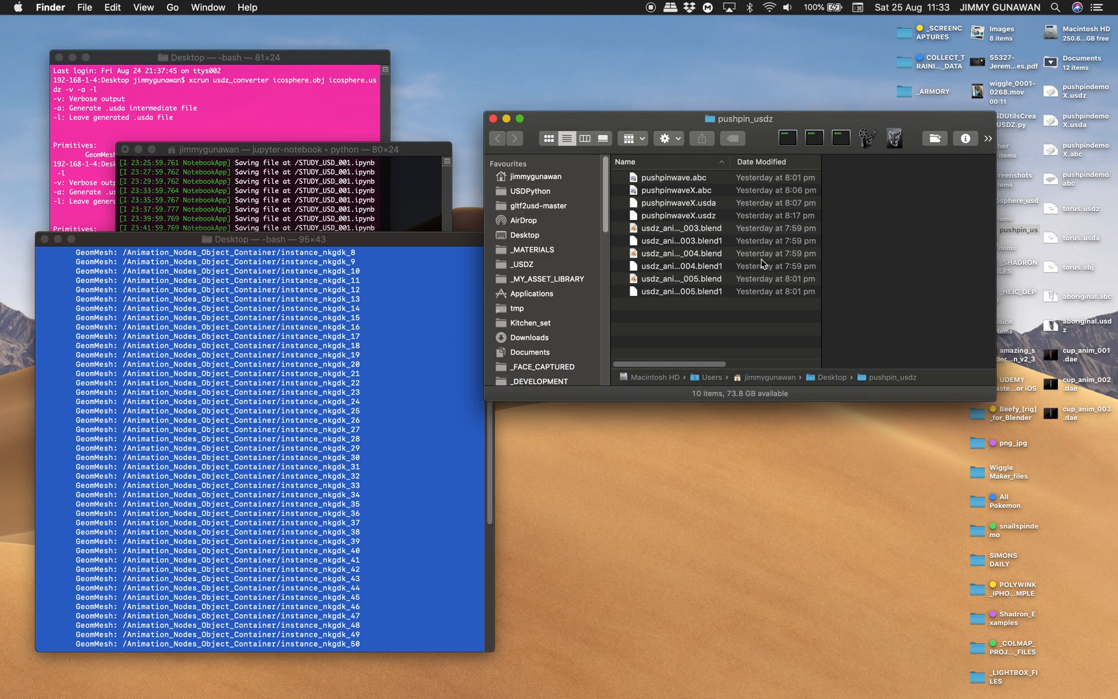
pyautogui.click(677, 202)
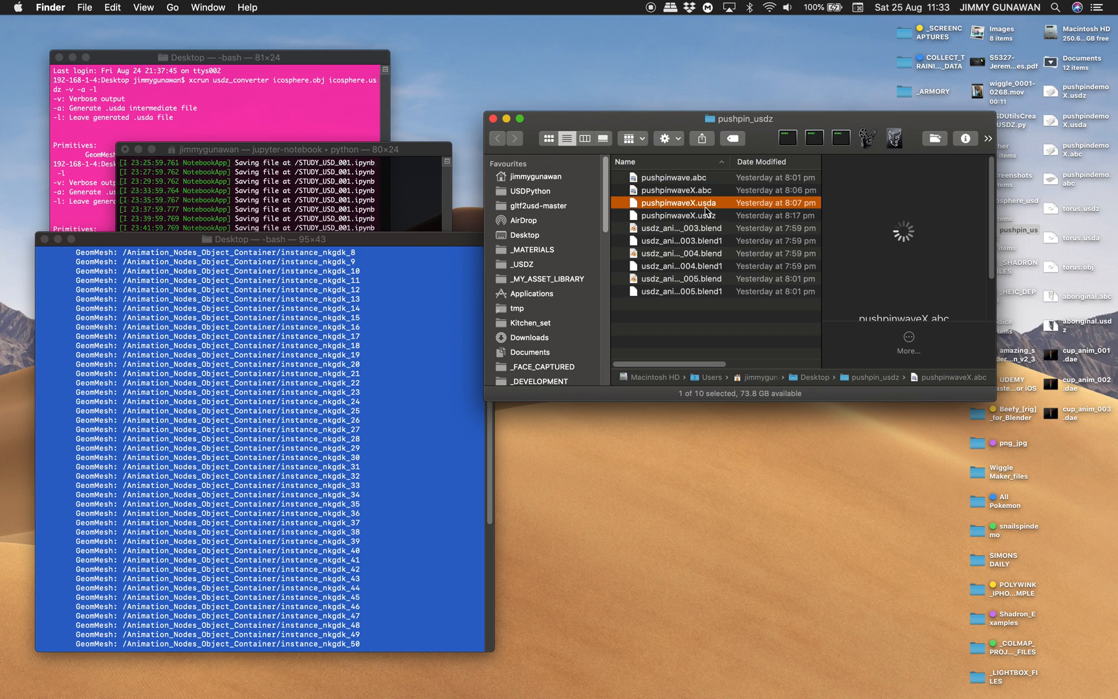
pyautogui.click(681, 215)
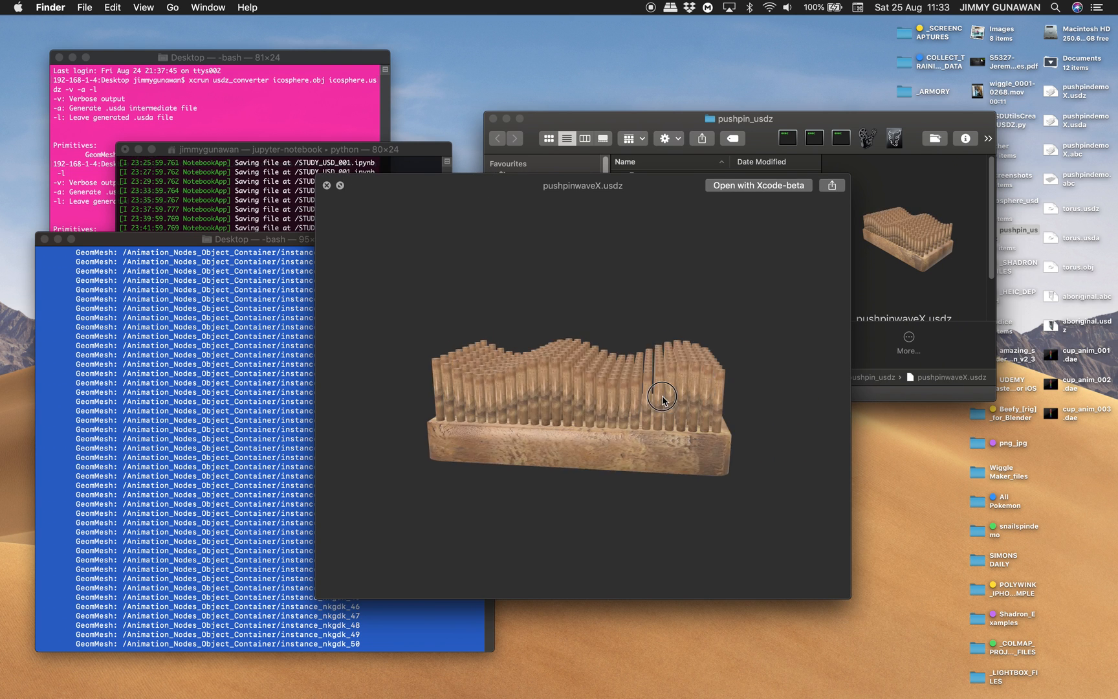
pyautogui.moveTo(663, 400); pyautogui.dragTo(458, 420)
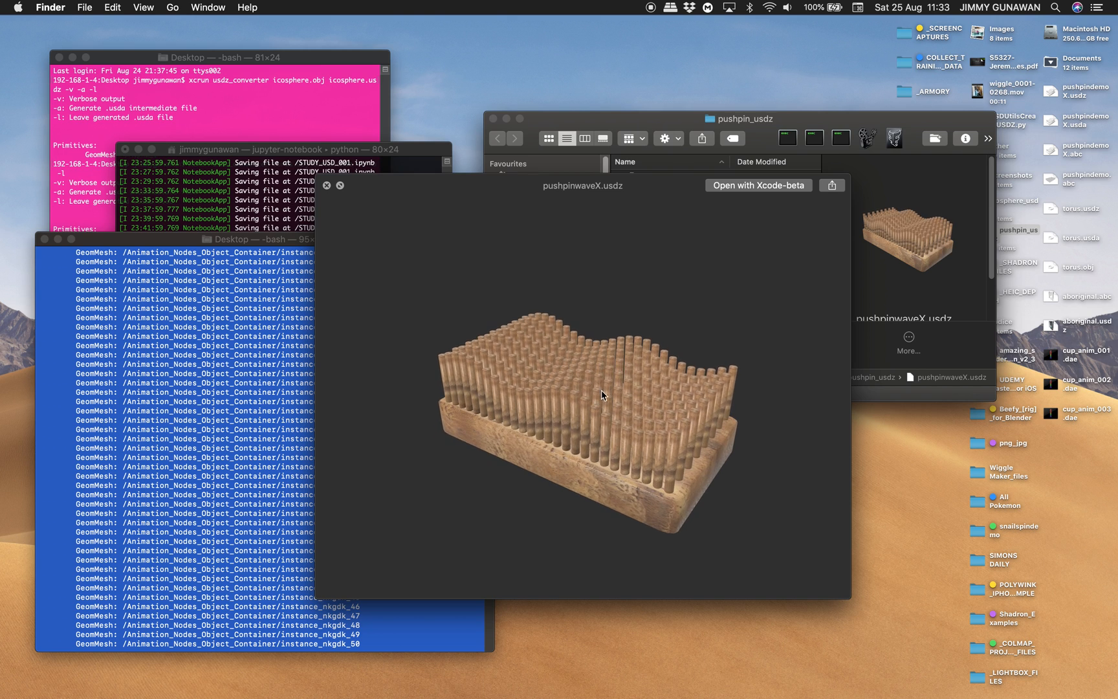
pyautogui.moveTo(604, 396); pyautogui.dragTo(703, 416)
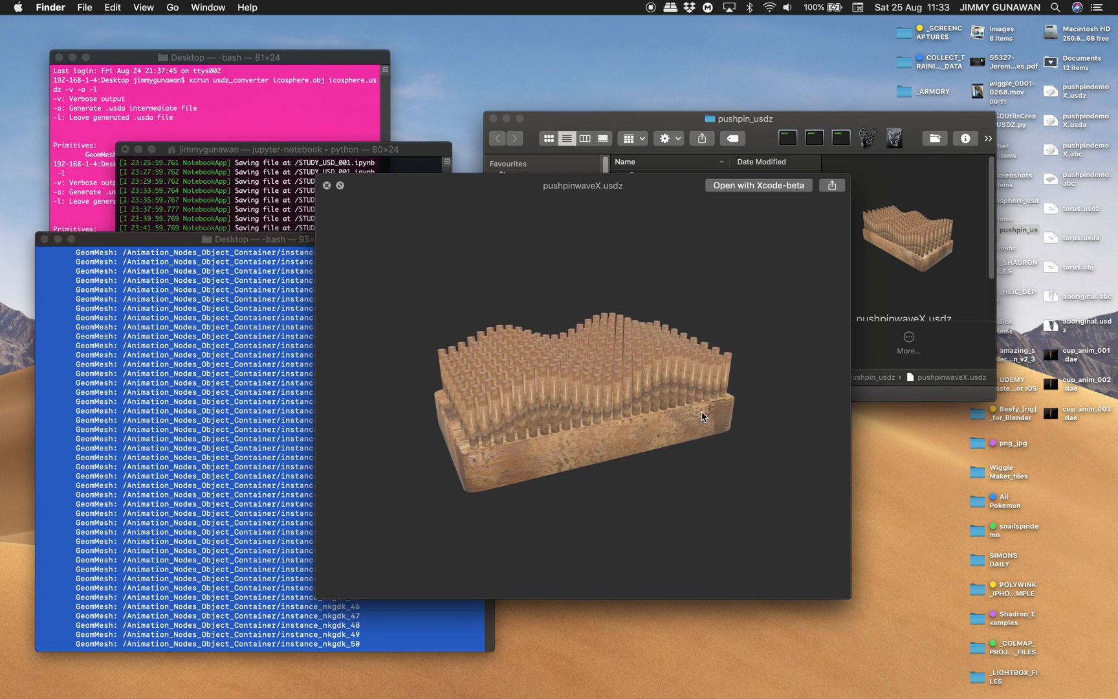